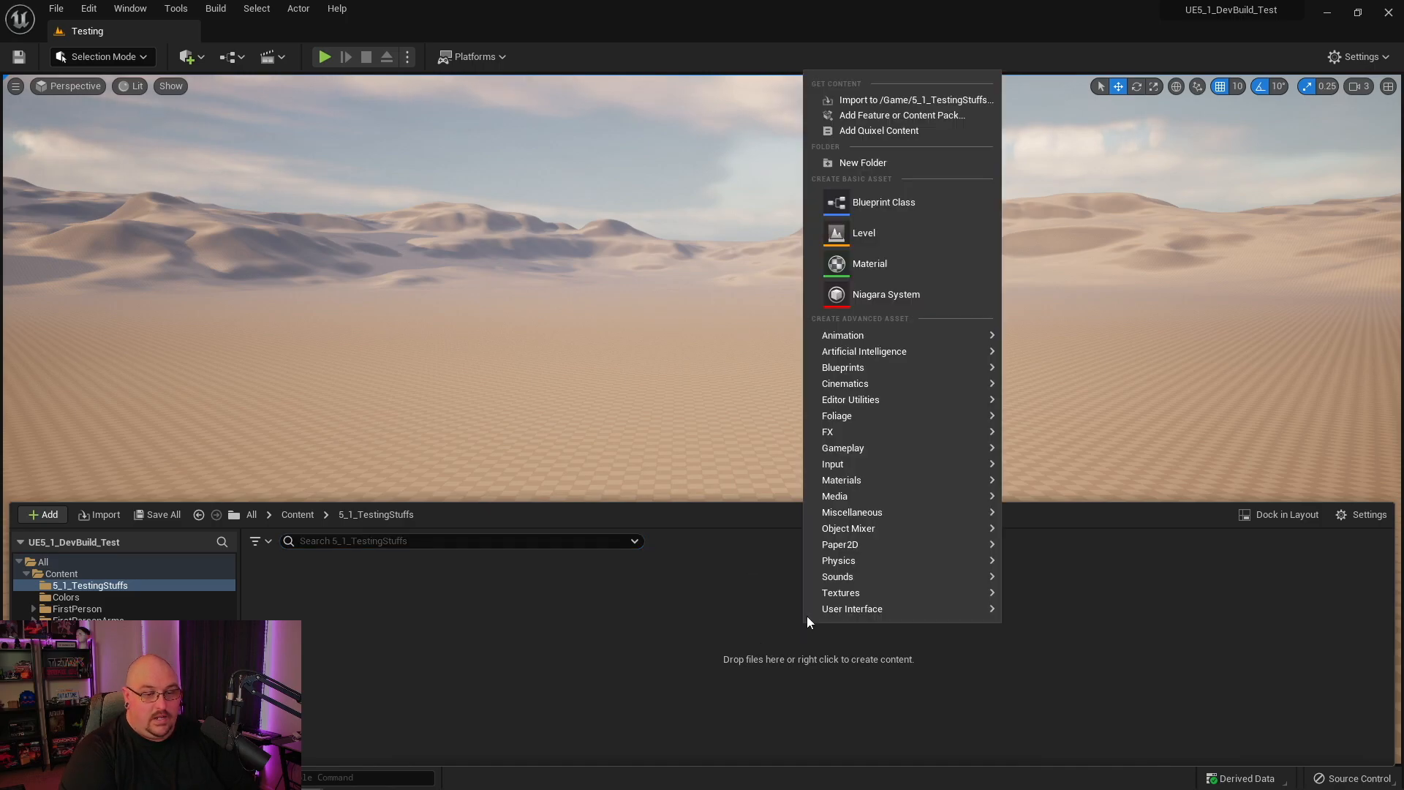
mouse_move(838, 576)
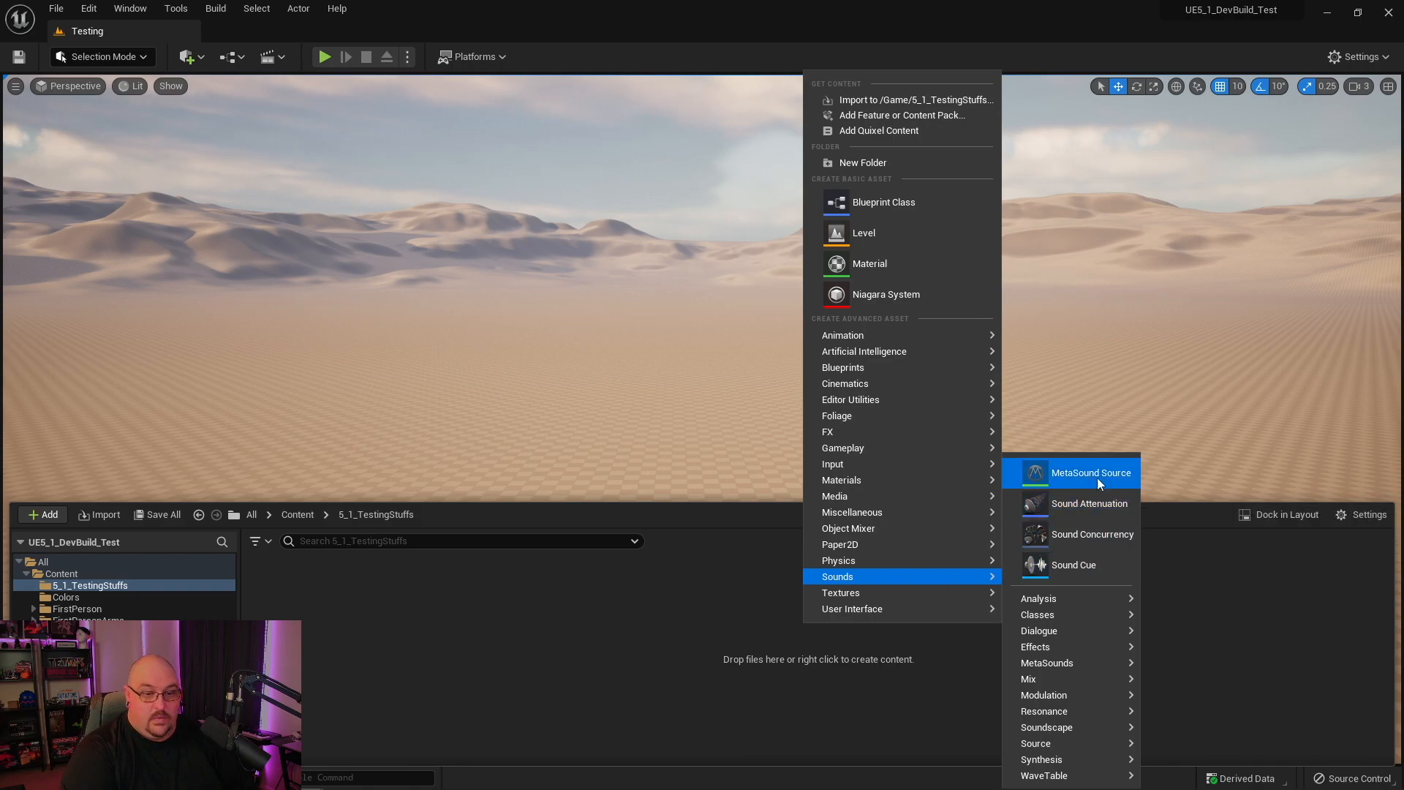
mouse_move(1091, 472)
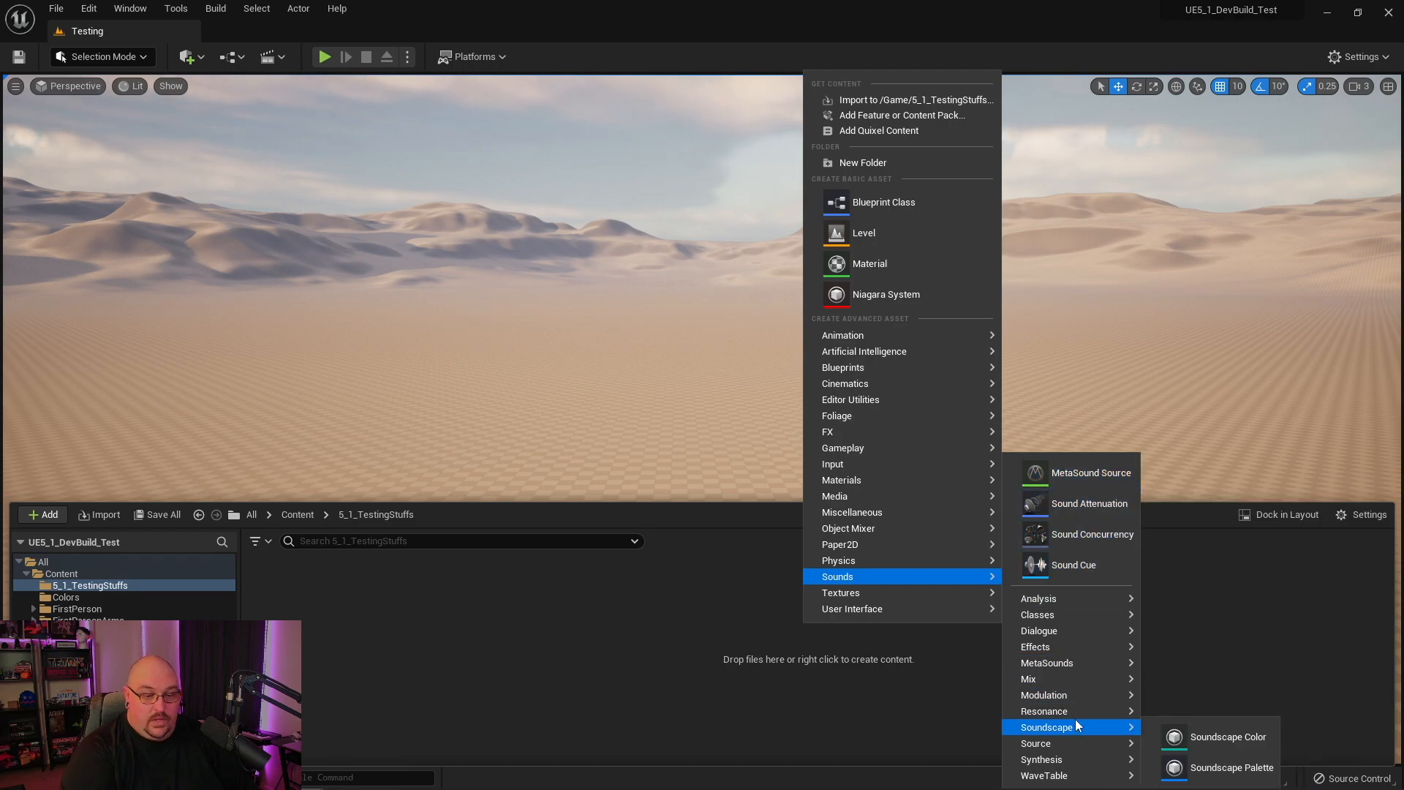
mouse_move(1046, 662)
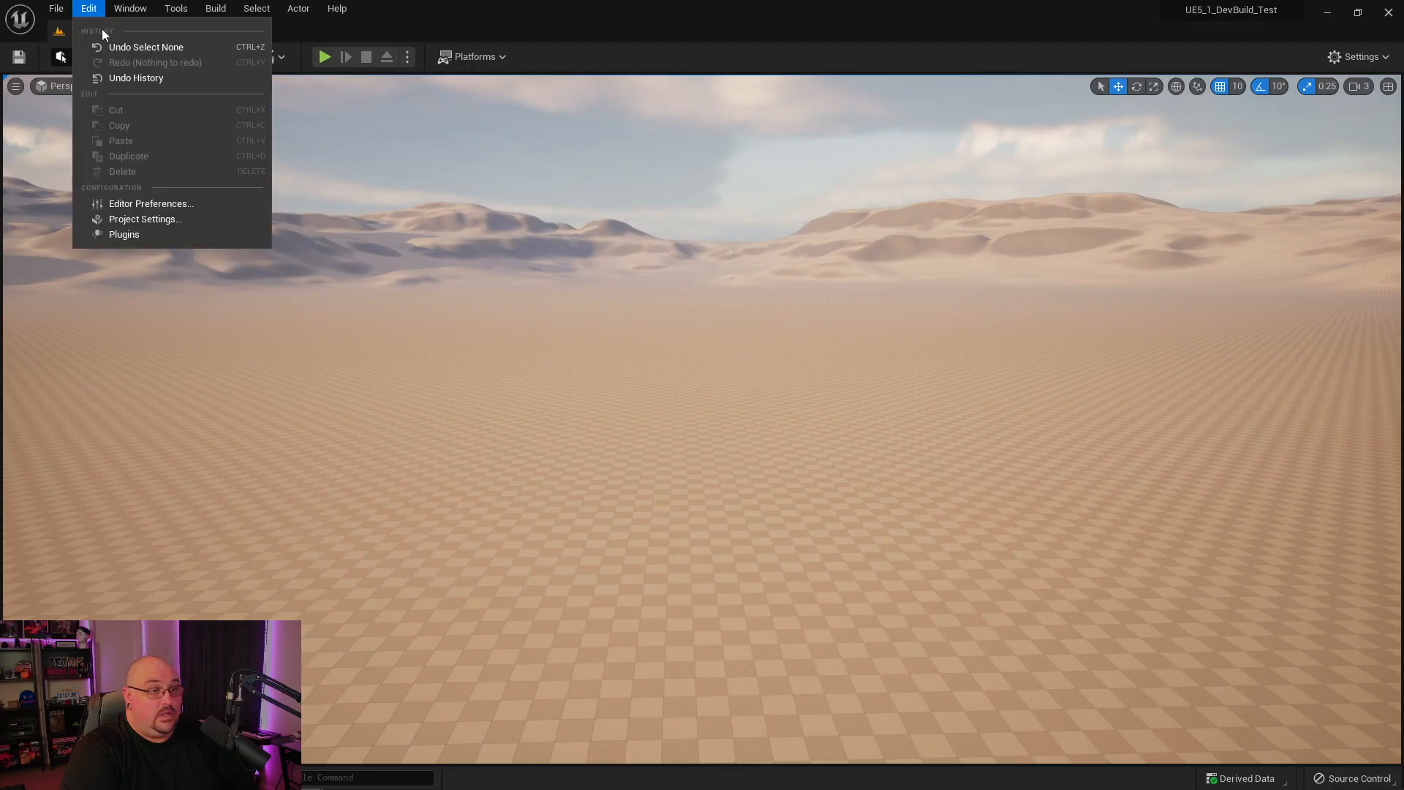
Review the built-in Audio category plugins in the Plugins manager, then dismiss it
click(123, 234)
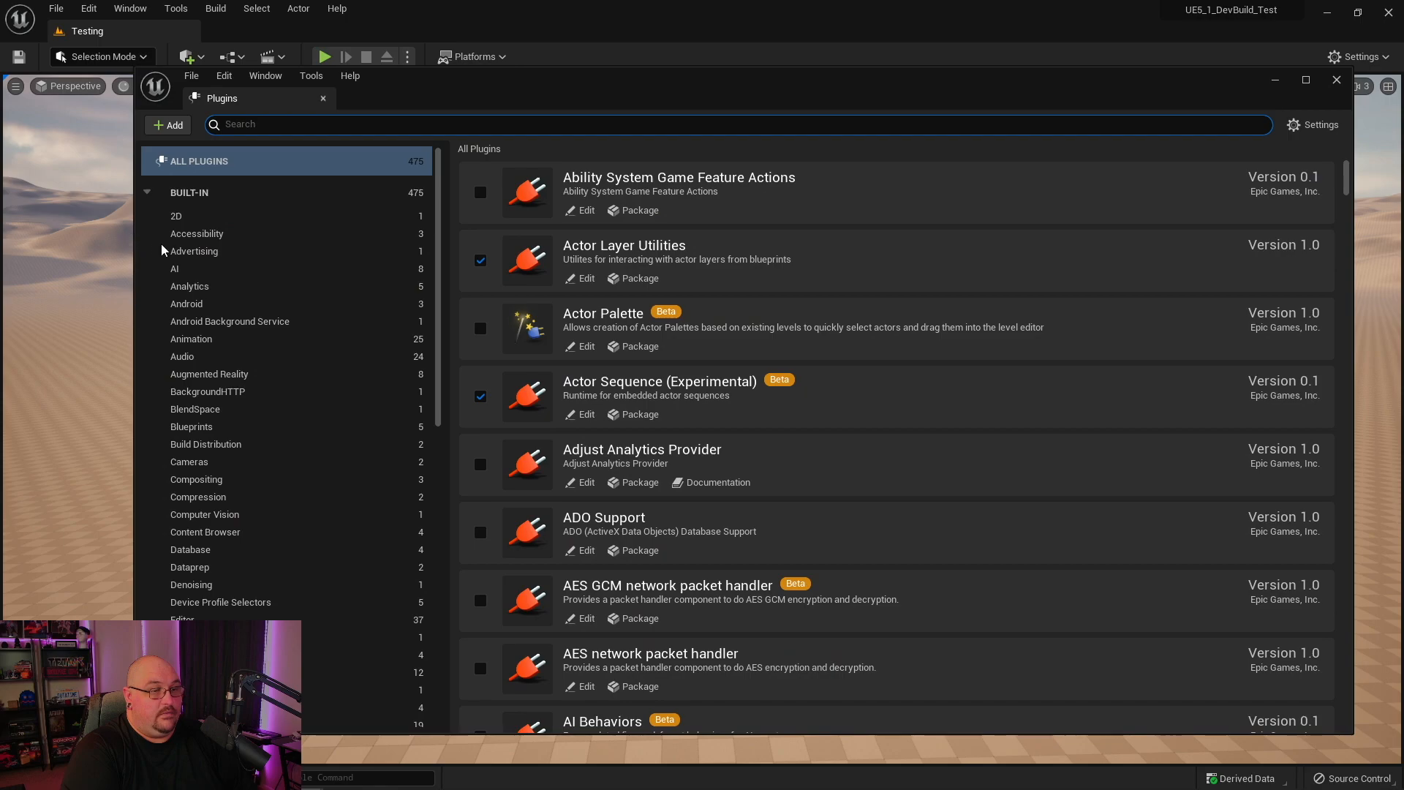
click(181, 355)
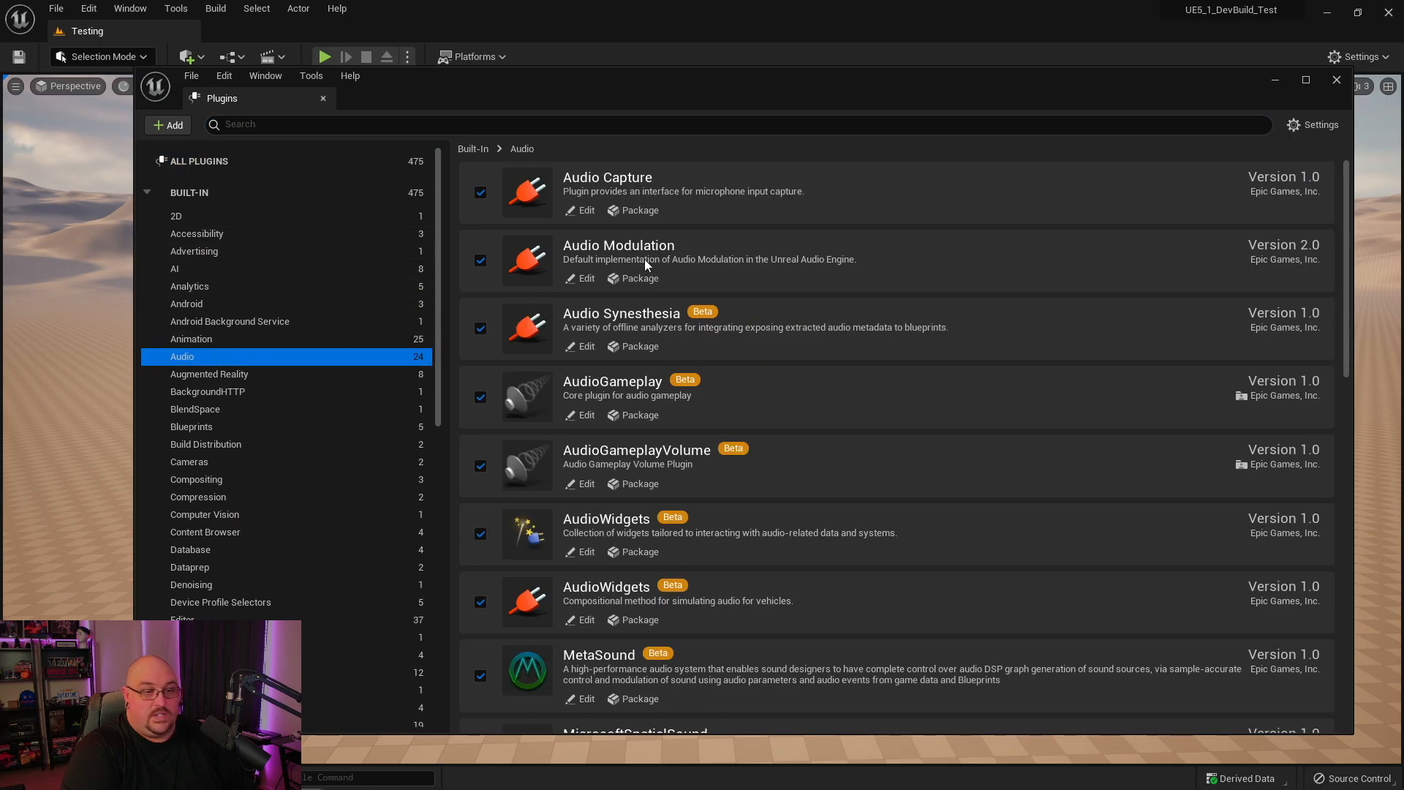
mouse_move(714, 252)
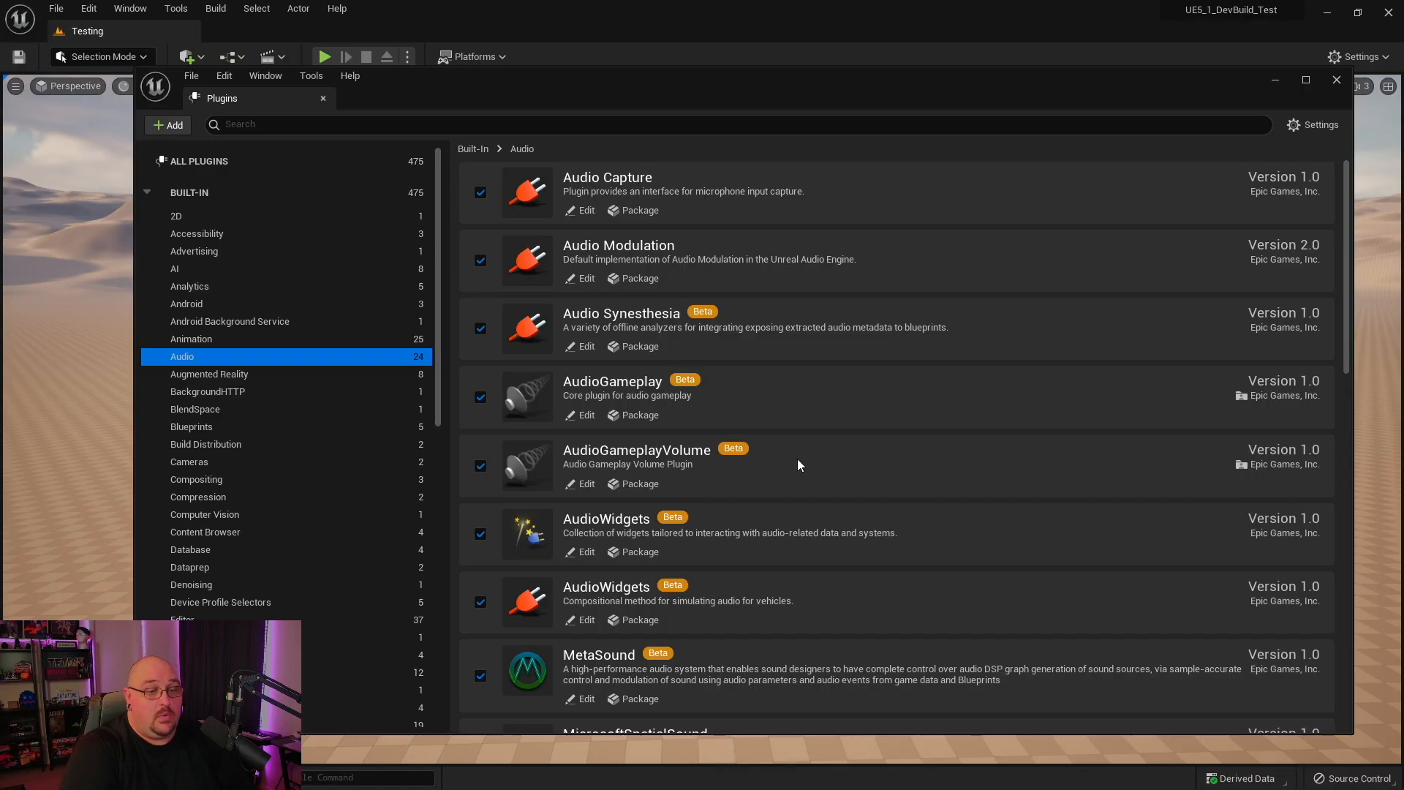
mouse_move(777, 454)
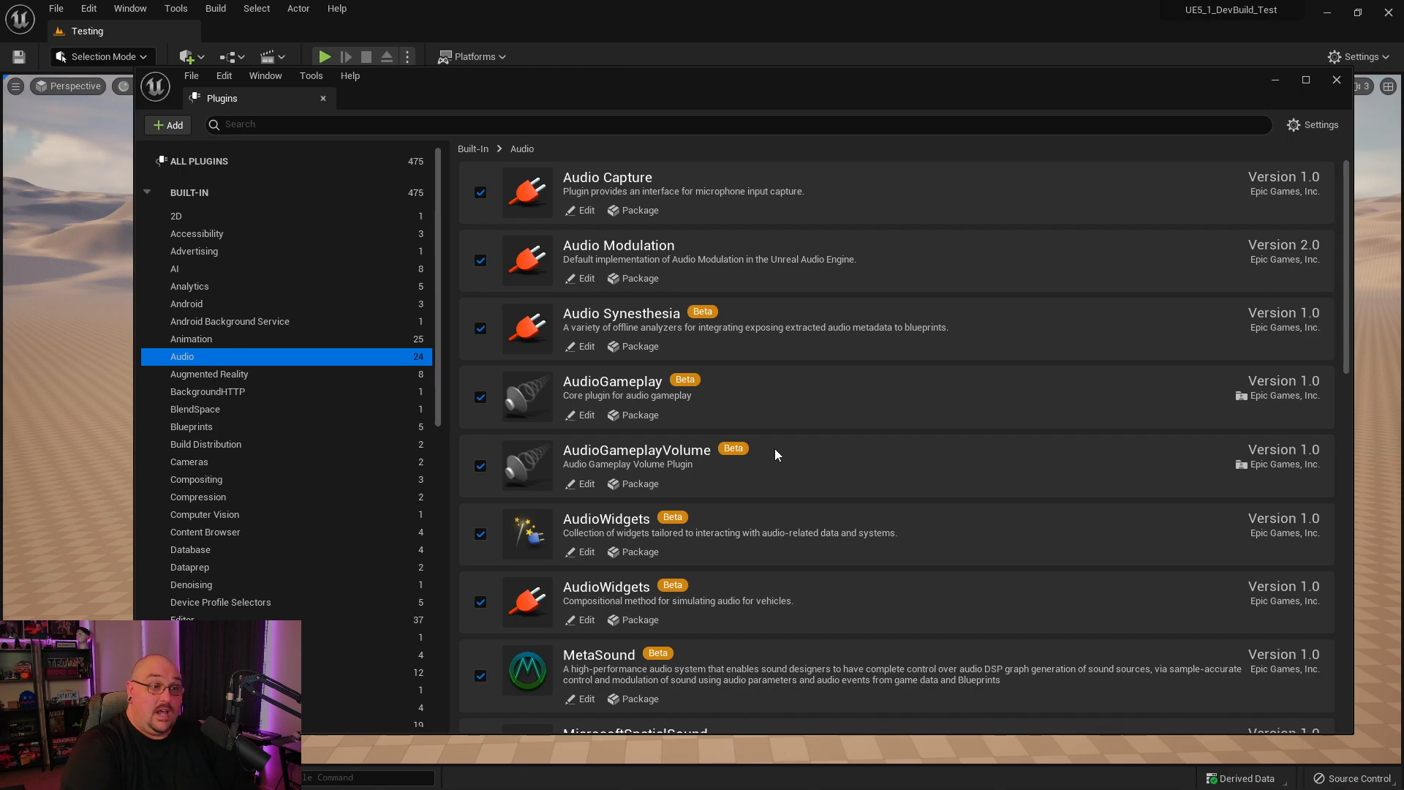
mouse_move(734, 451)
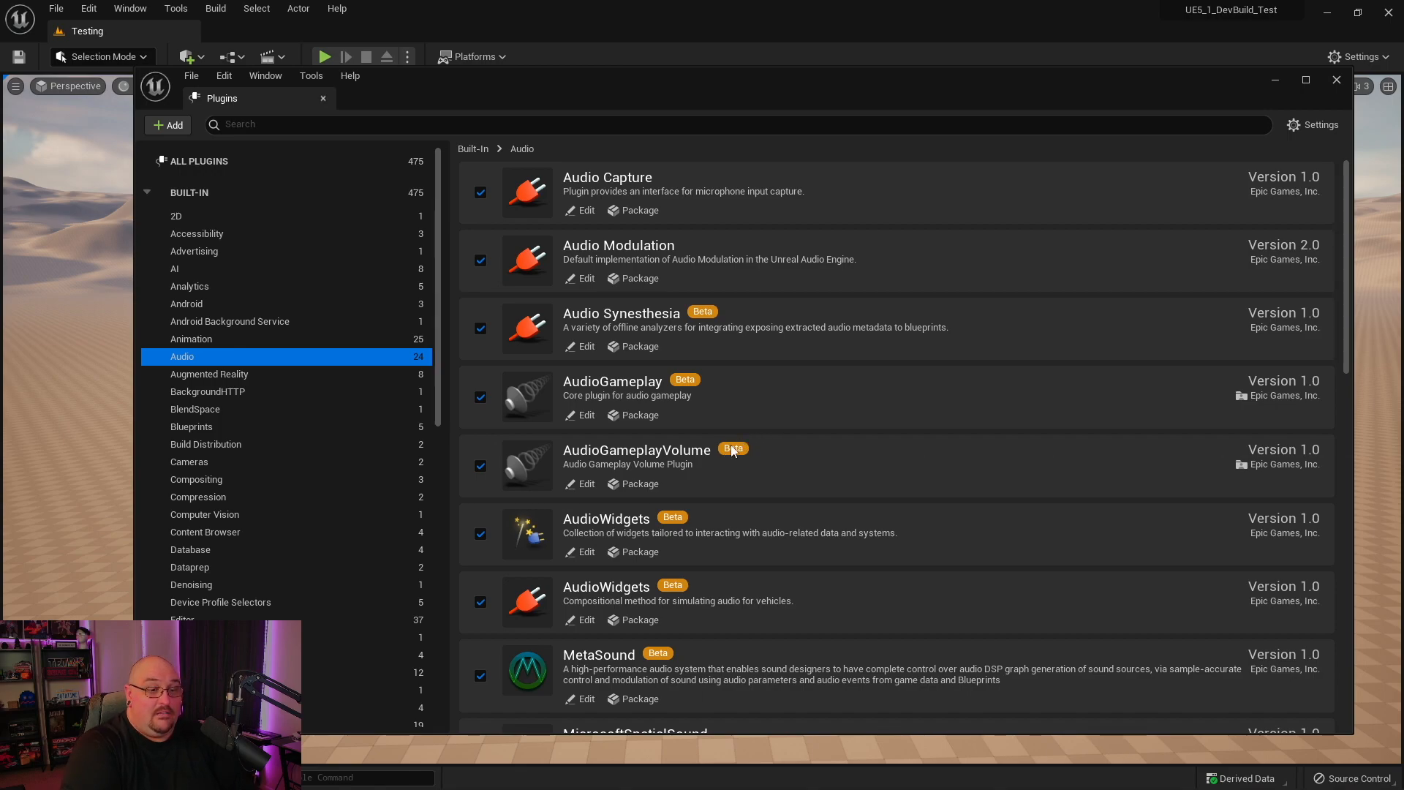
mouse_move(738, 464)
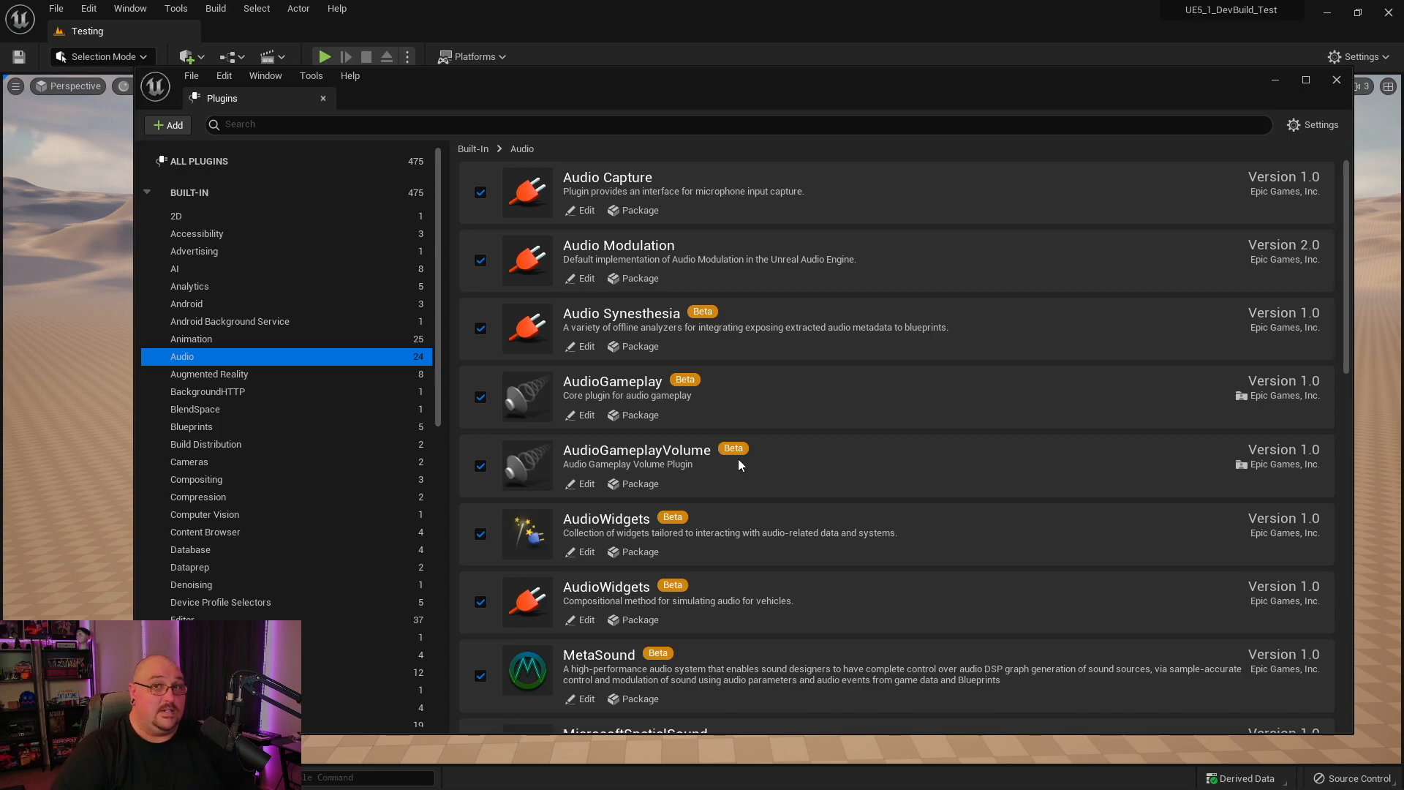
click(1336, 79)
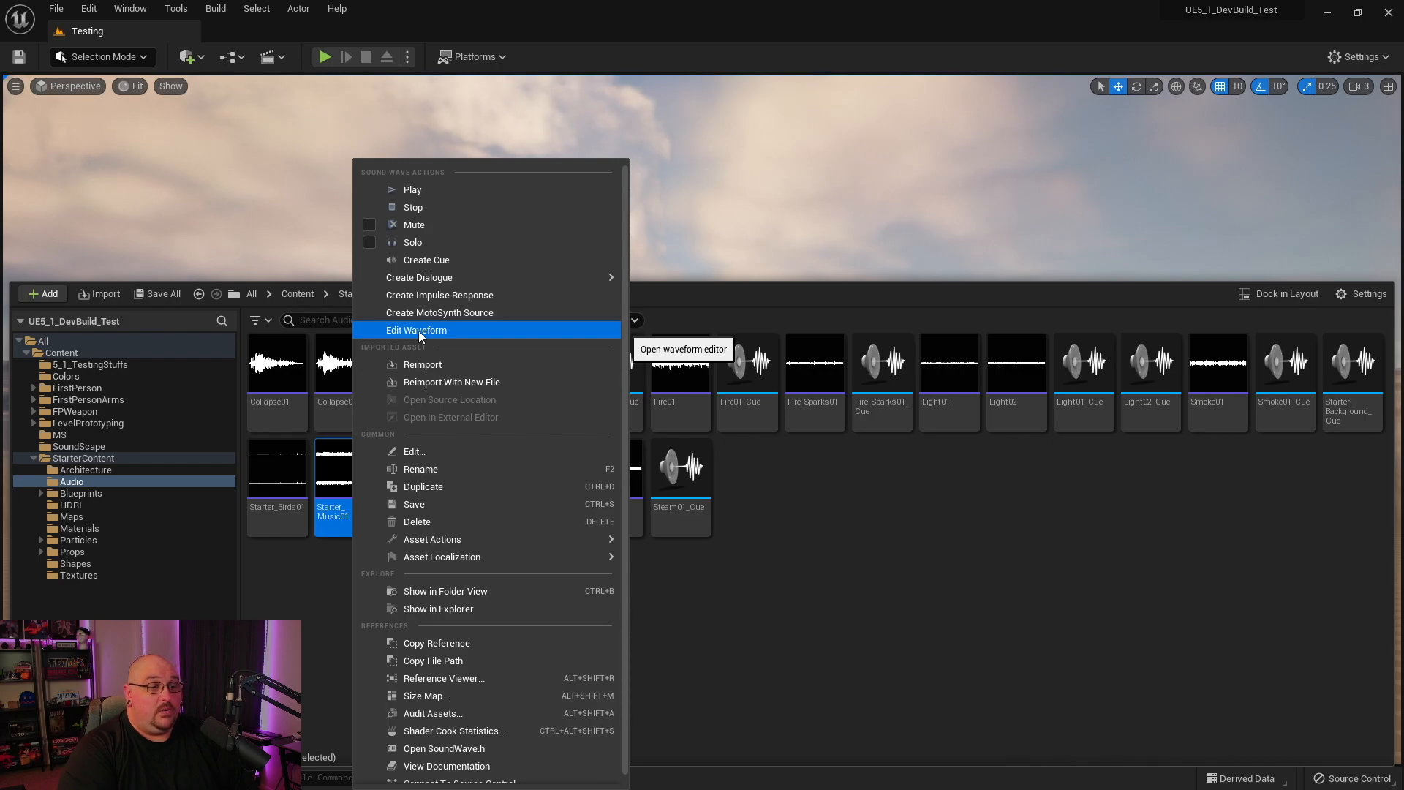
Edit Starter_Music01's waveform and add a Trim Fade transformation at Index[0]
click(416, 329)
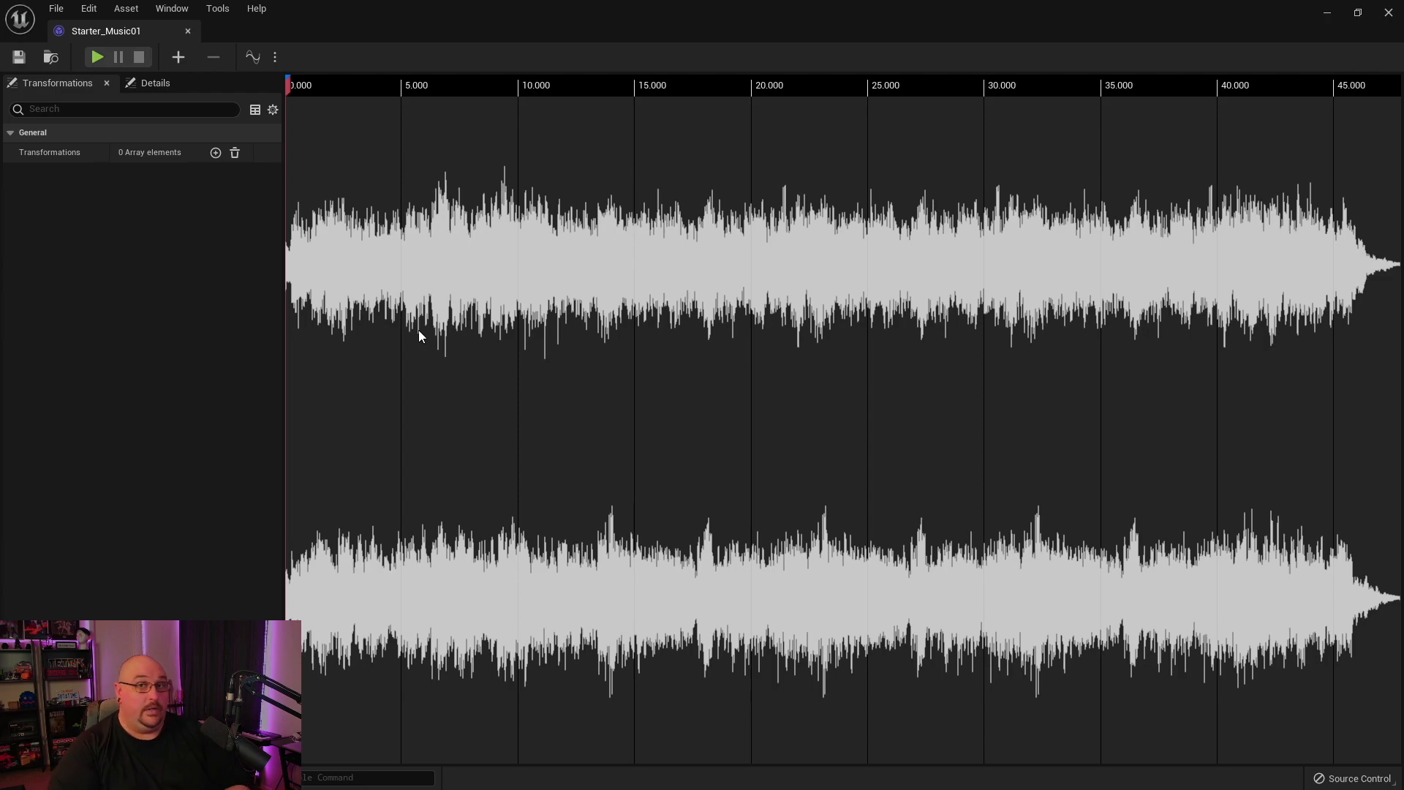
mouse_move(167, 222)
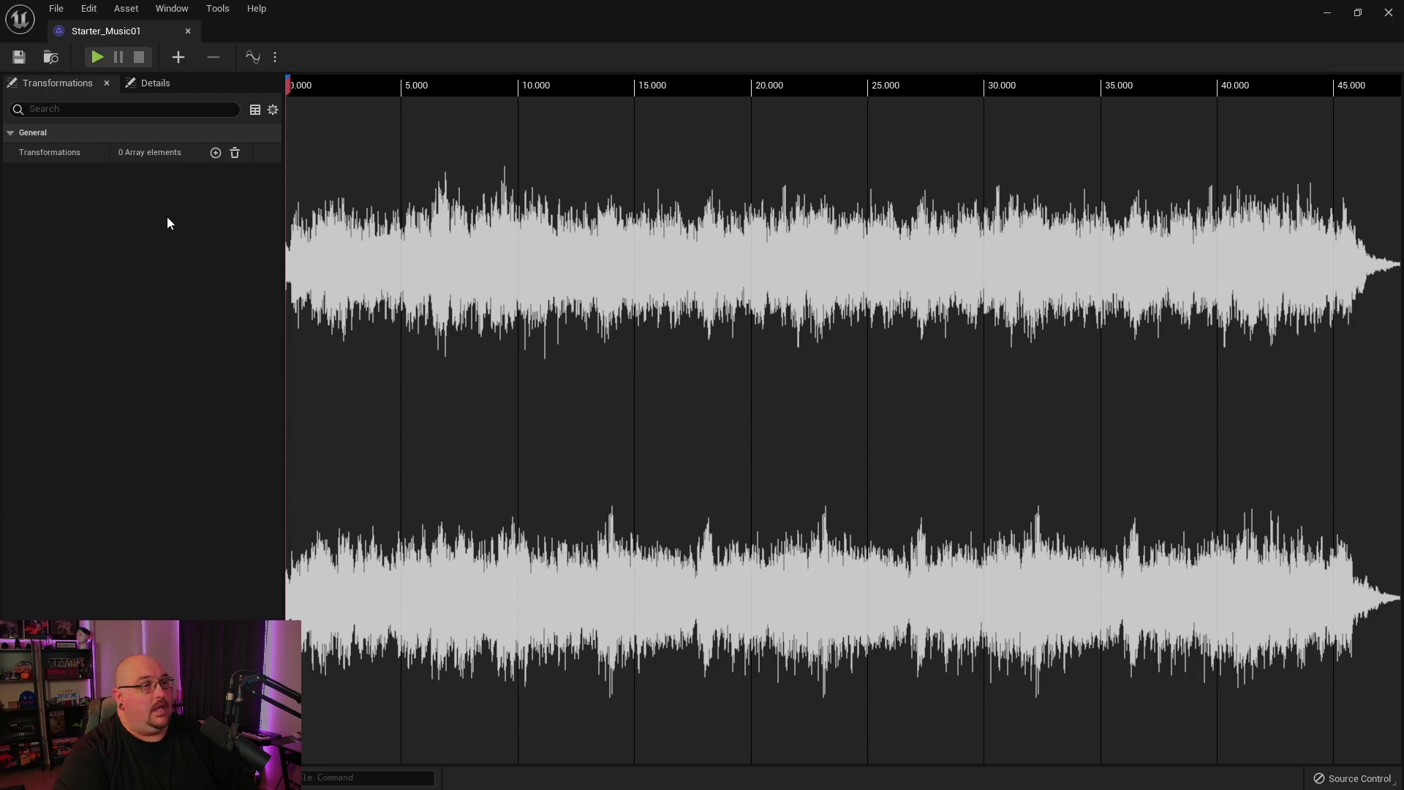
mouse_move(215, 152)
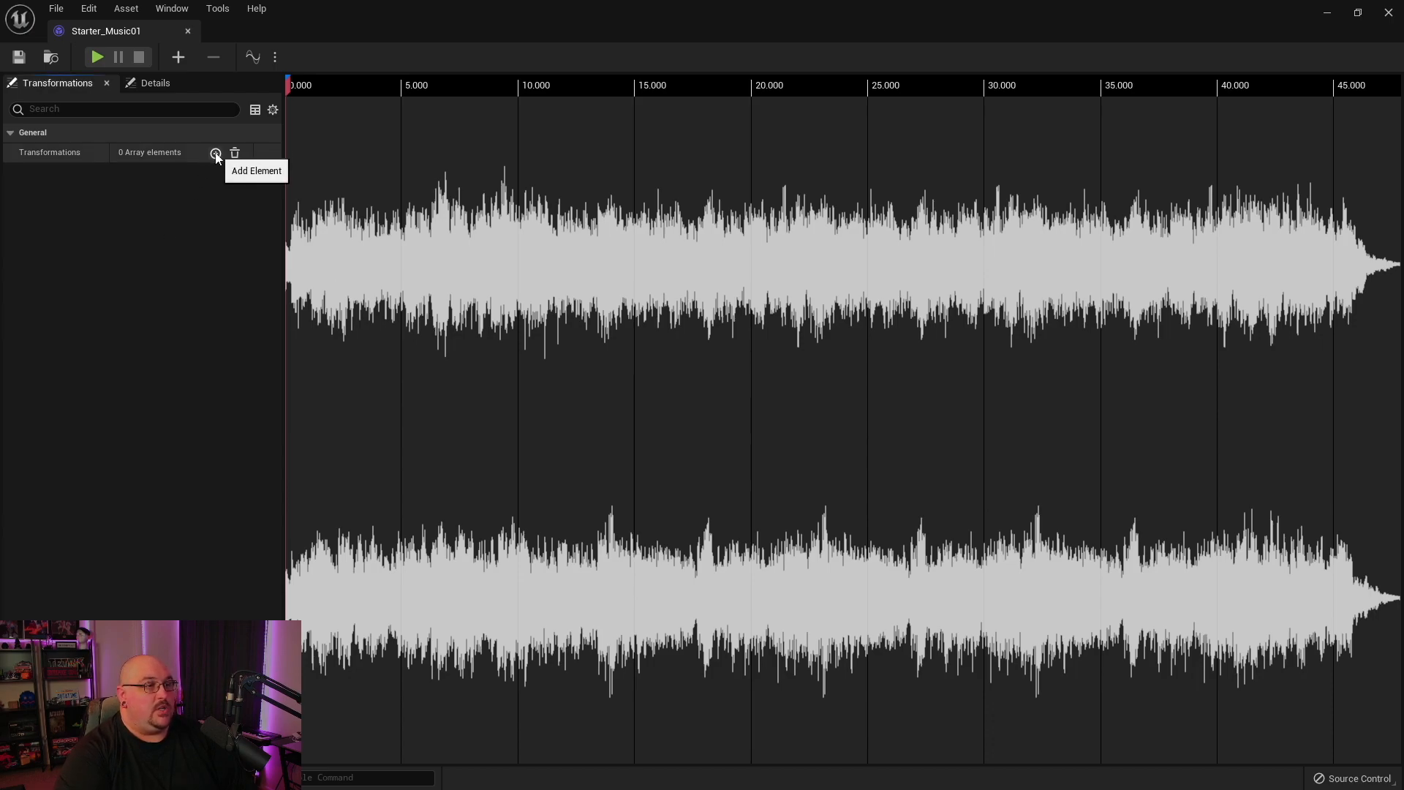
click(215, 152)
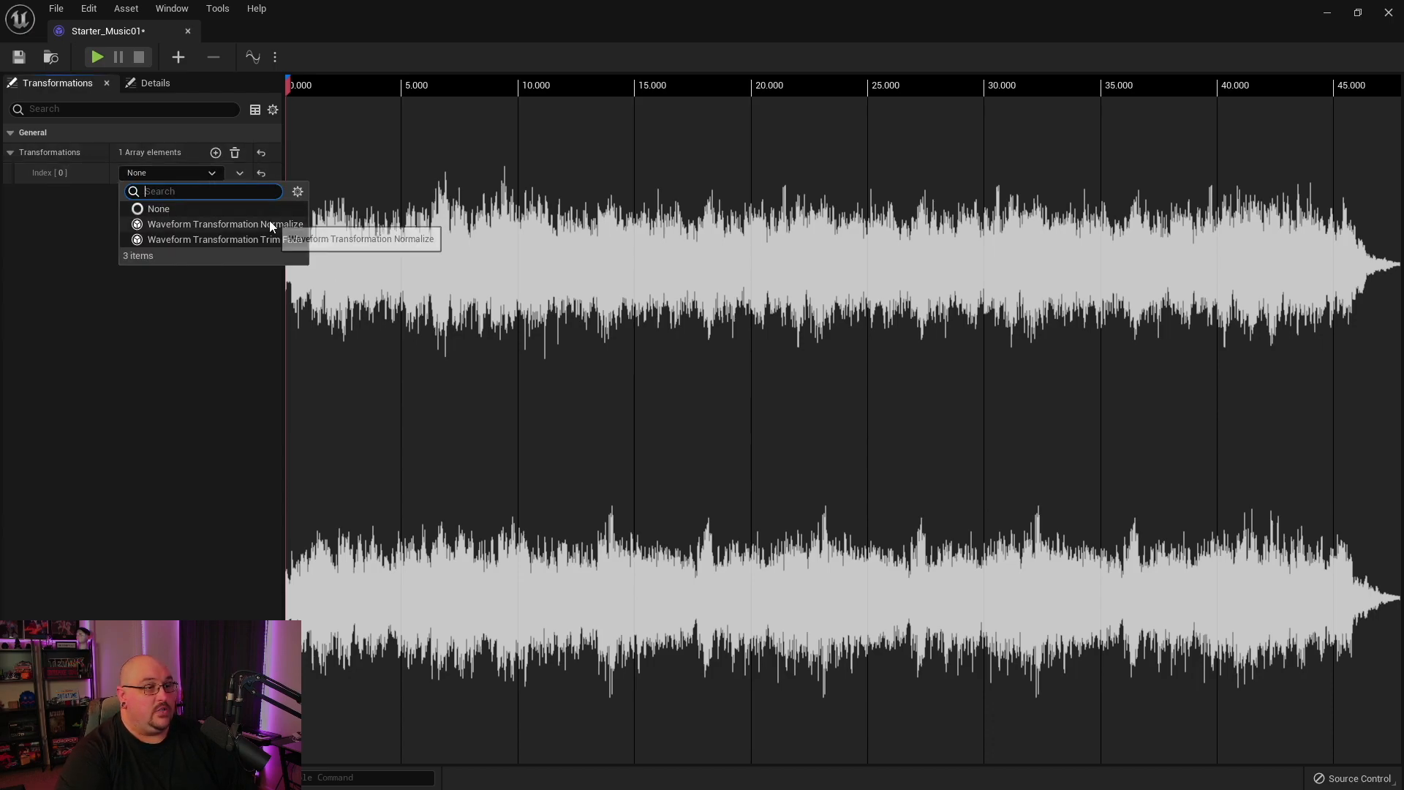
mouse_move(225, 238)
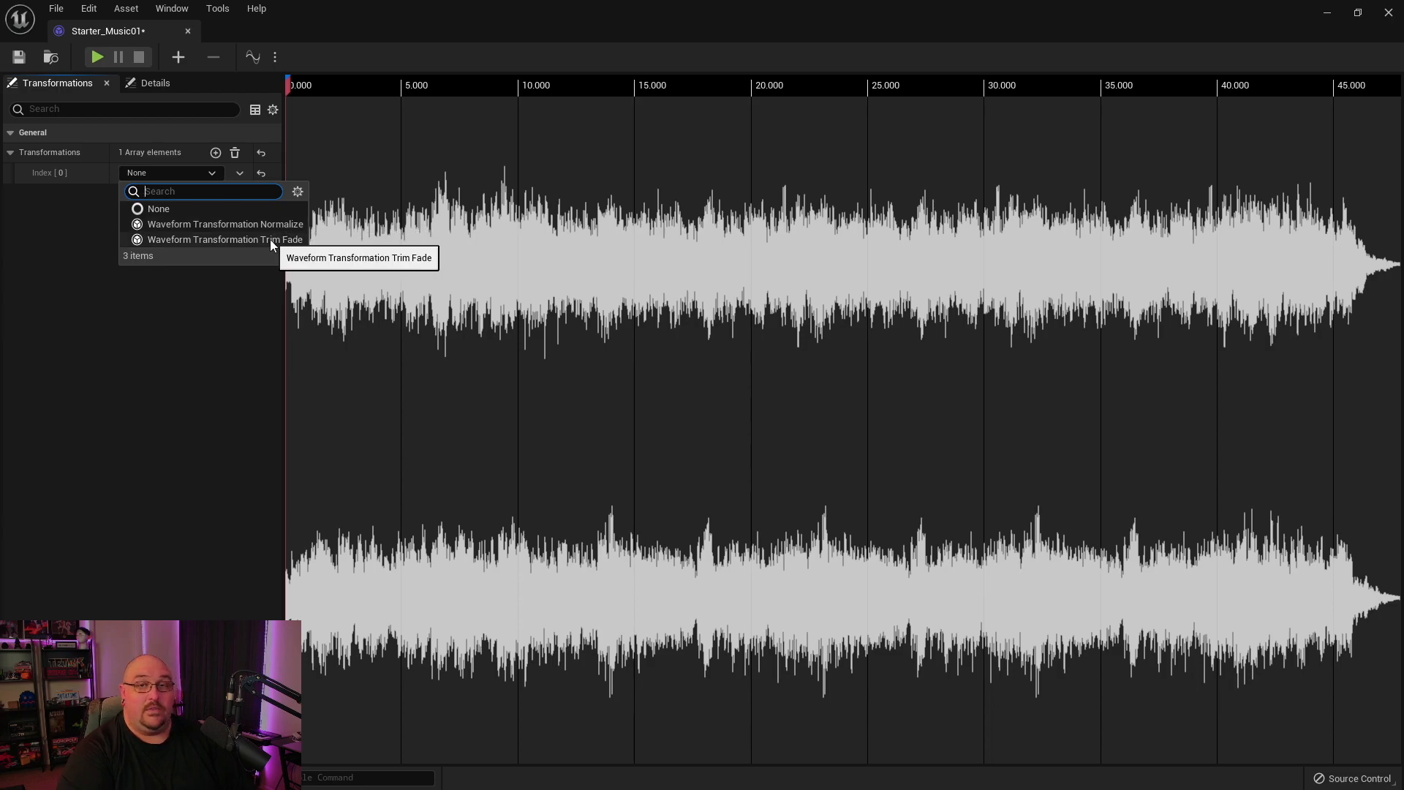
click(224, 239)
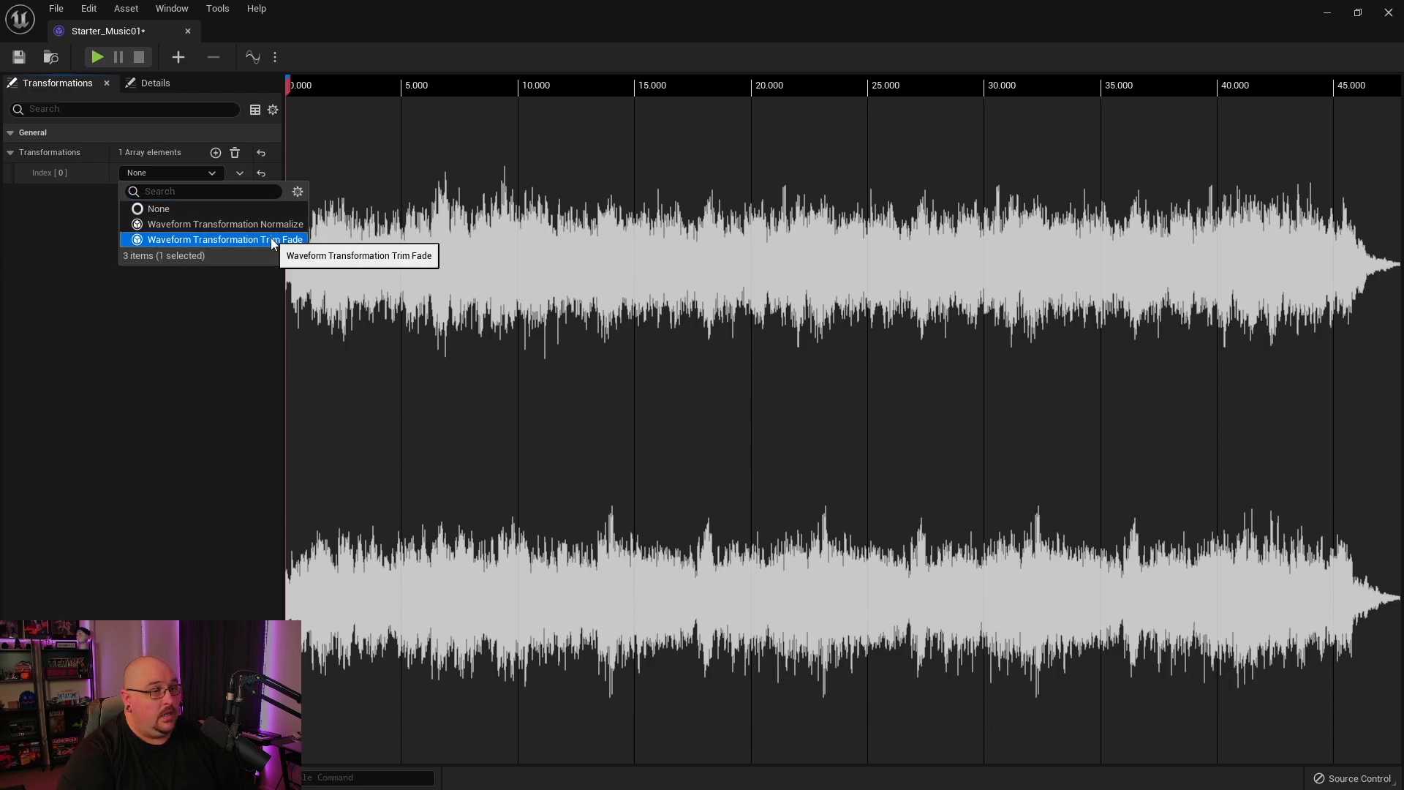
click(222, 238)
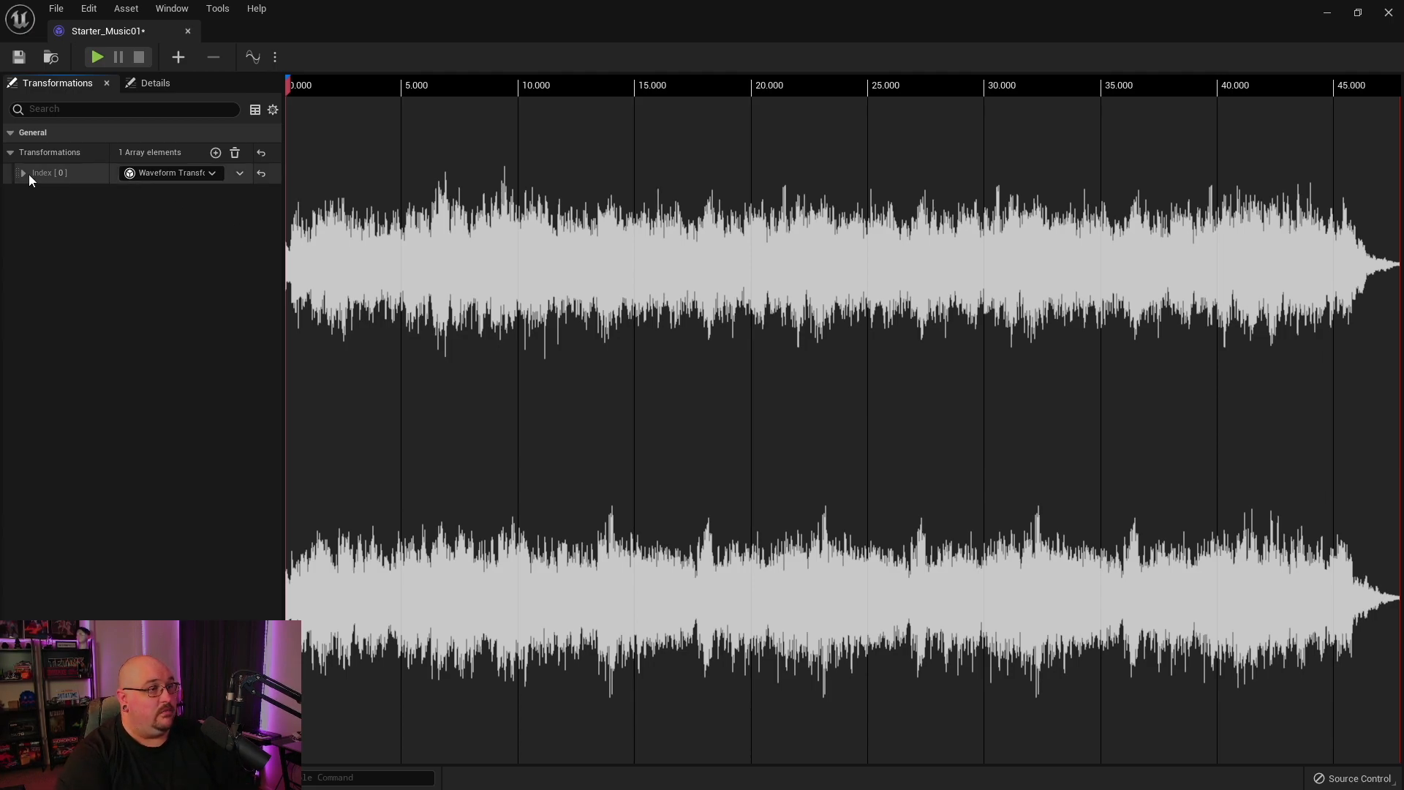
Set the Trim Fade to start at 5 s, end at 15 s, with 3-second fades
click(22, 173)
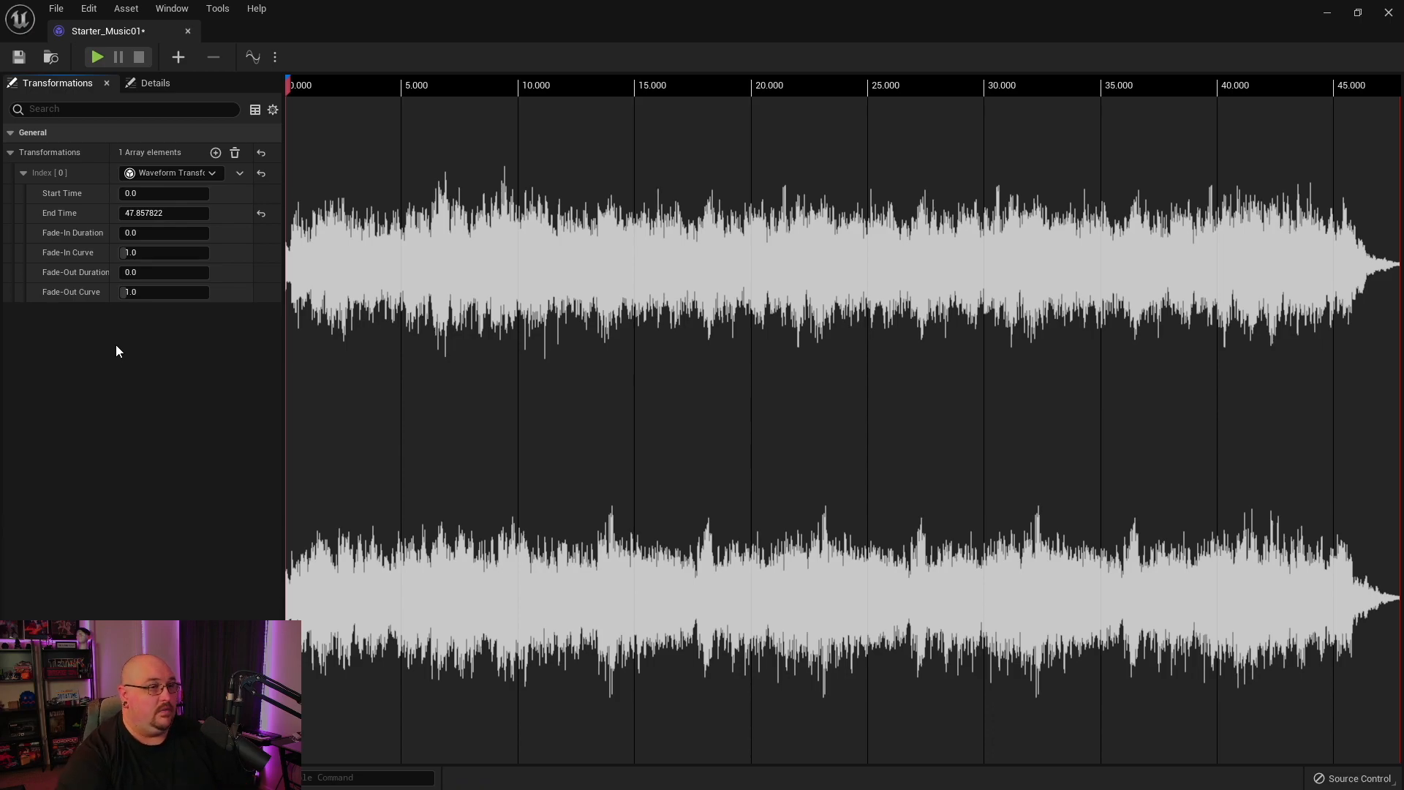
click(164, 193)
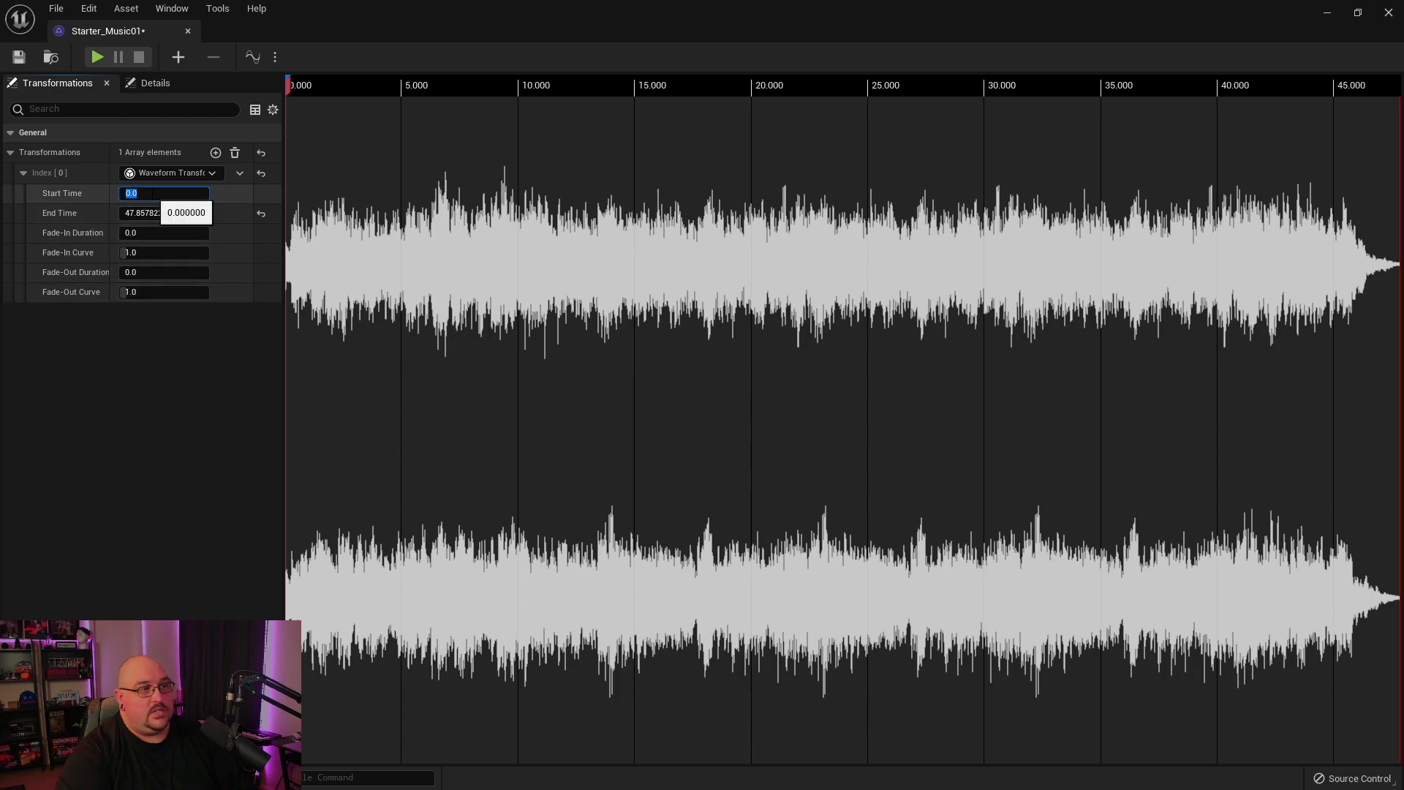
text(5)
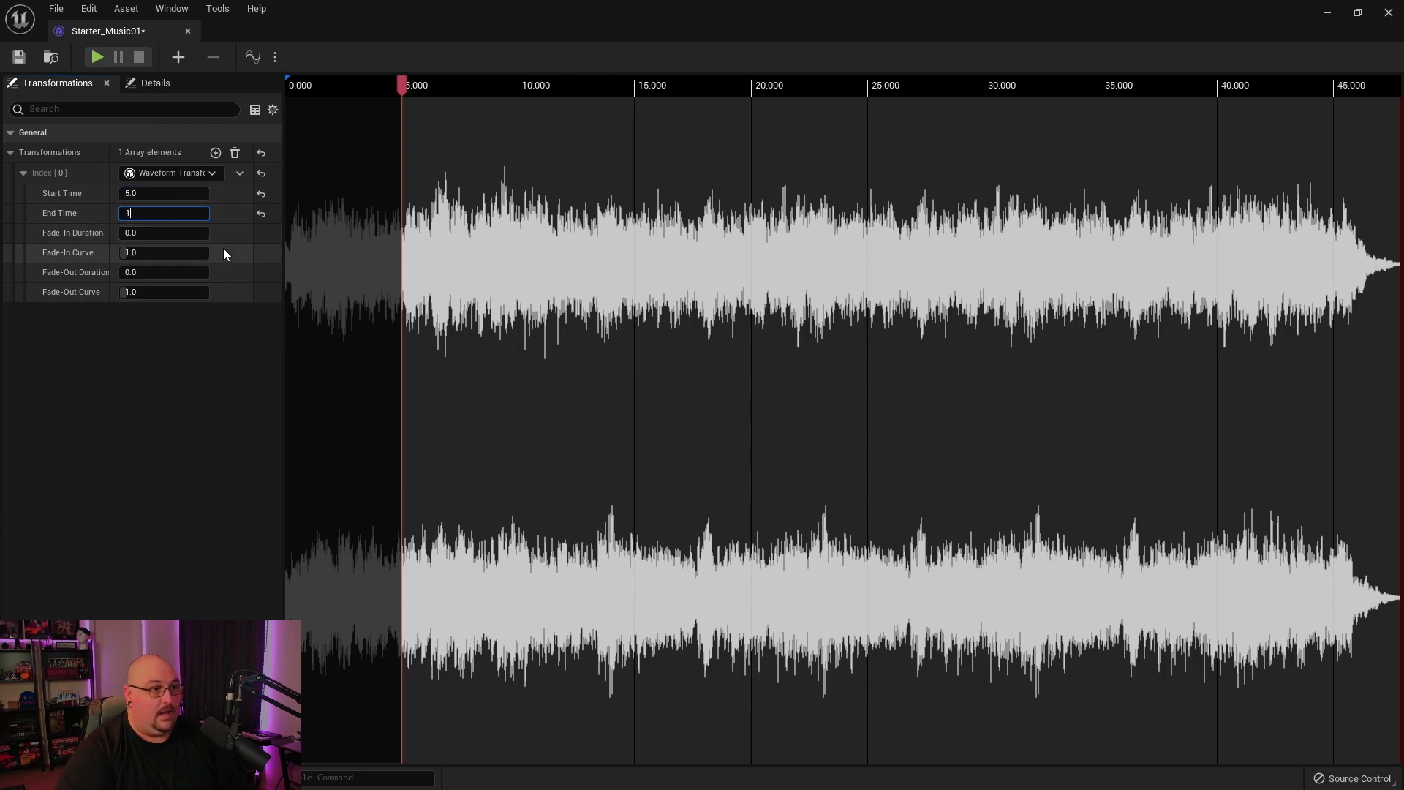
text(15.0)
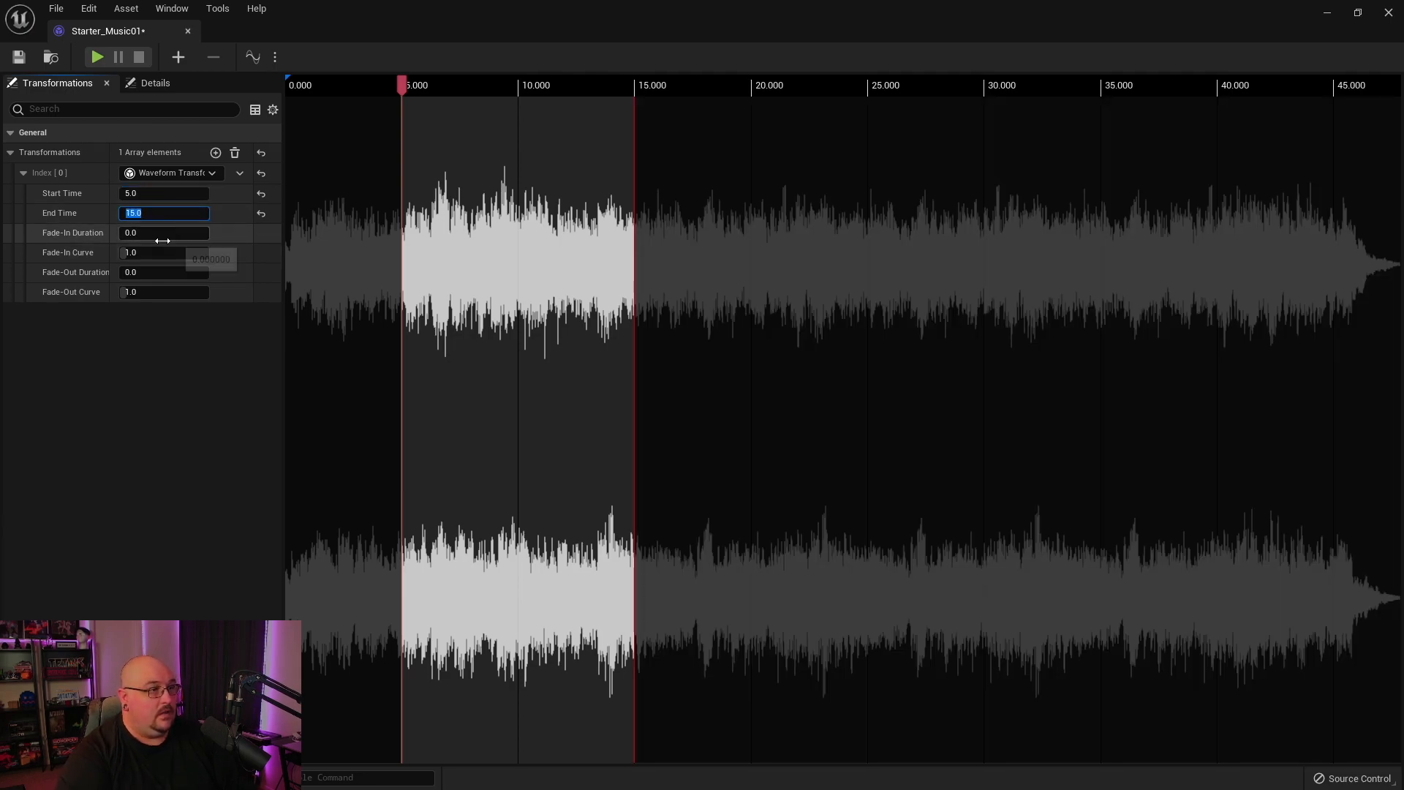
click(163, 232)
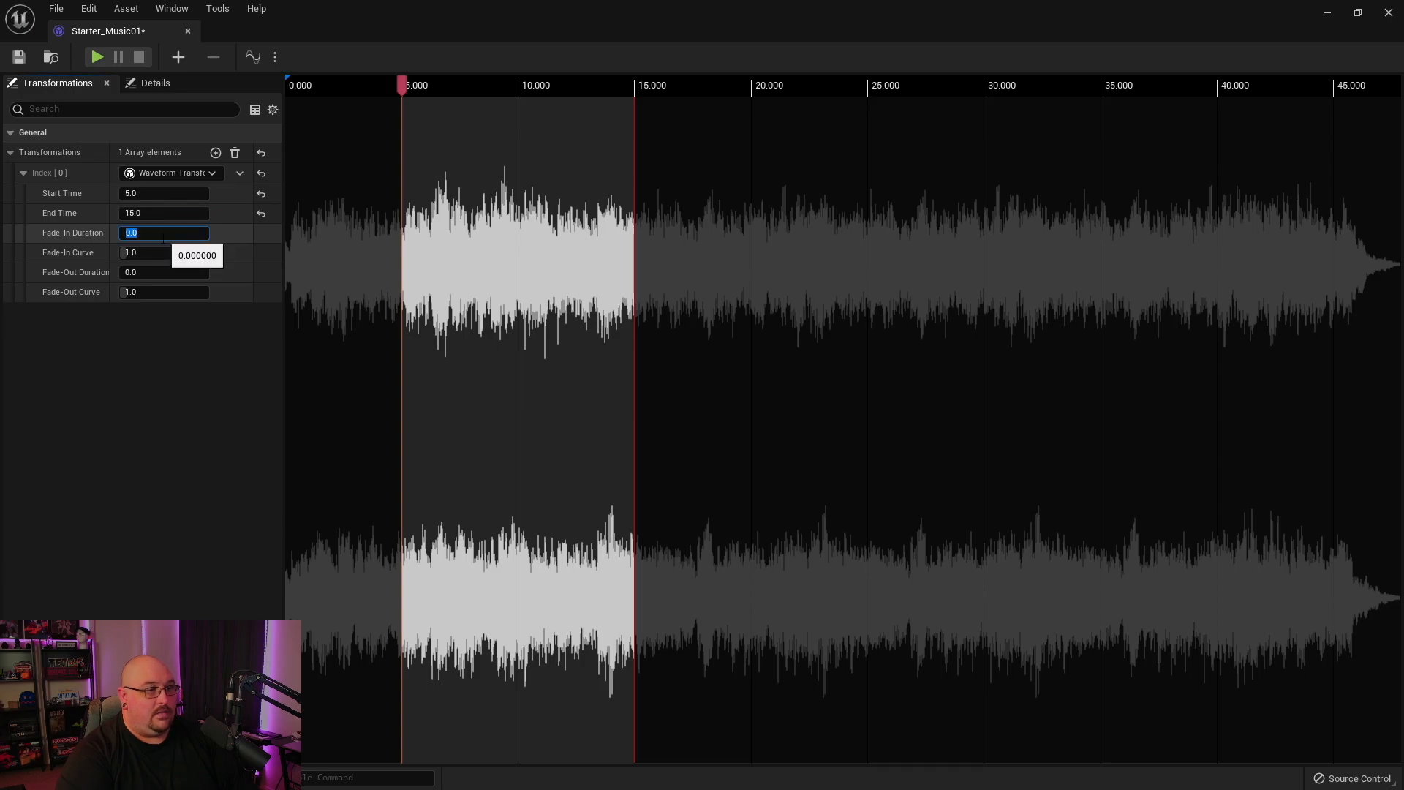
text(3)
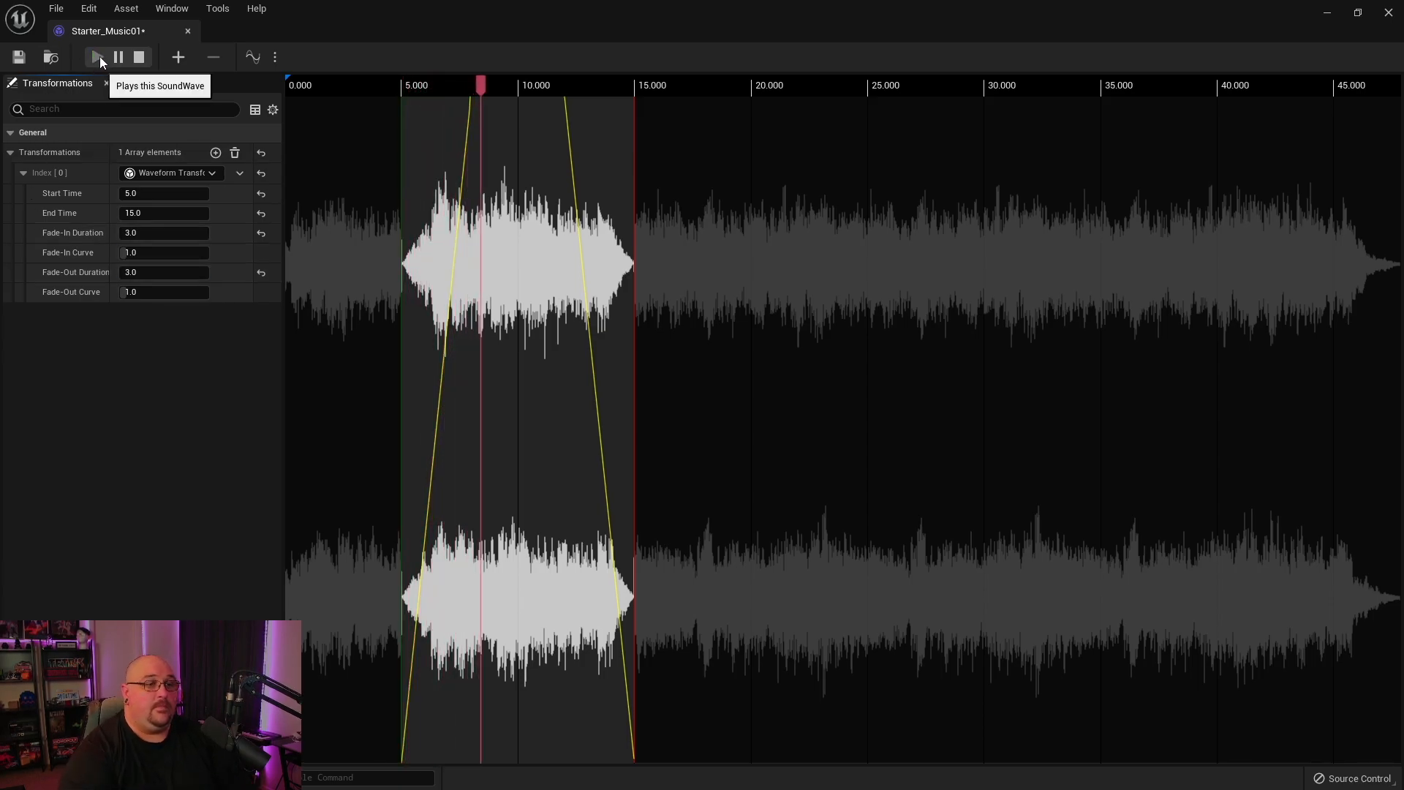
Preview the trimmed, faded Starter_Music01 clip and stop playback
click(96, 57)
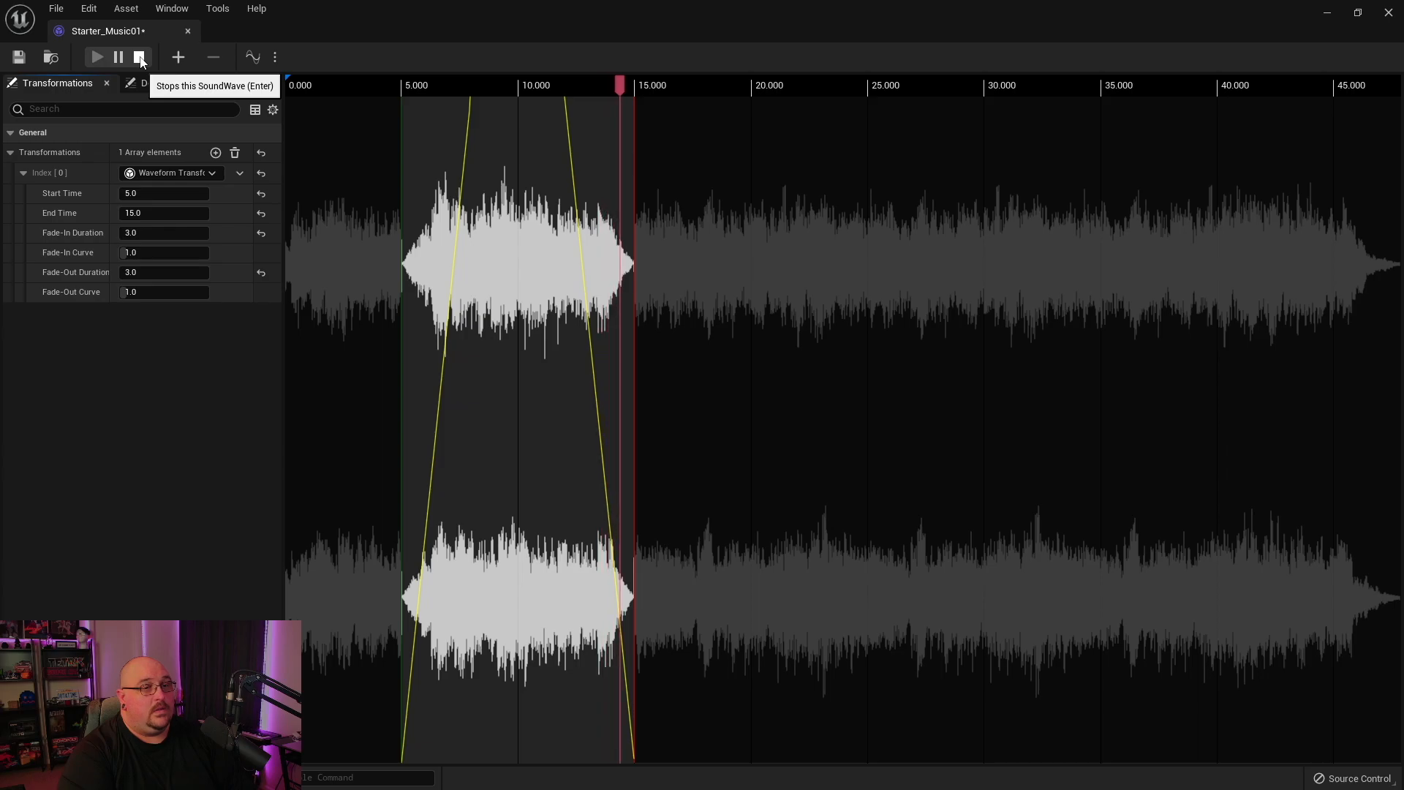
click(141, 57)
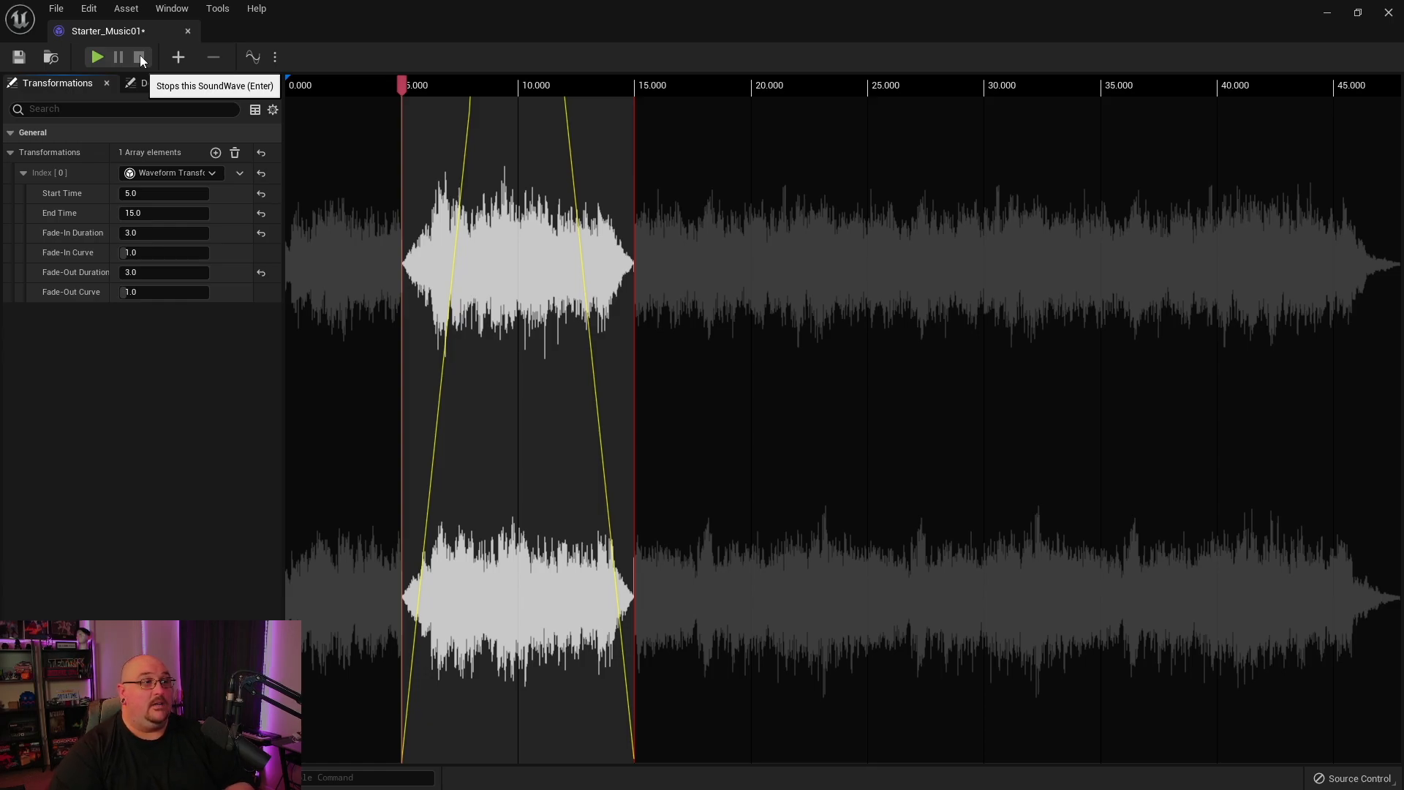
mouse_move(348, 34)
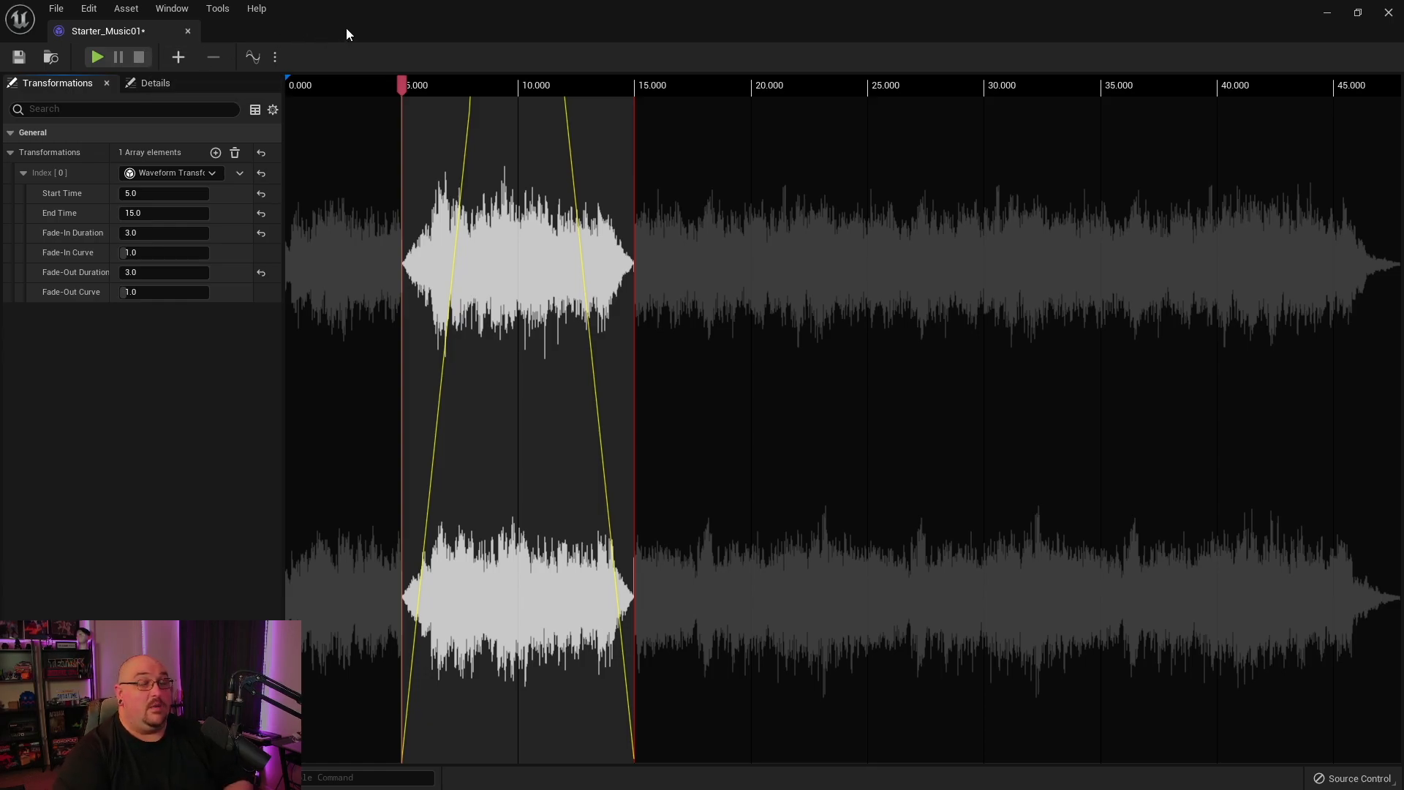
mouse_move(253, 57)
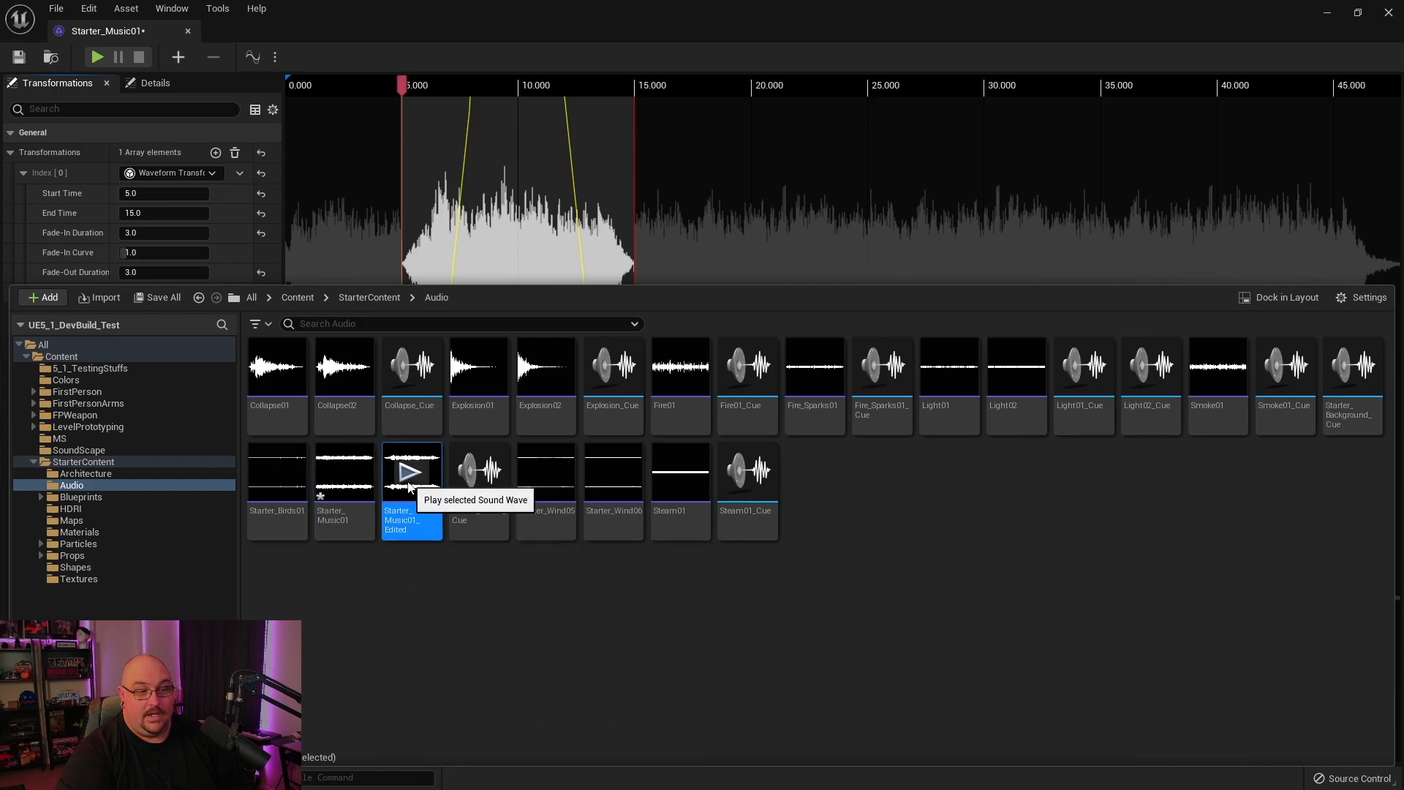
Audition Starter_Music01_Edited, then the original Starter_Music01 for comparison
click(411, 472)
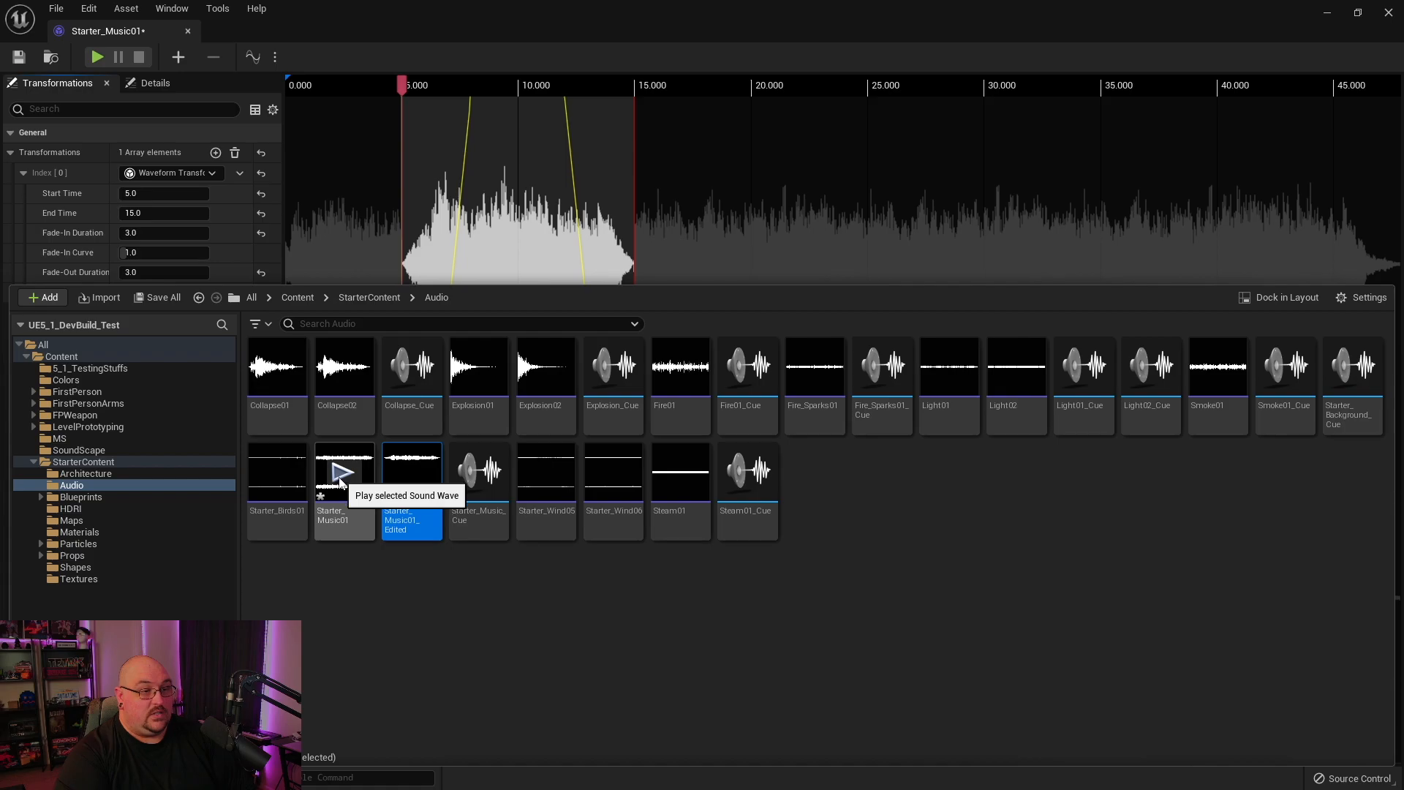
click(342, 472)
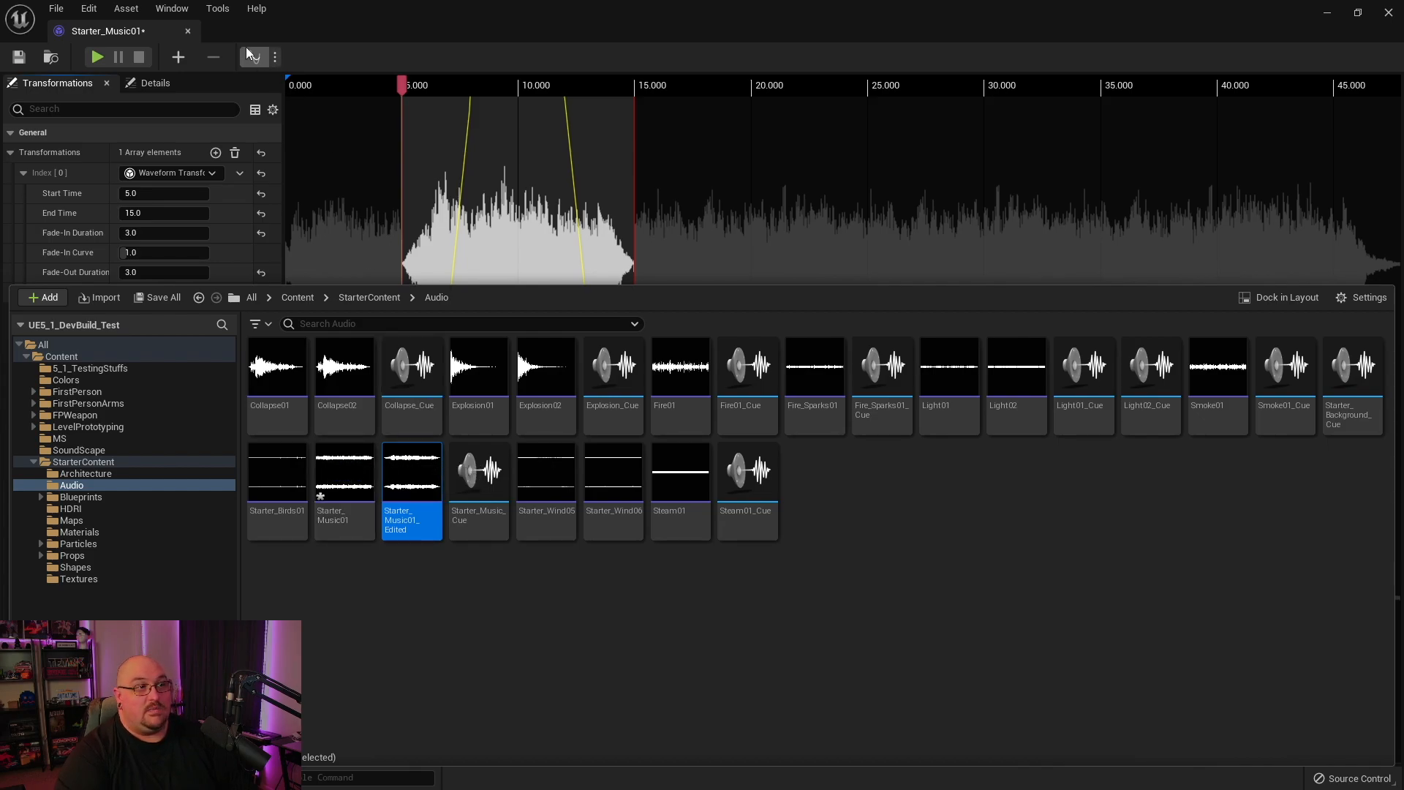
mouse_move(19, 57)
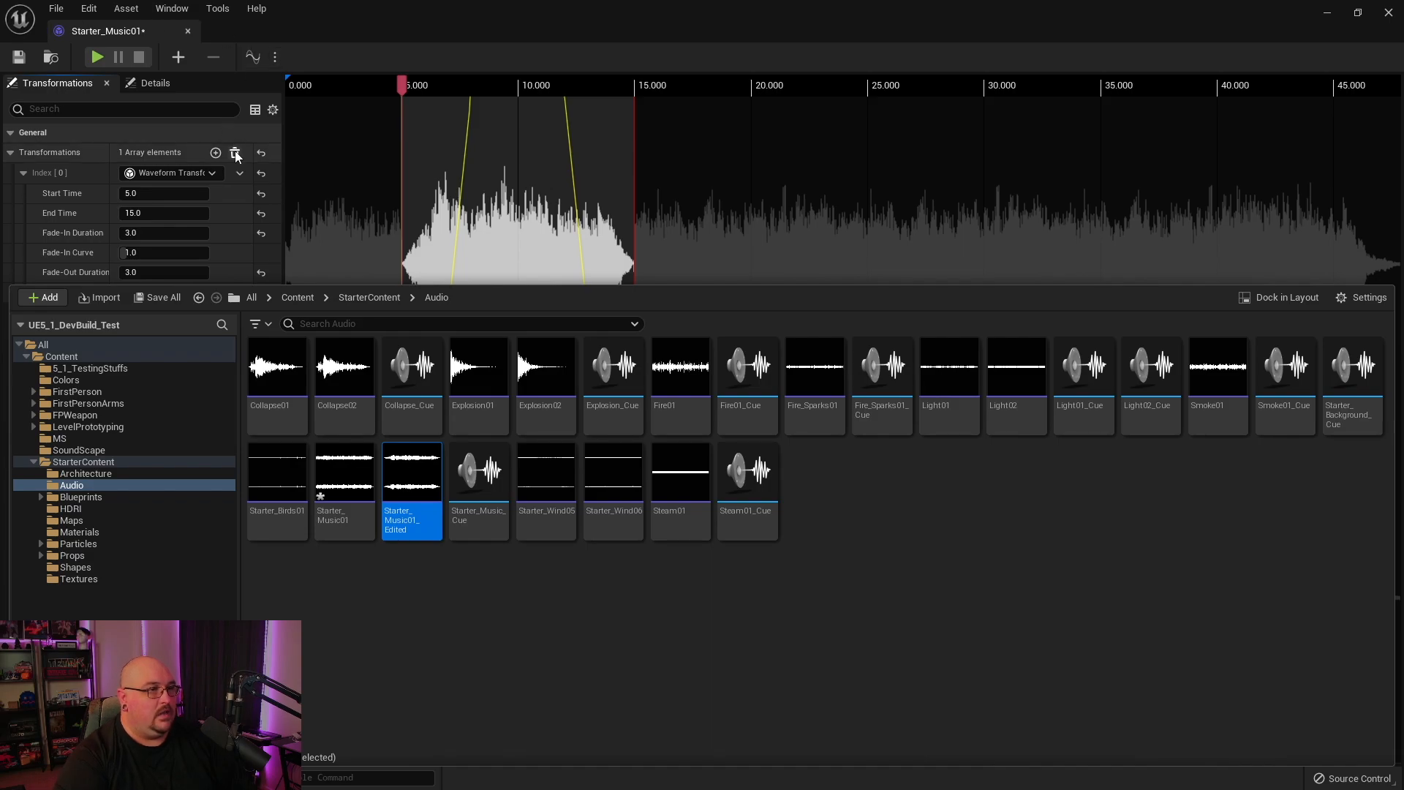
Clear the Trim Fade transformation from Starter_Music01 and save the sound wave
click(236, 152)
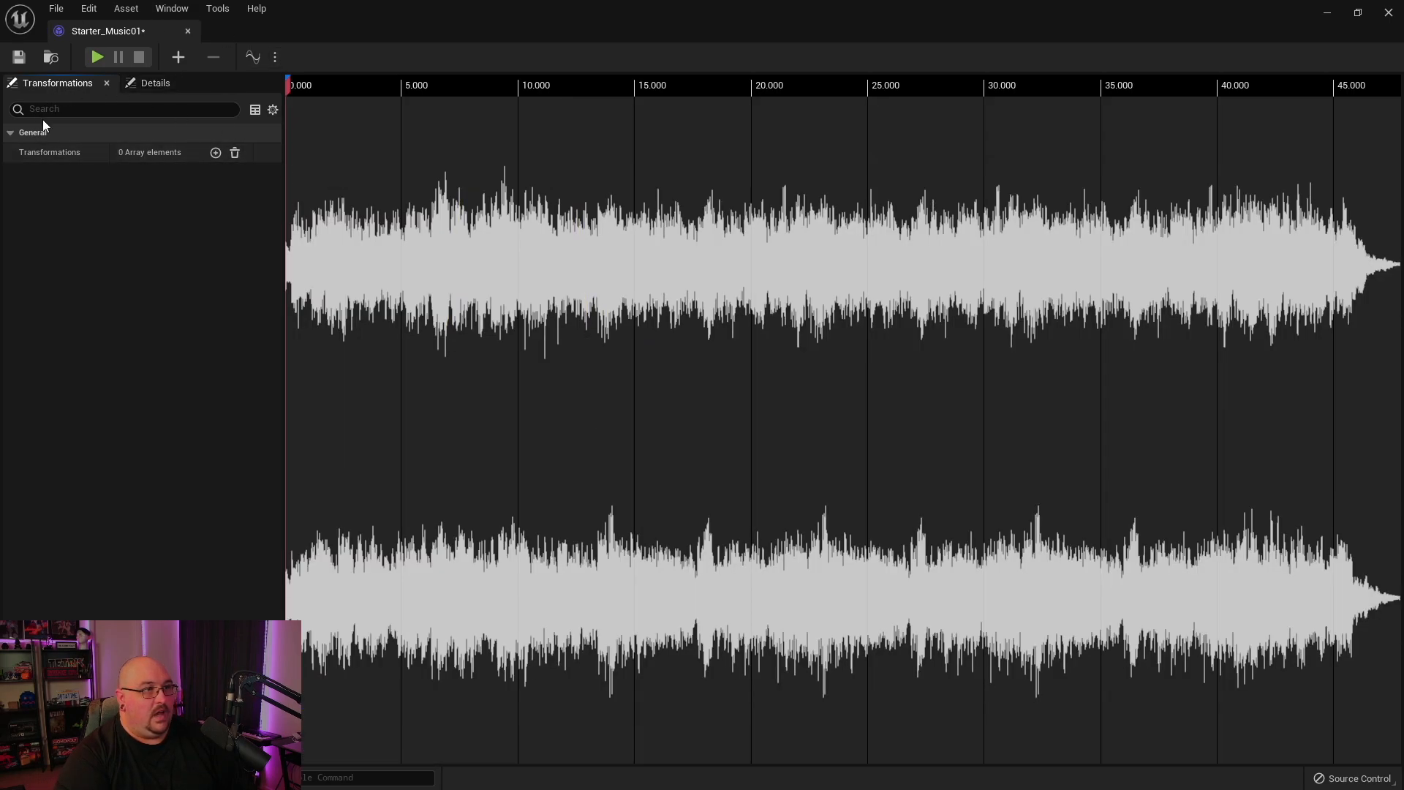
mouse_move(18, 57)
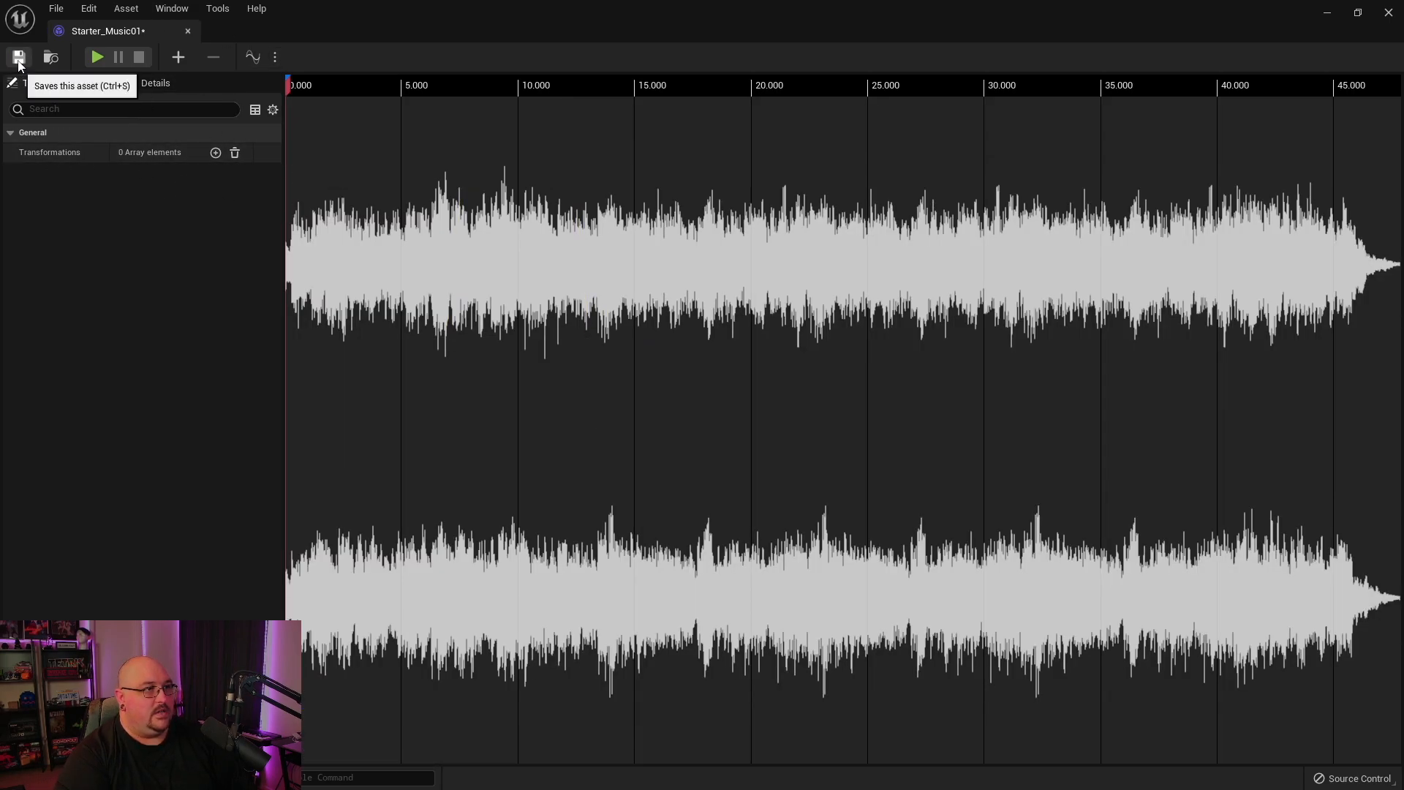
click(18, 57)
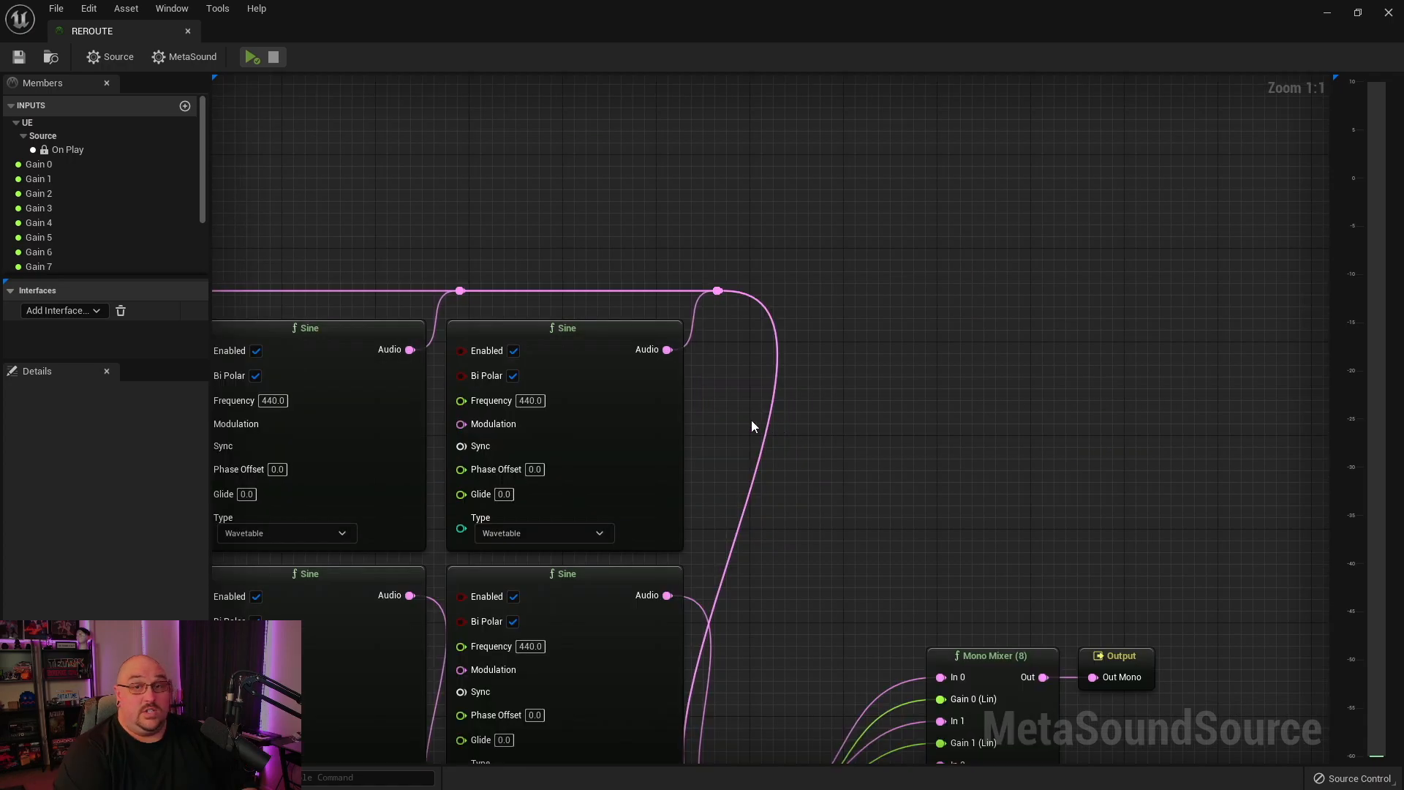
mouse_move(669, 349)
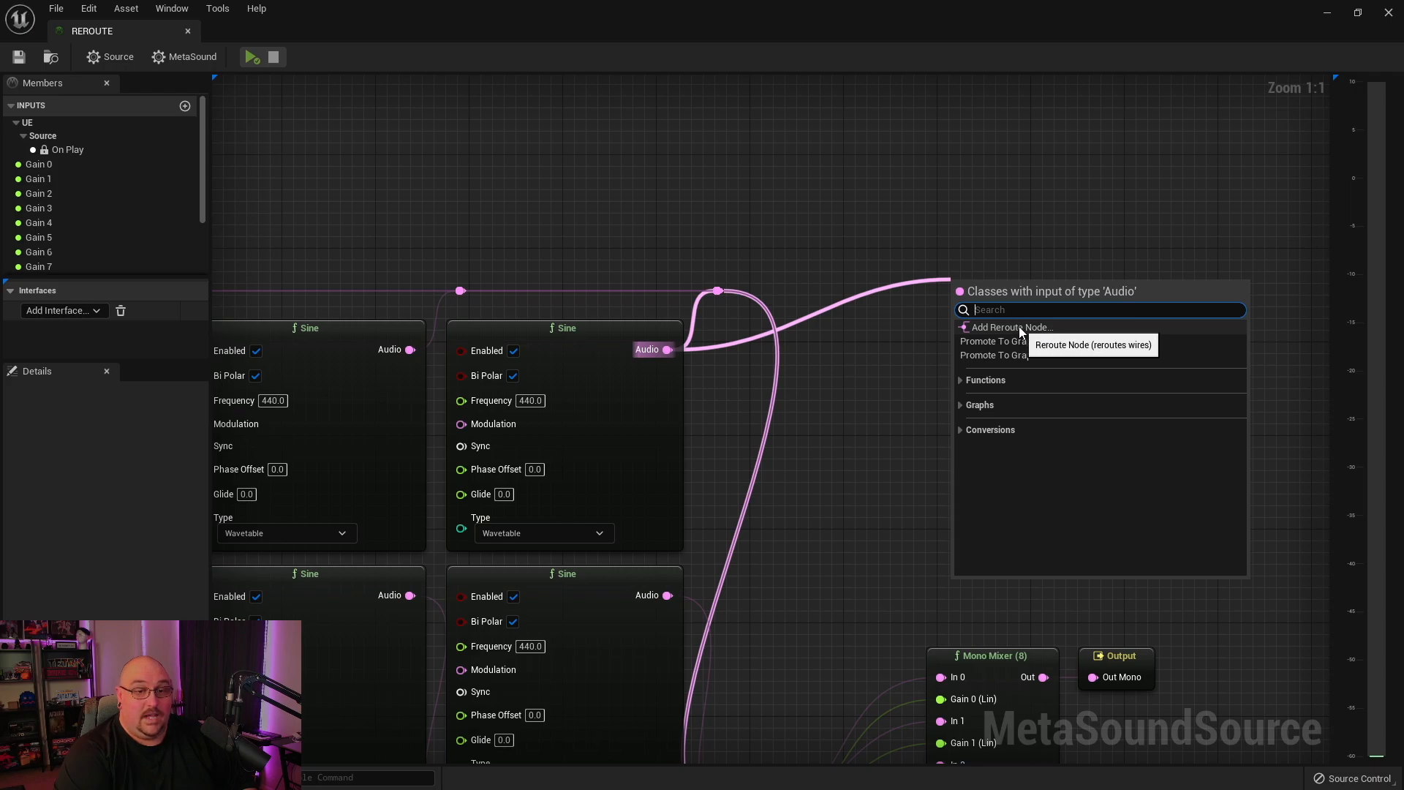
Add two reroute points along the Sine node's Audio output wire
click(1011, 326)
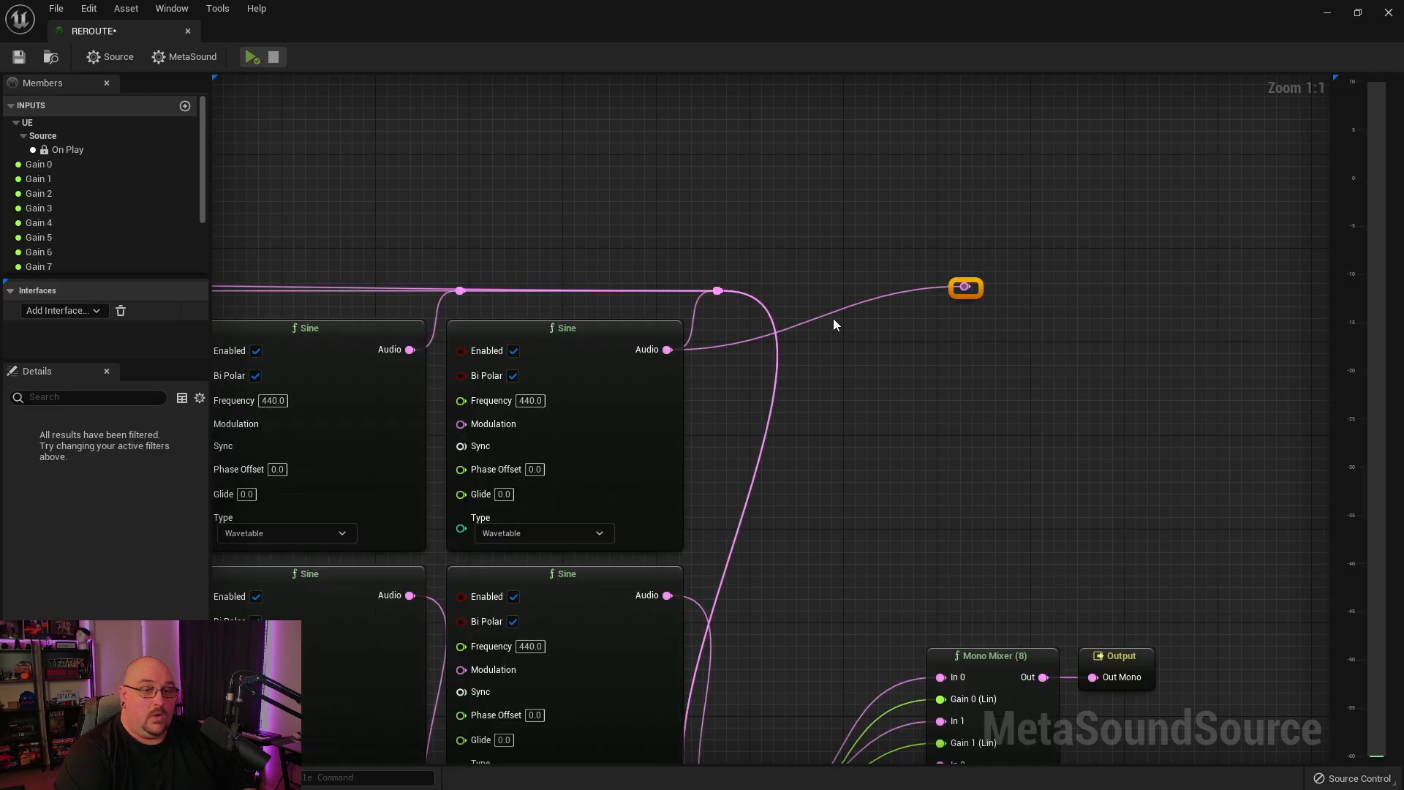
drag(965, 288, 847, 320)
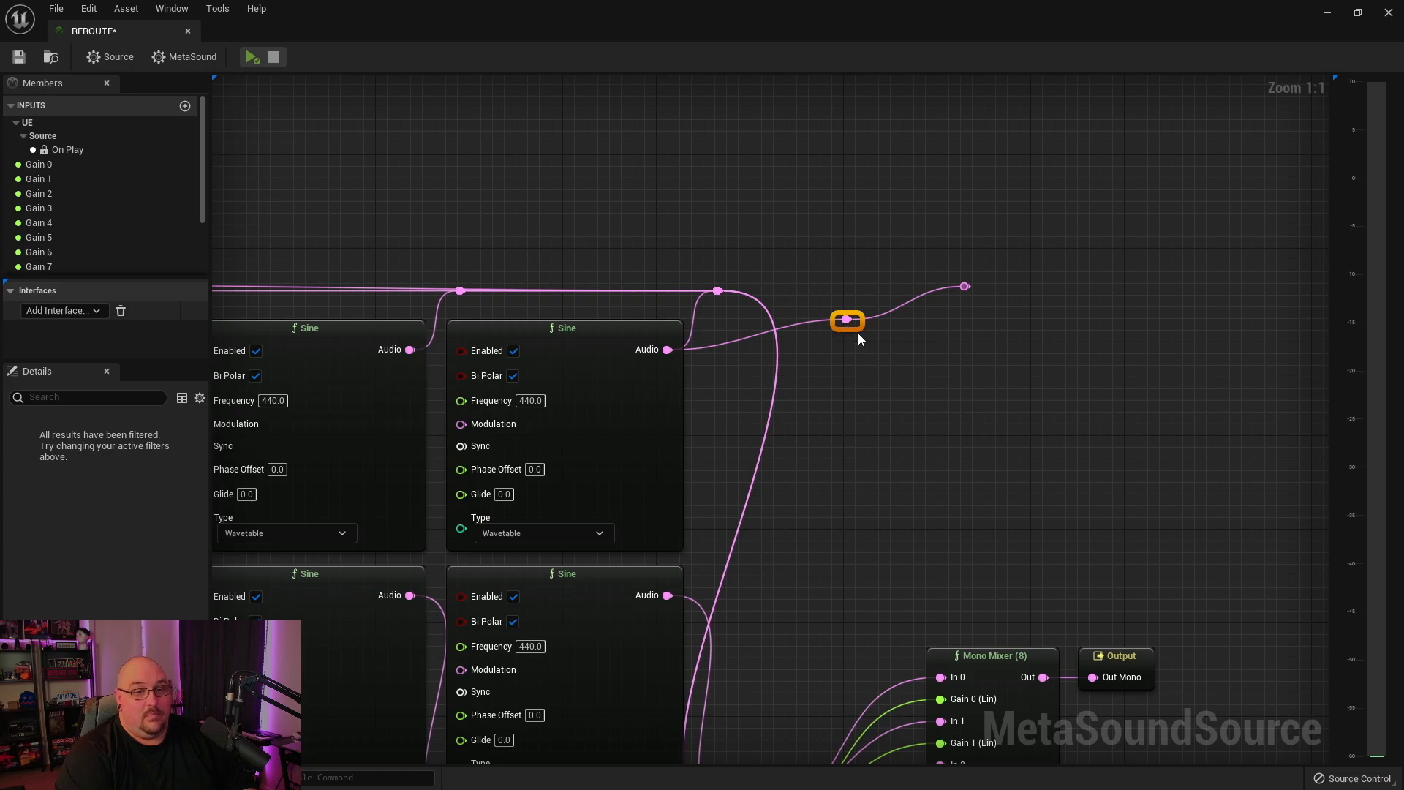
drag(847, 320, 846, 314)
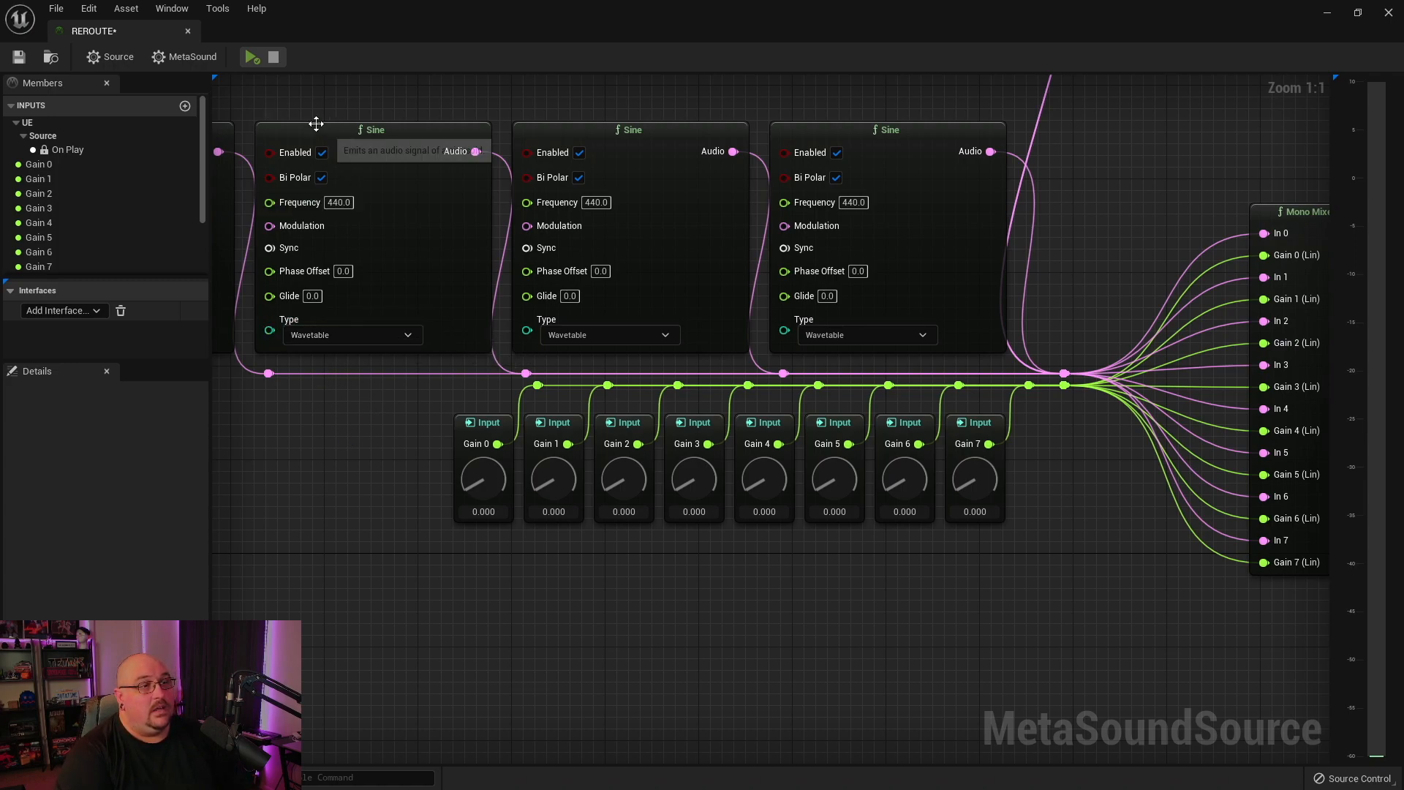
Play the REROUTE MetaSound to watch signal flow through the rerouted wires
click(253, 57)
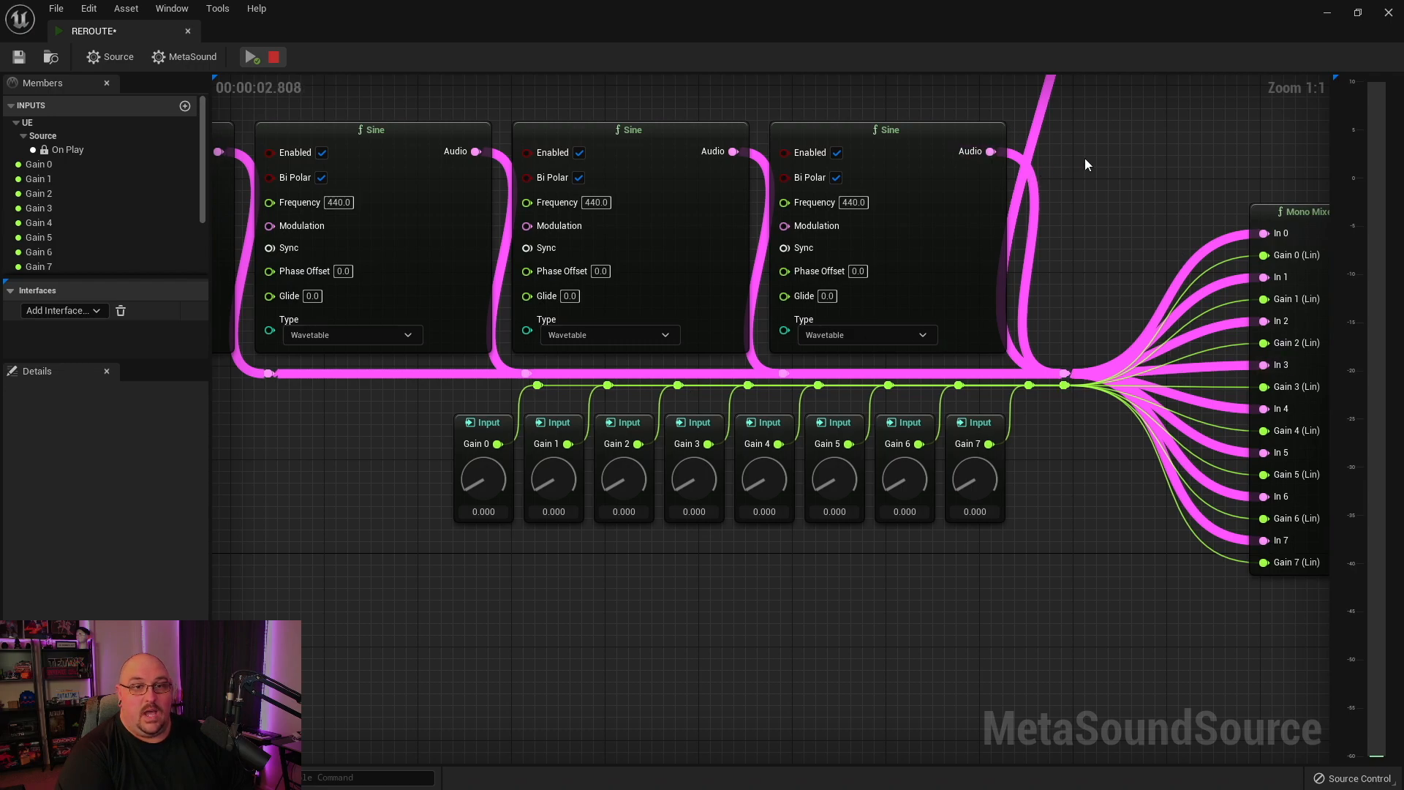
mouse_move(1060, 193)
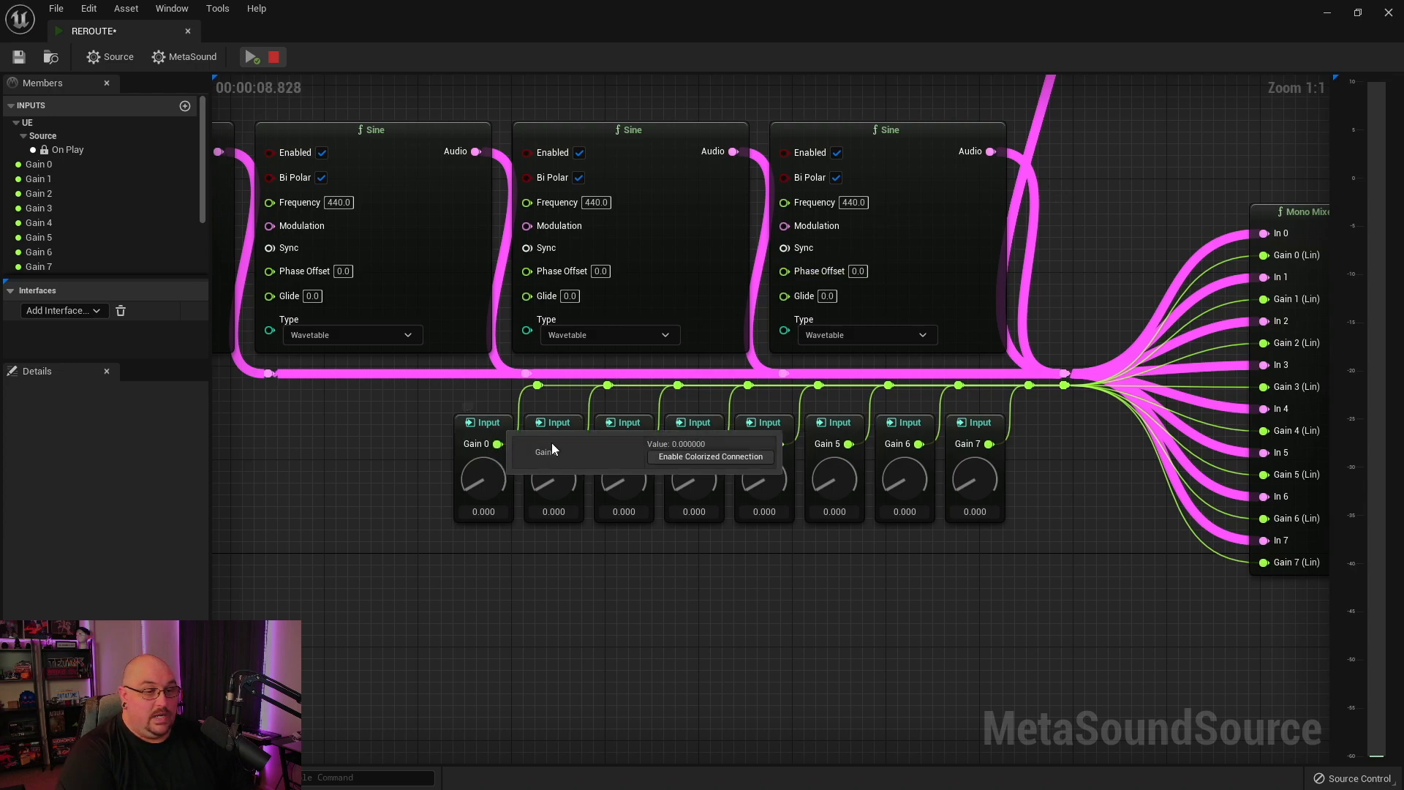
mouse_move(536, 597)
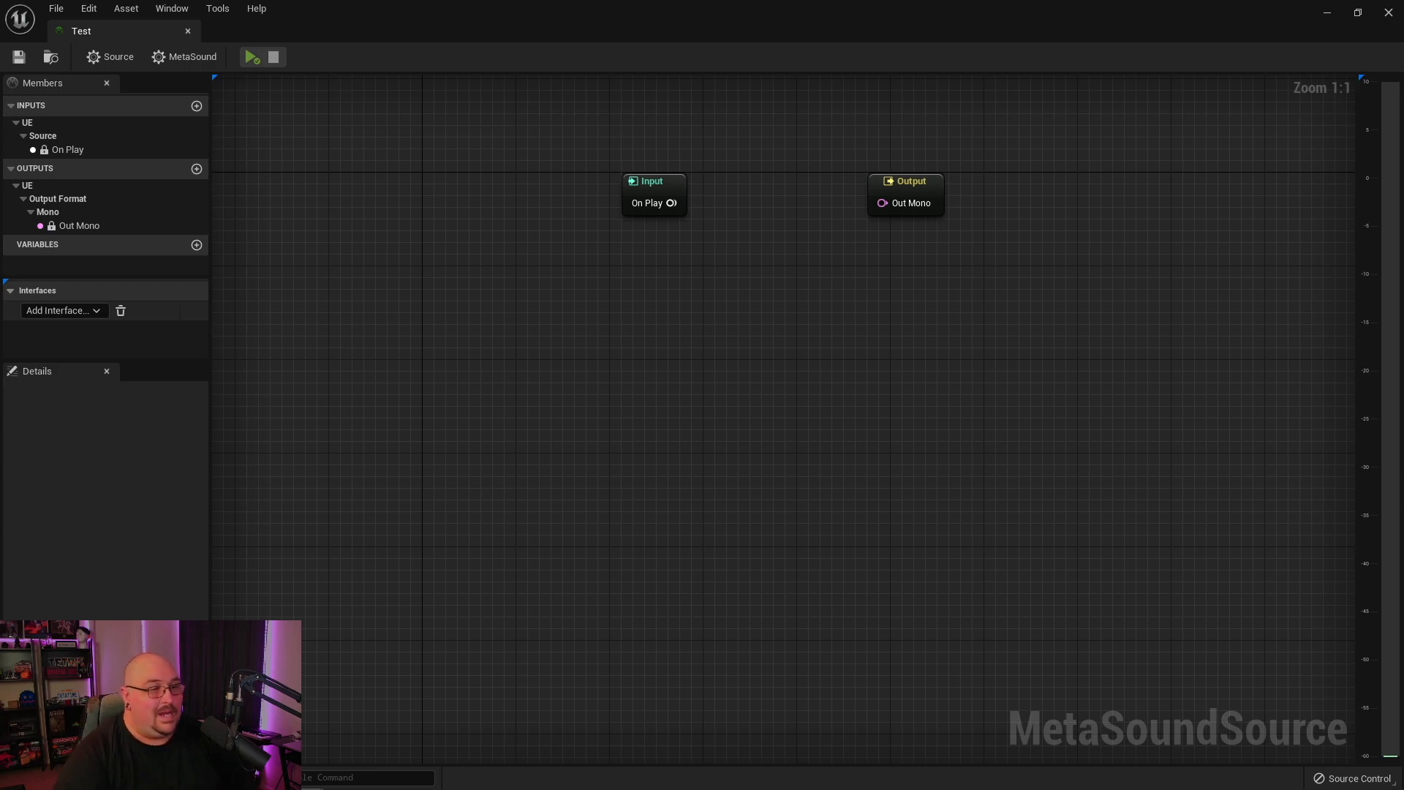
Set the Test MetaSound's Output Format to 7.1 in its Details settings
click(190, 57)
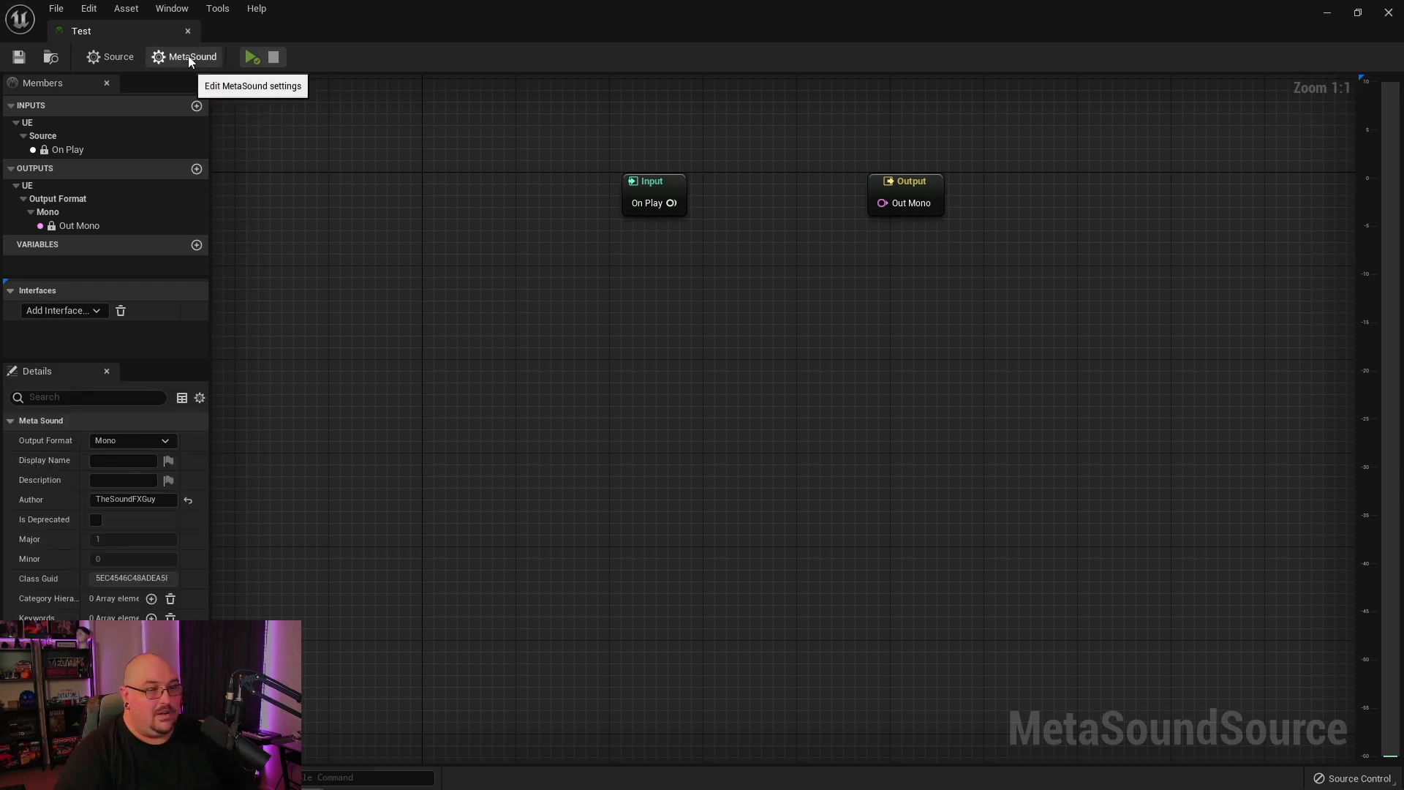
click(131, 441)
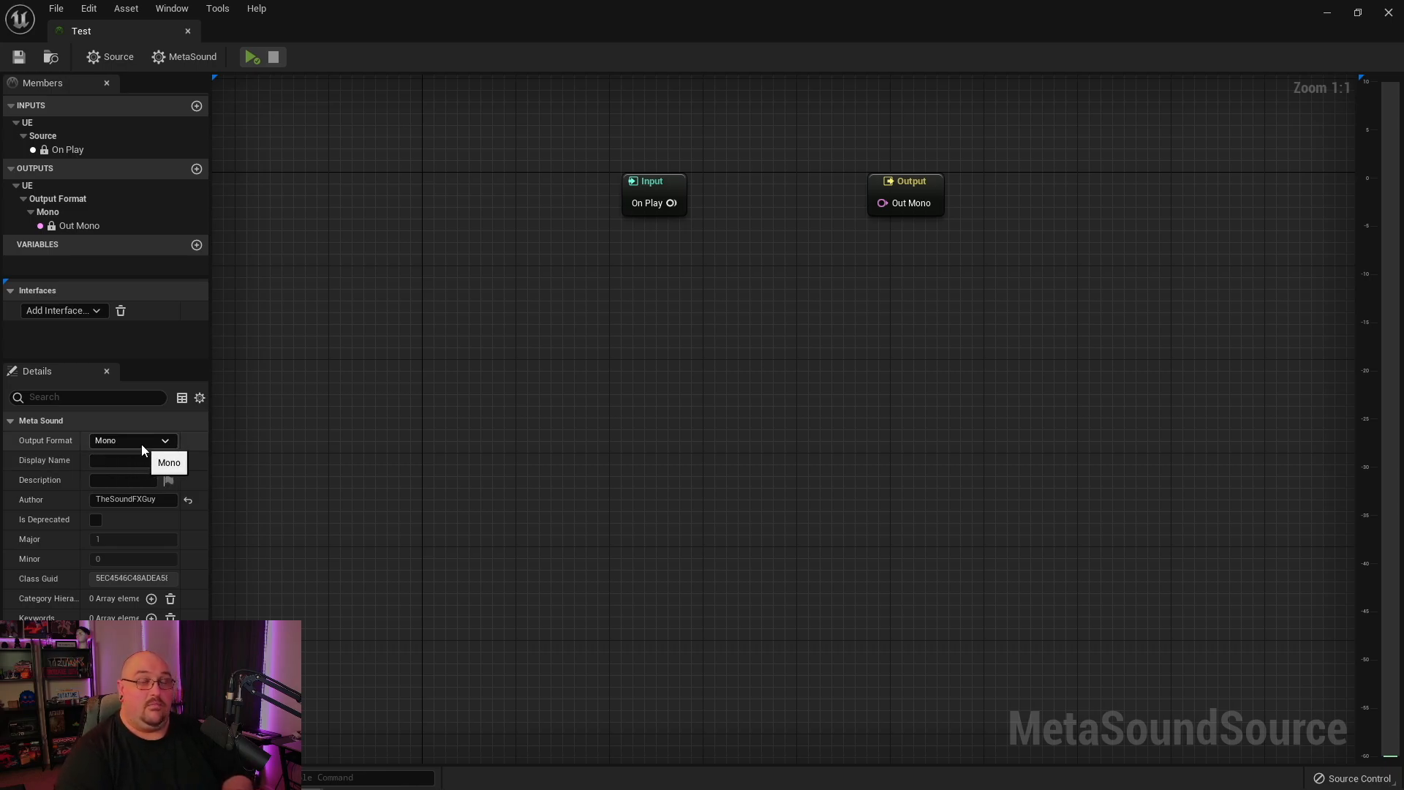
click(132, 441)
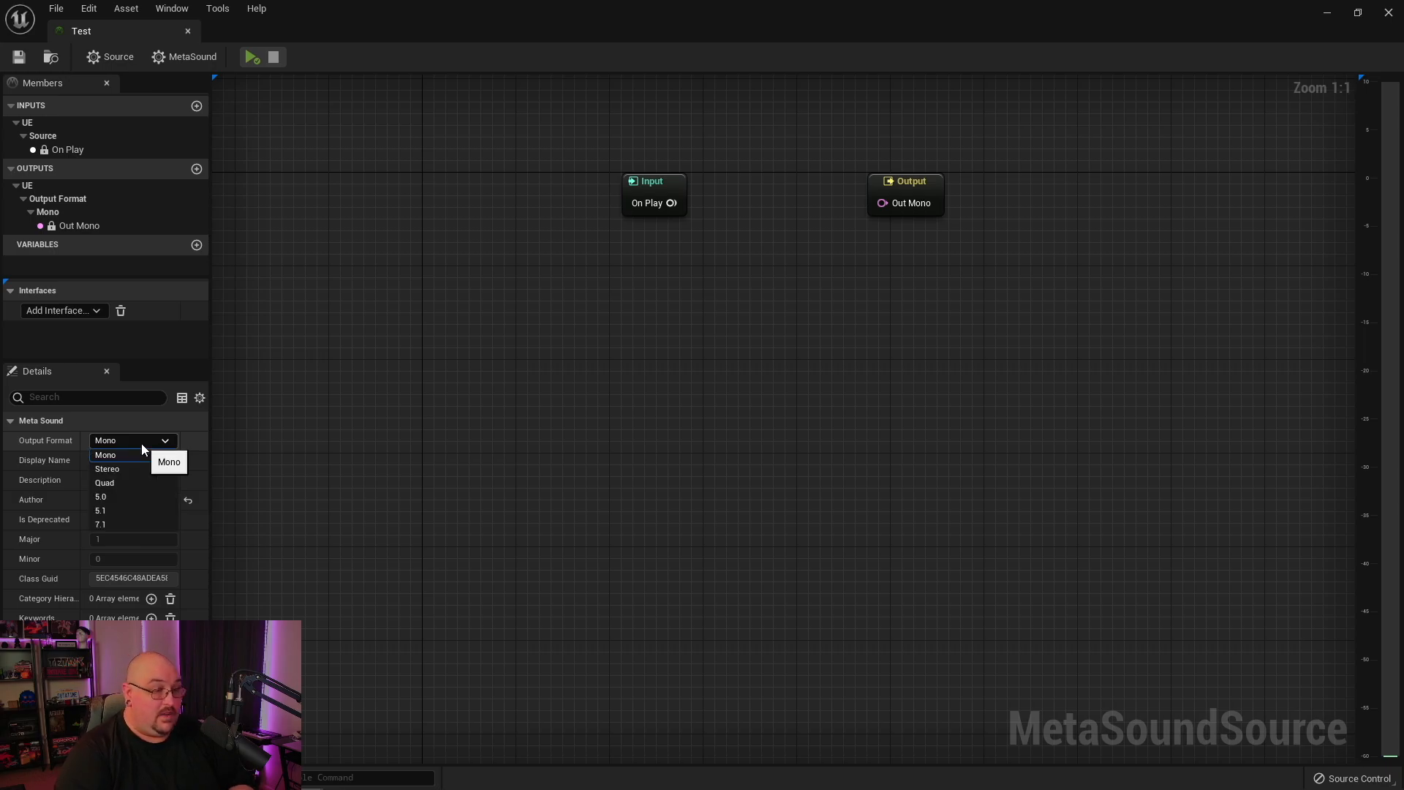
mouse_move(105, 453)
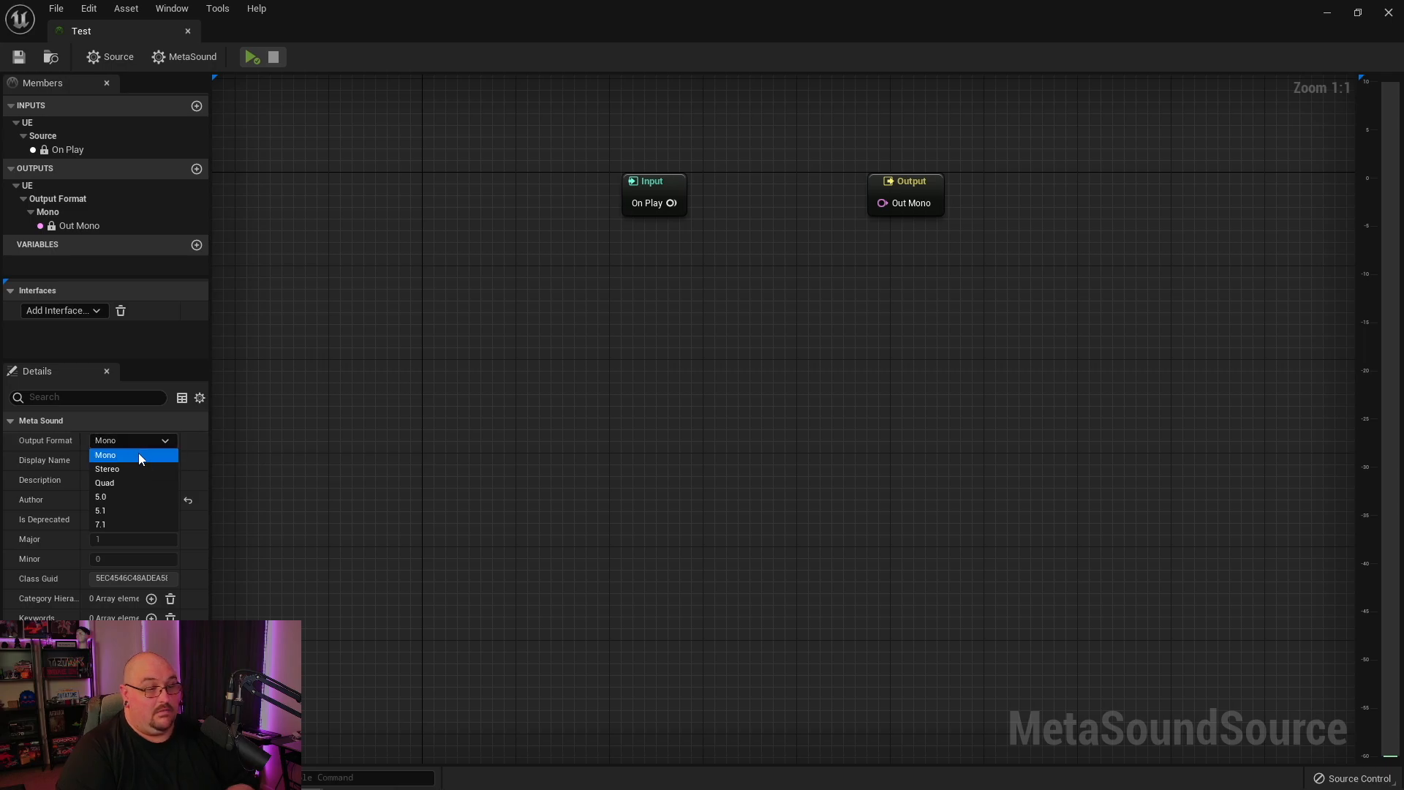
mouse_move(135, 483)
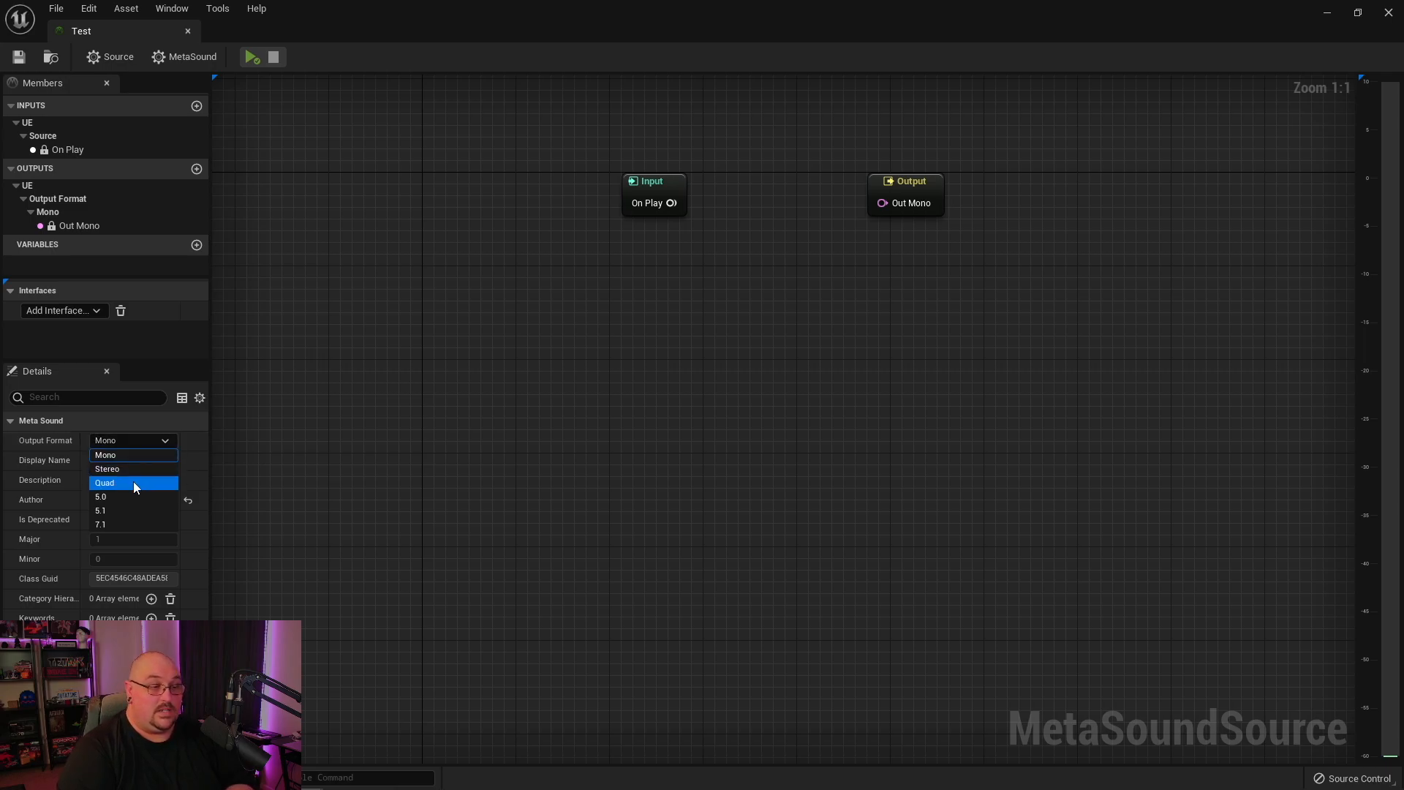
mouse_move(128, 511)
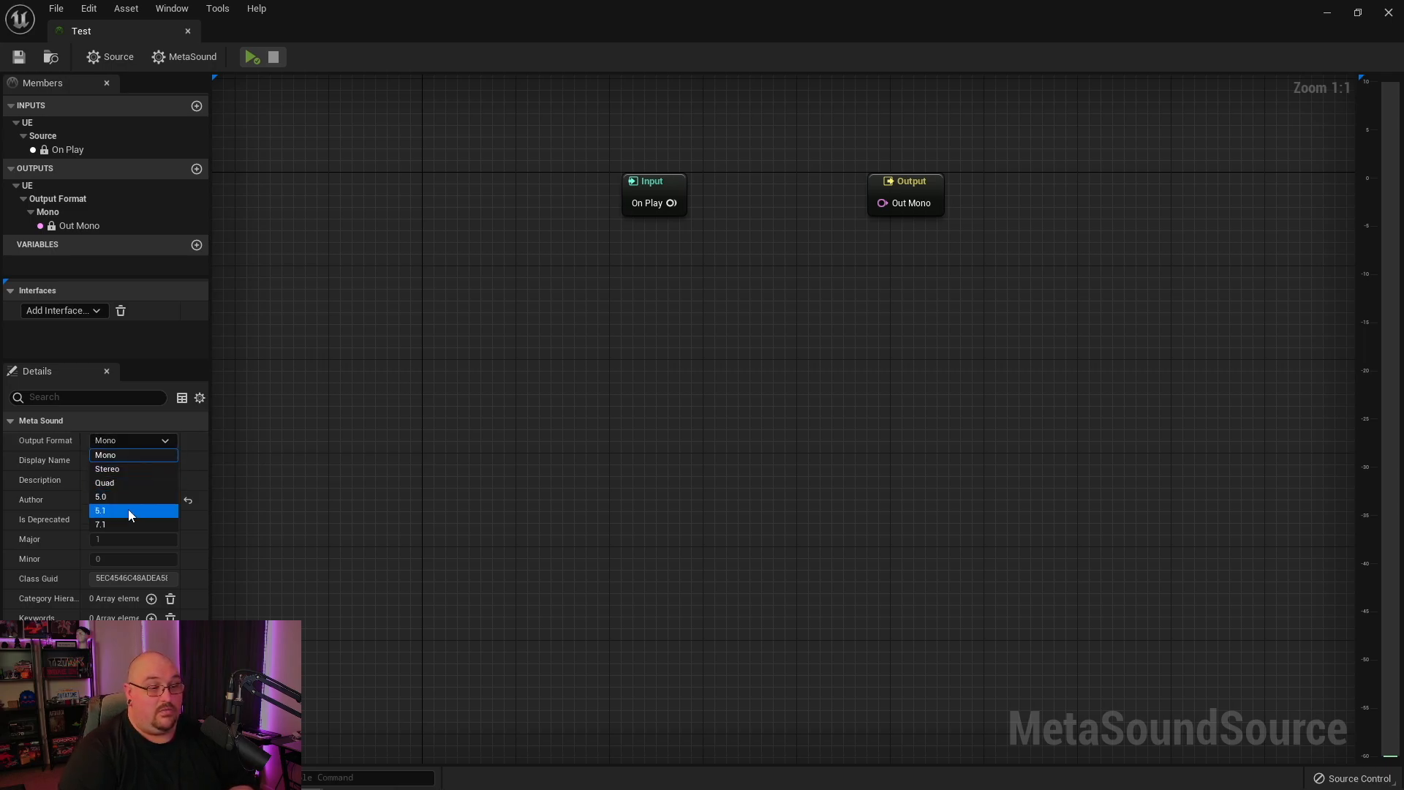
mouse_move(122, 524)
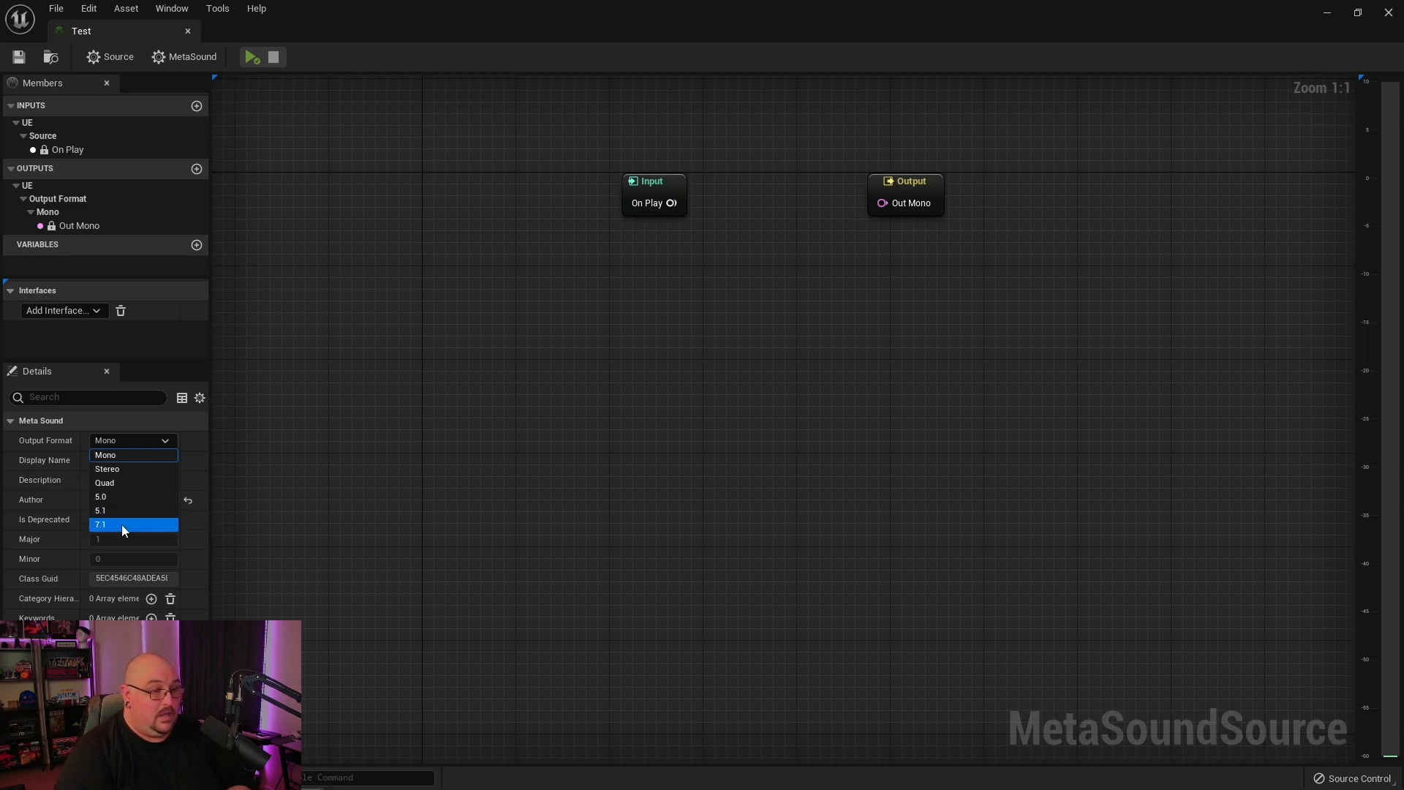
click(101, 524)
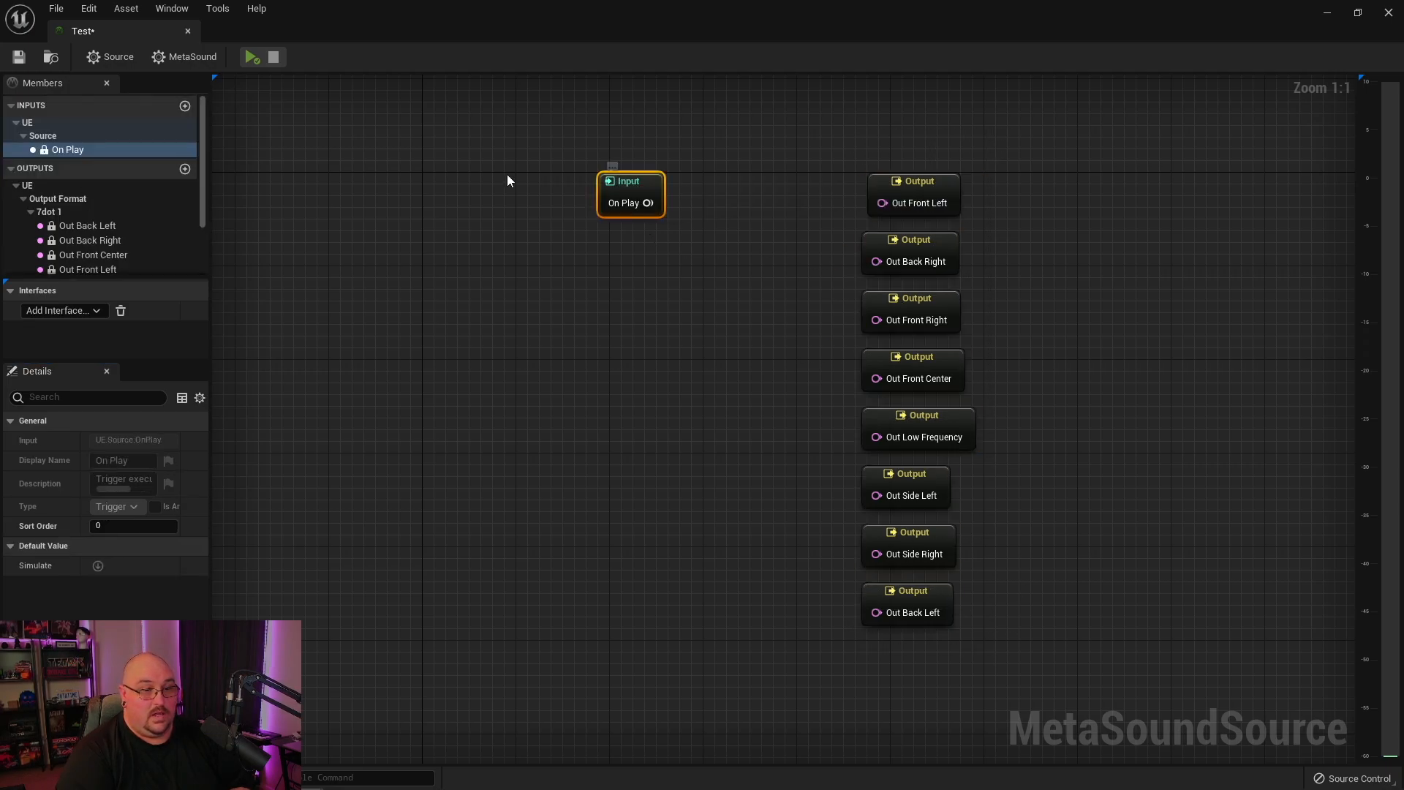
Widen the output meters and add a Wave Player (7.1) node via a 'wave' search
drag(630, 191, 525, 180)
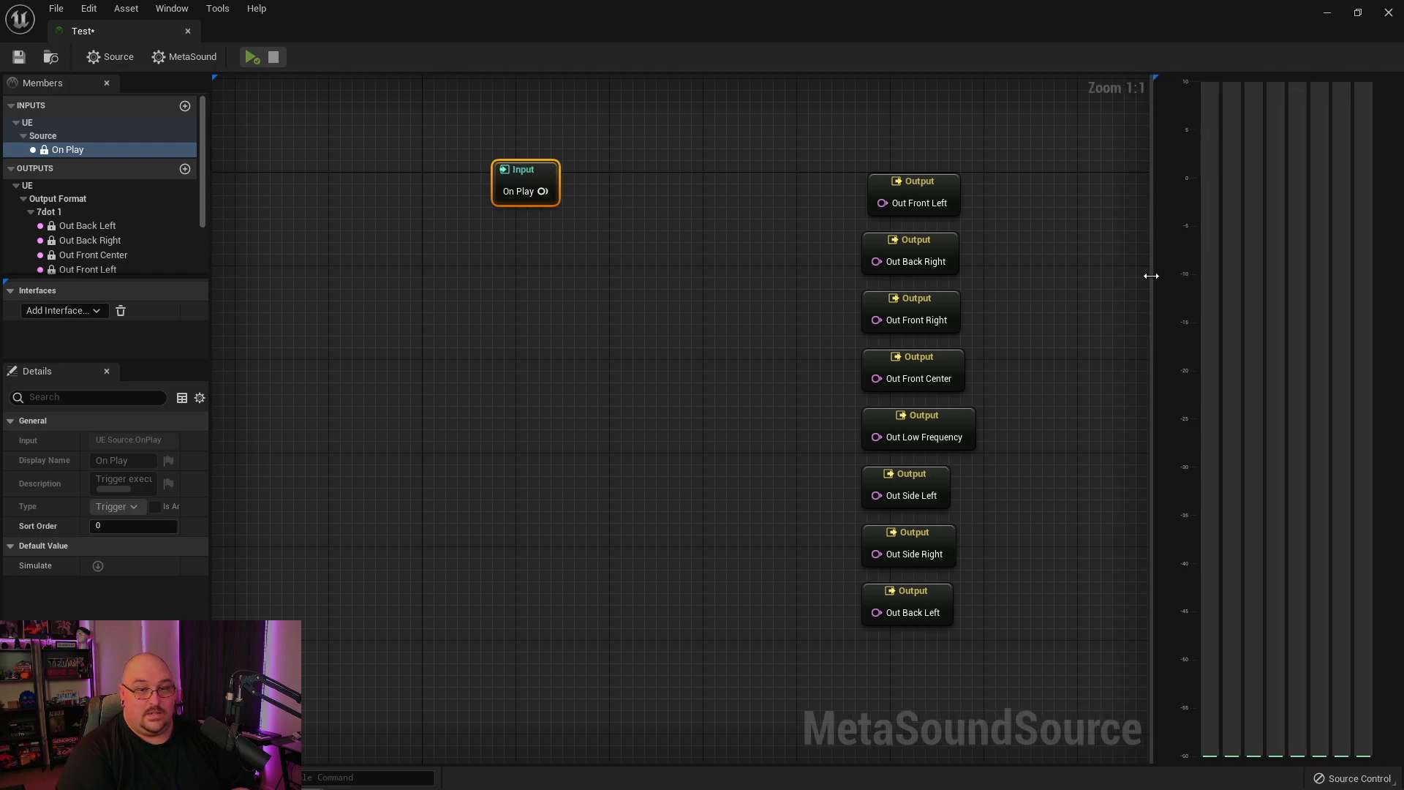
mouse_move(1159, 313)
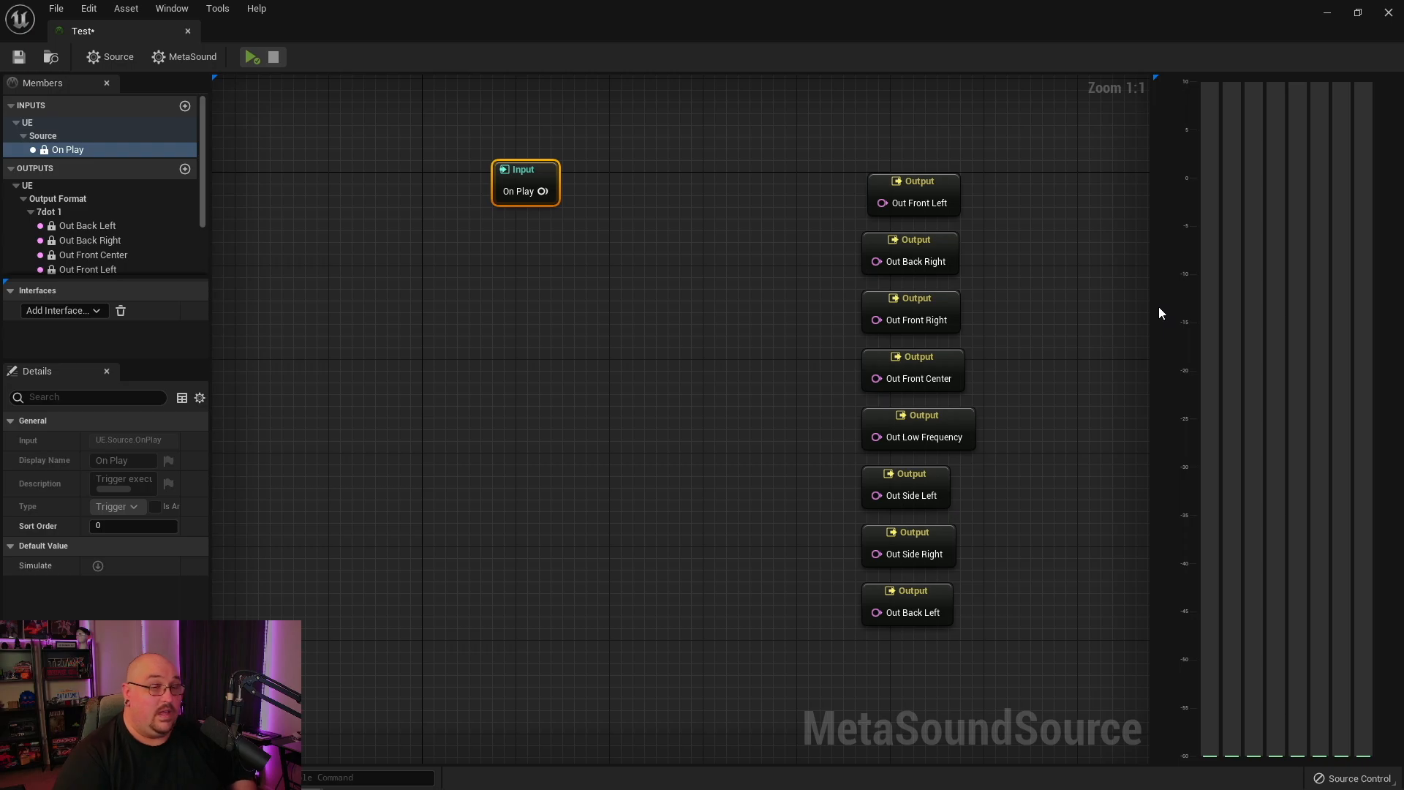
mouse_move(530, 366)
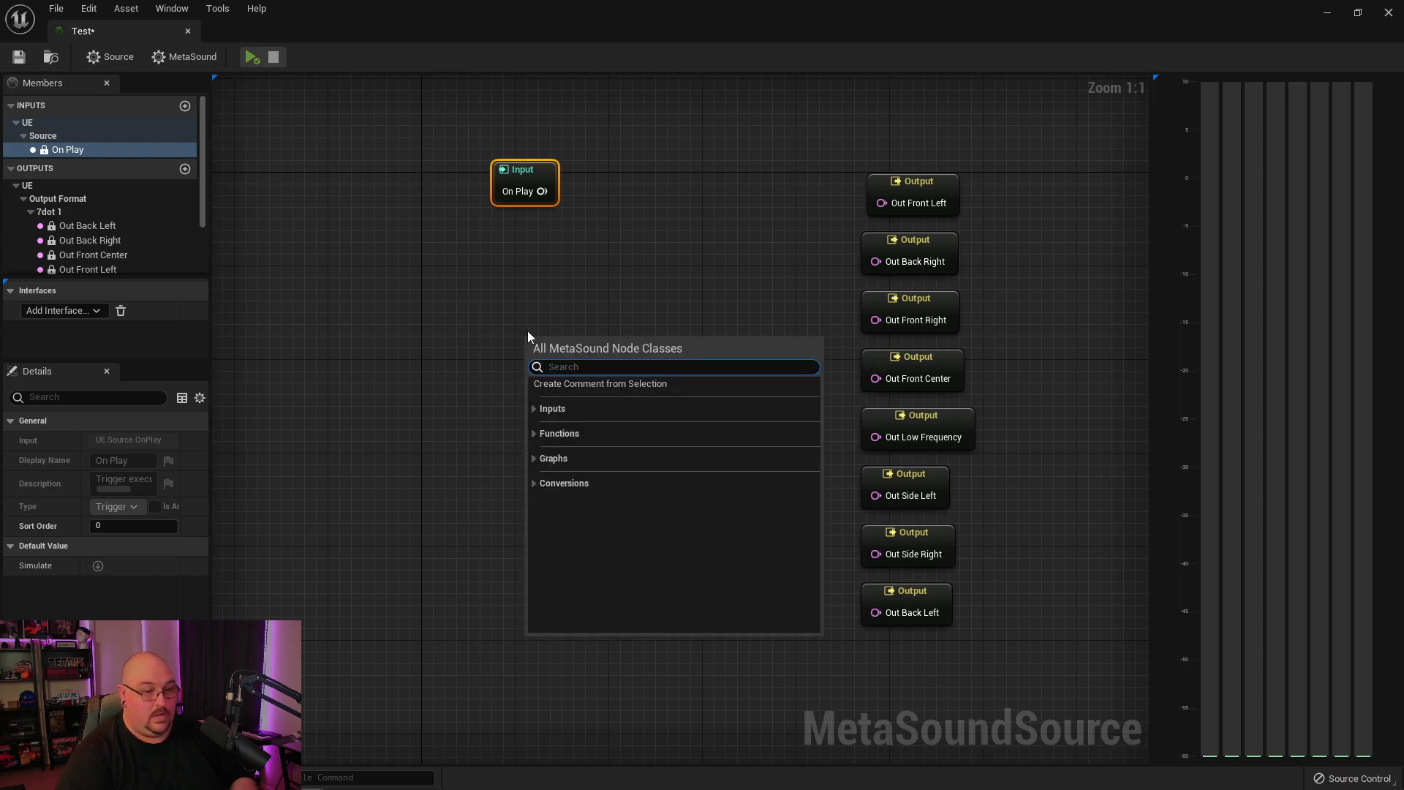
text(wave)
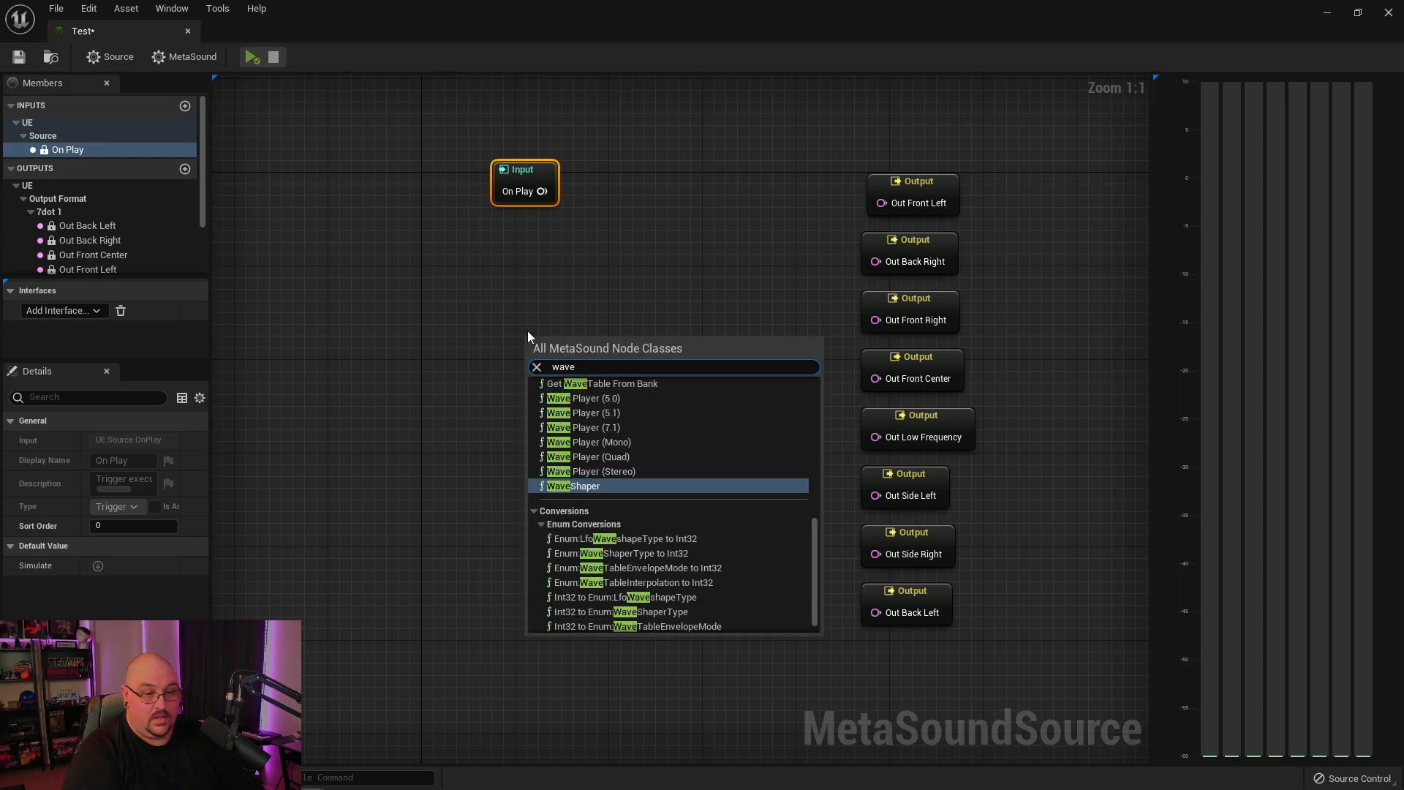
mouse_move(623, 452)
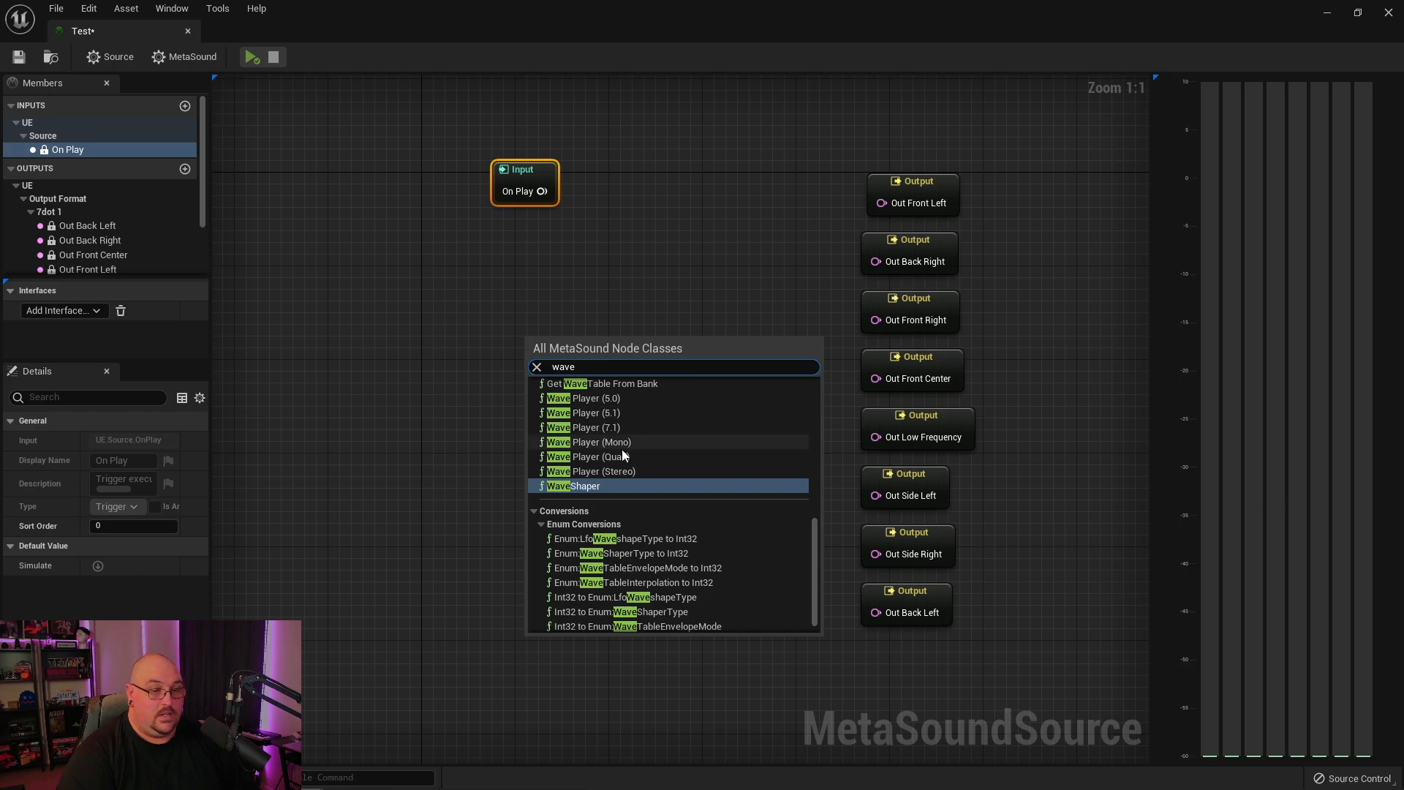
mouse_move(631, 425)
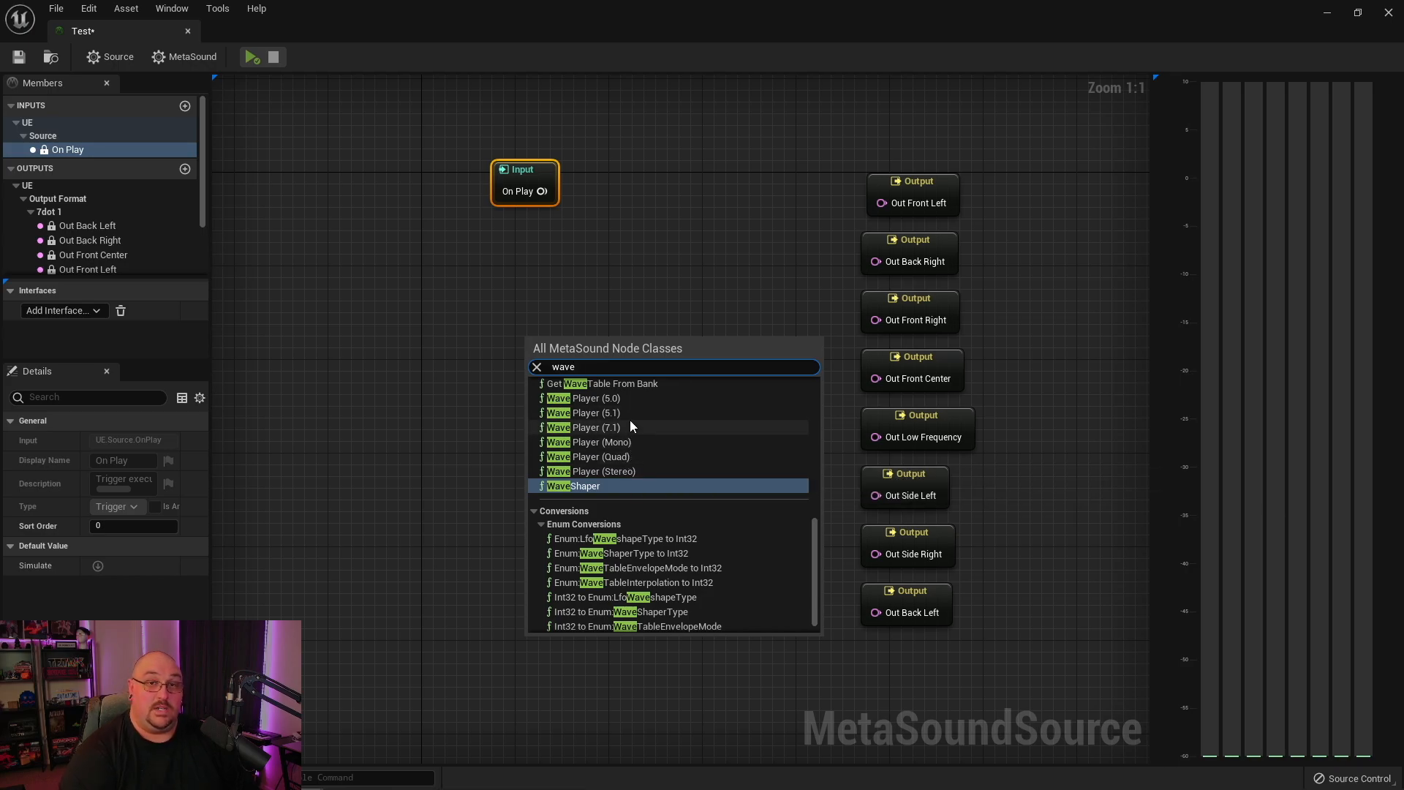
click(584, 427)
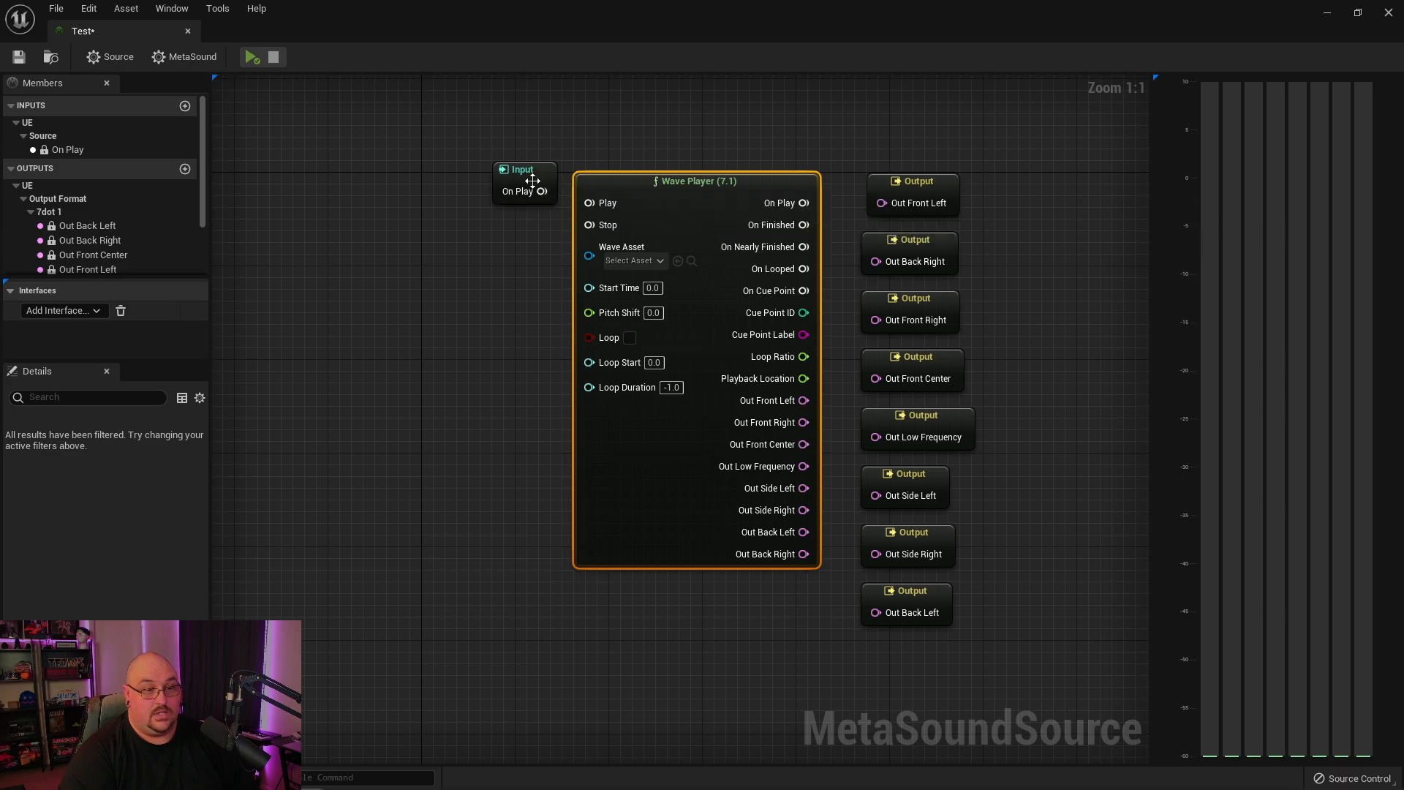
Shift the On Play input and the Wave Player node to the left of the graph
drag(523, 184, 266, 184)
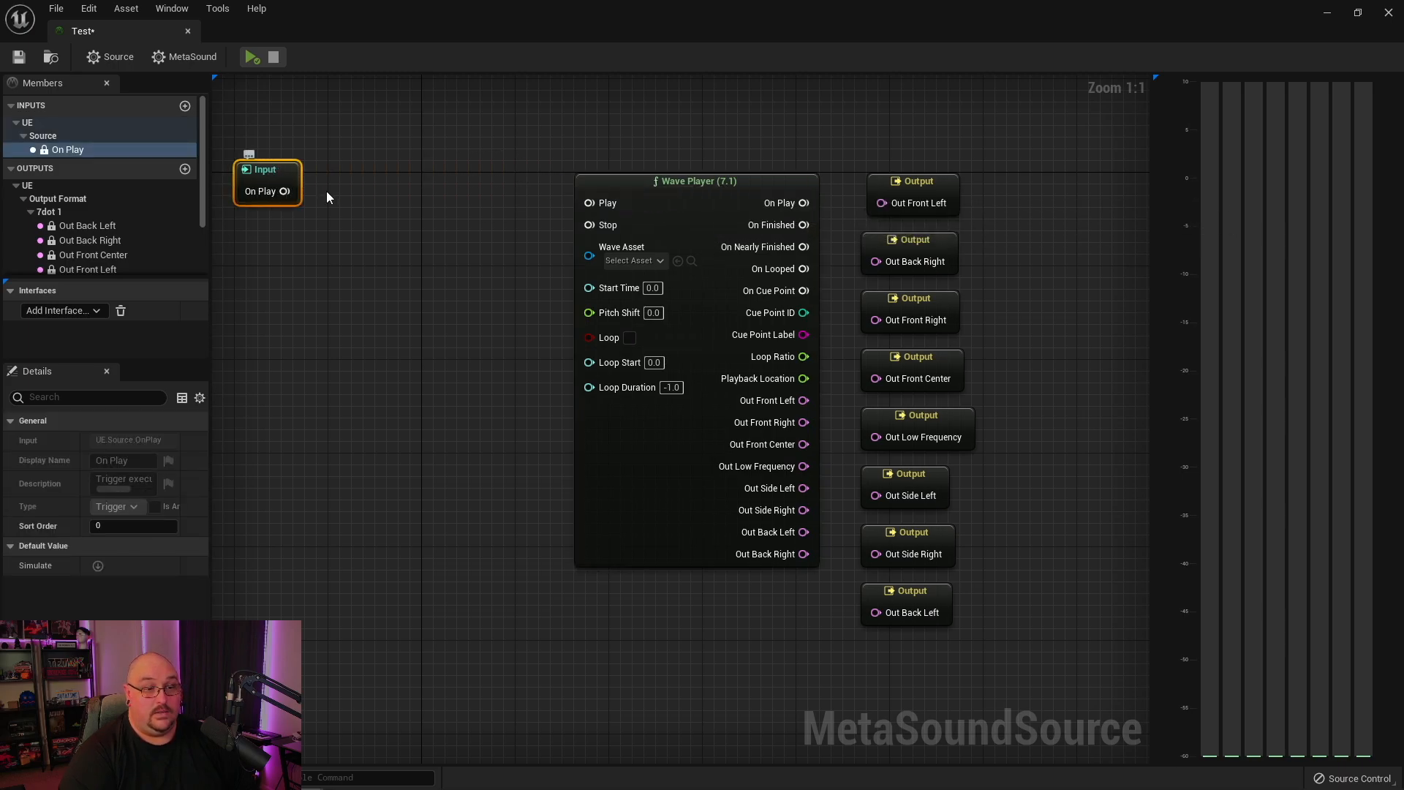
drag(696, 180, 450, 170)
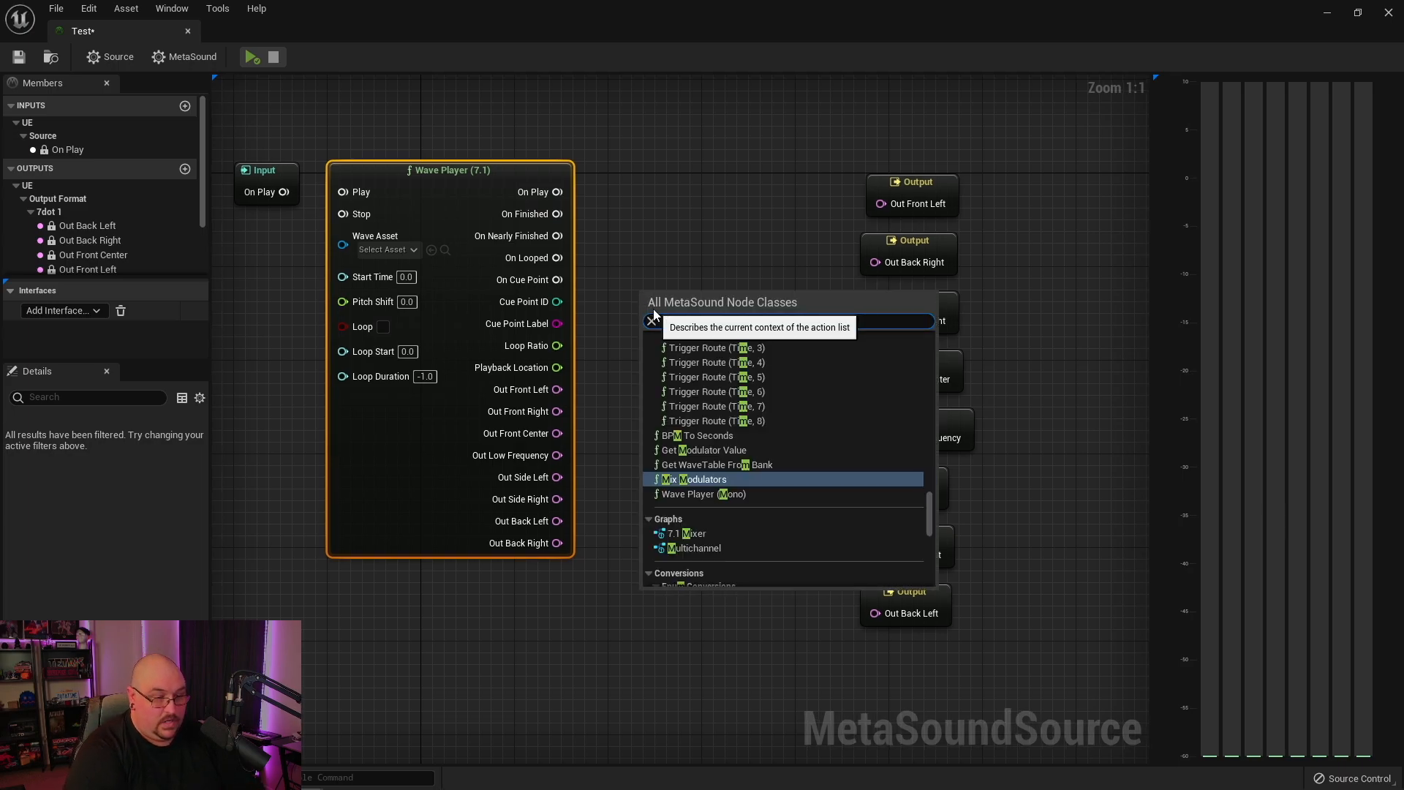
Search 'mixer' to list the Mono, Stereo and 7.1 Mixer nodes
text(mixer)
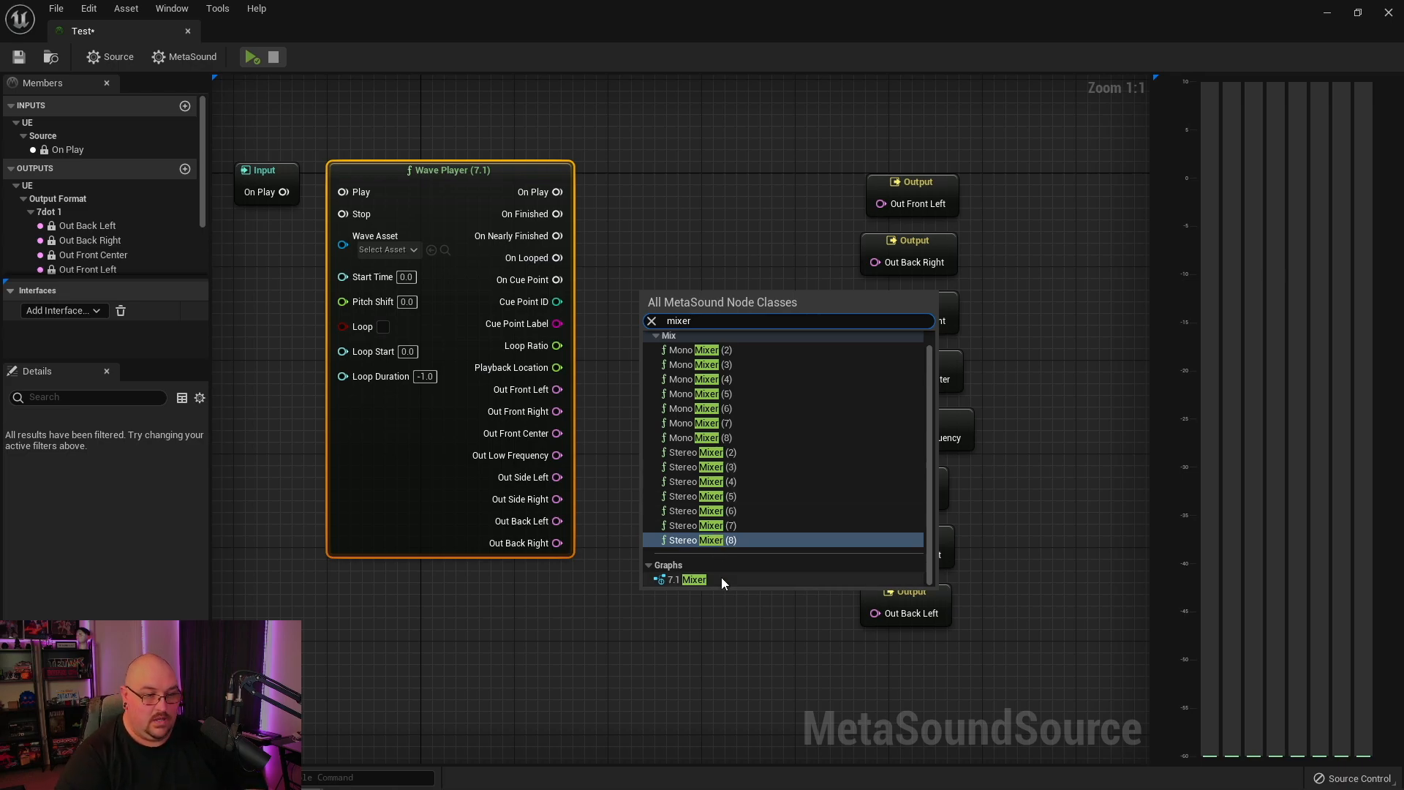
mouse_move(716, 587)
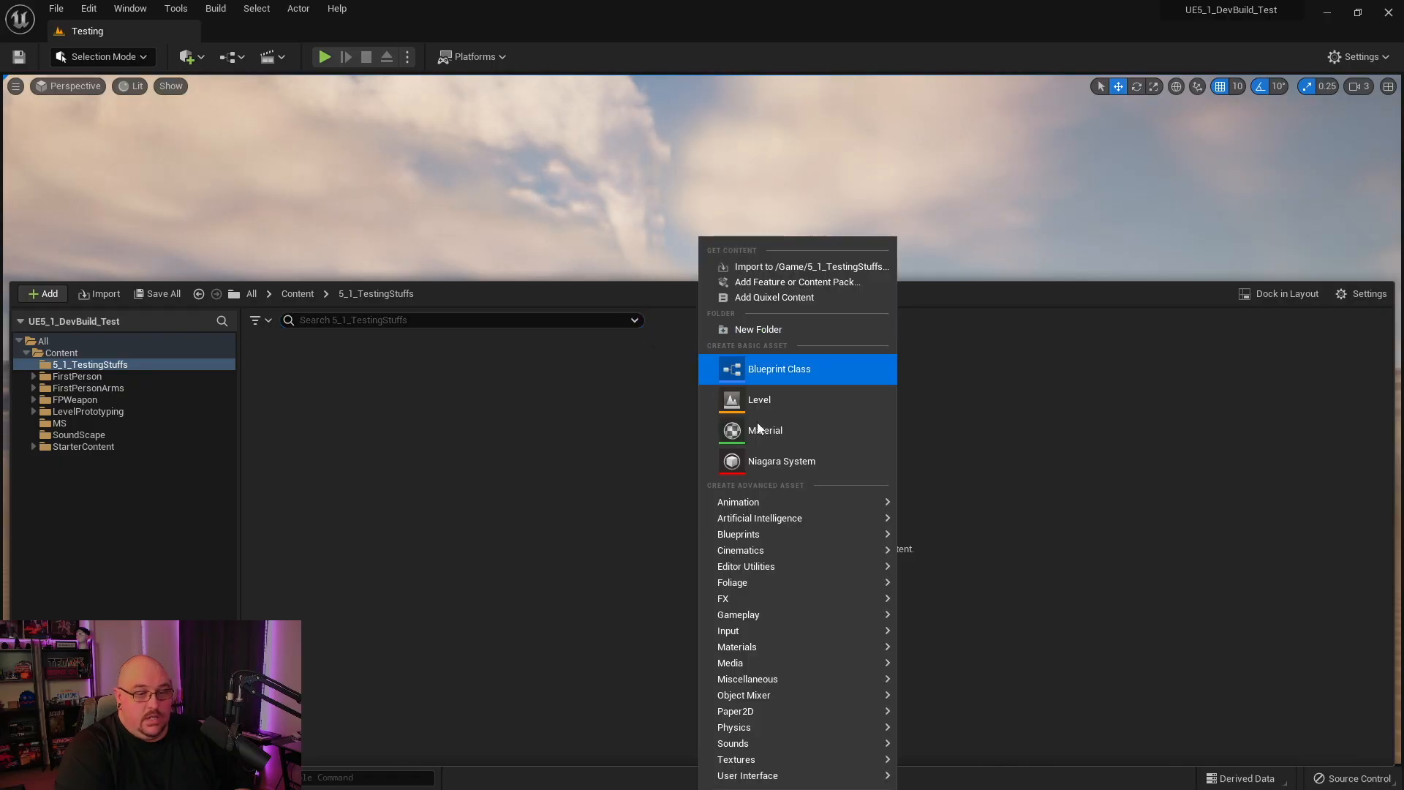
mouse_move(747, 677)
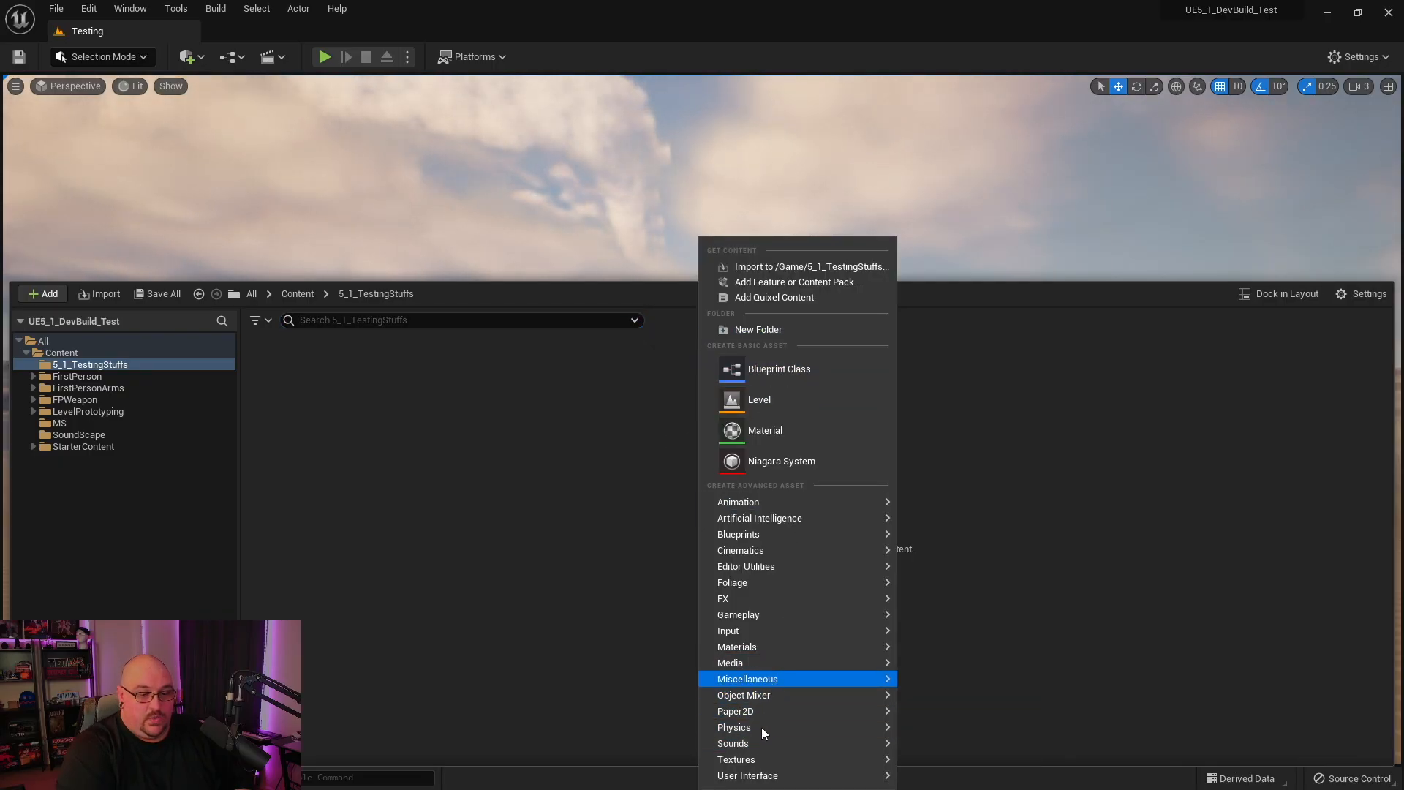
mouse_move(733, 743)
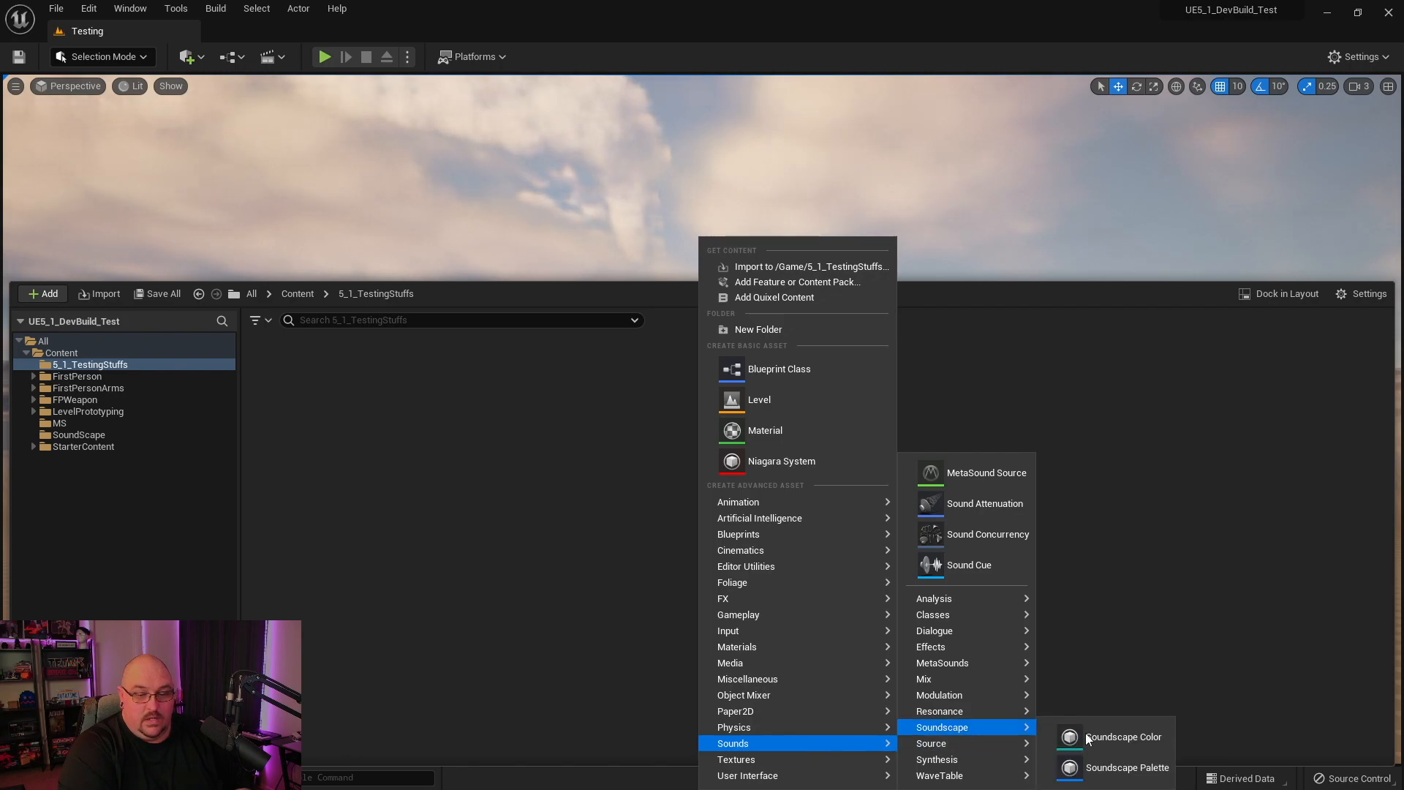
Create a new Soundscape Color asset in the 5_1_TestingStuffs folder and view its settings
click(1124, 736)
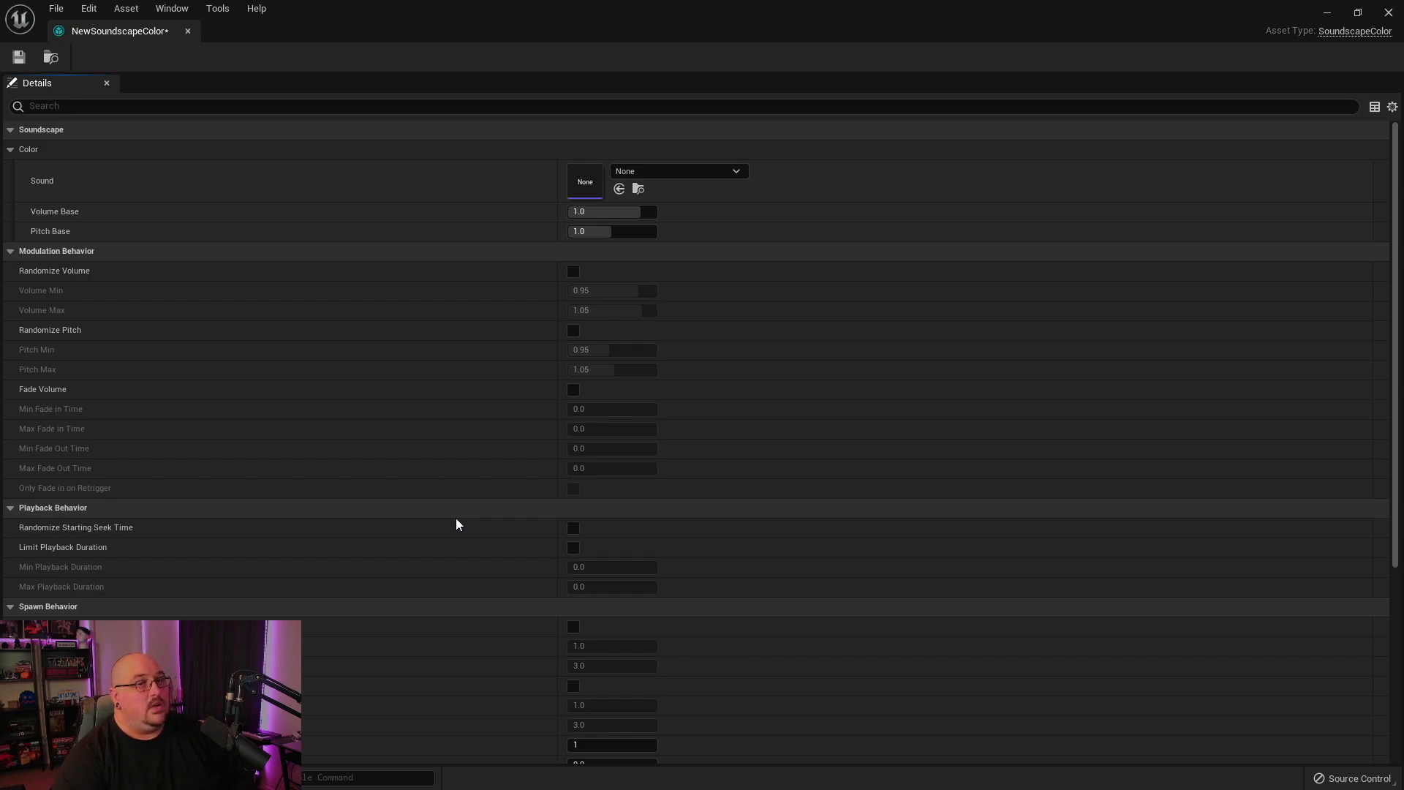
mouse_move(427, 187)
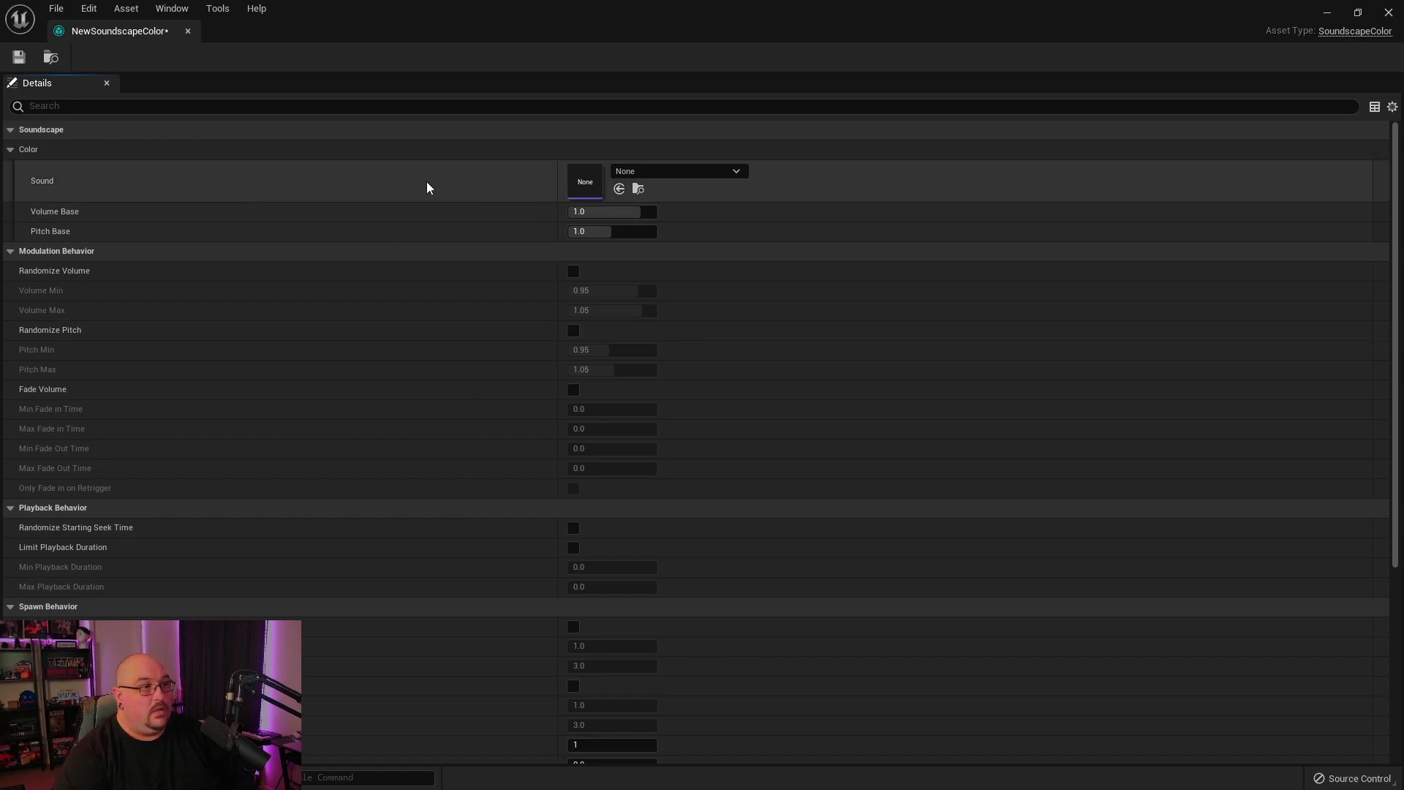
Scroll through the Soundscape Color's modulation, playback and spawn settings before closing its editor
click(677, 171)
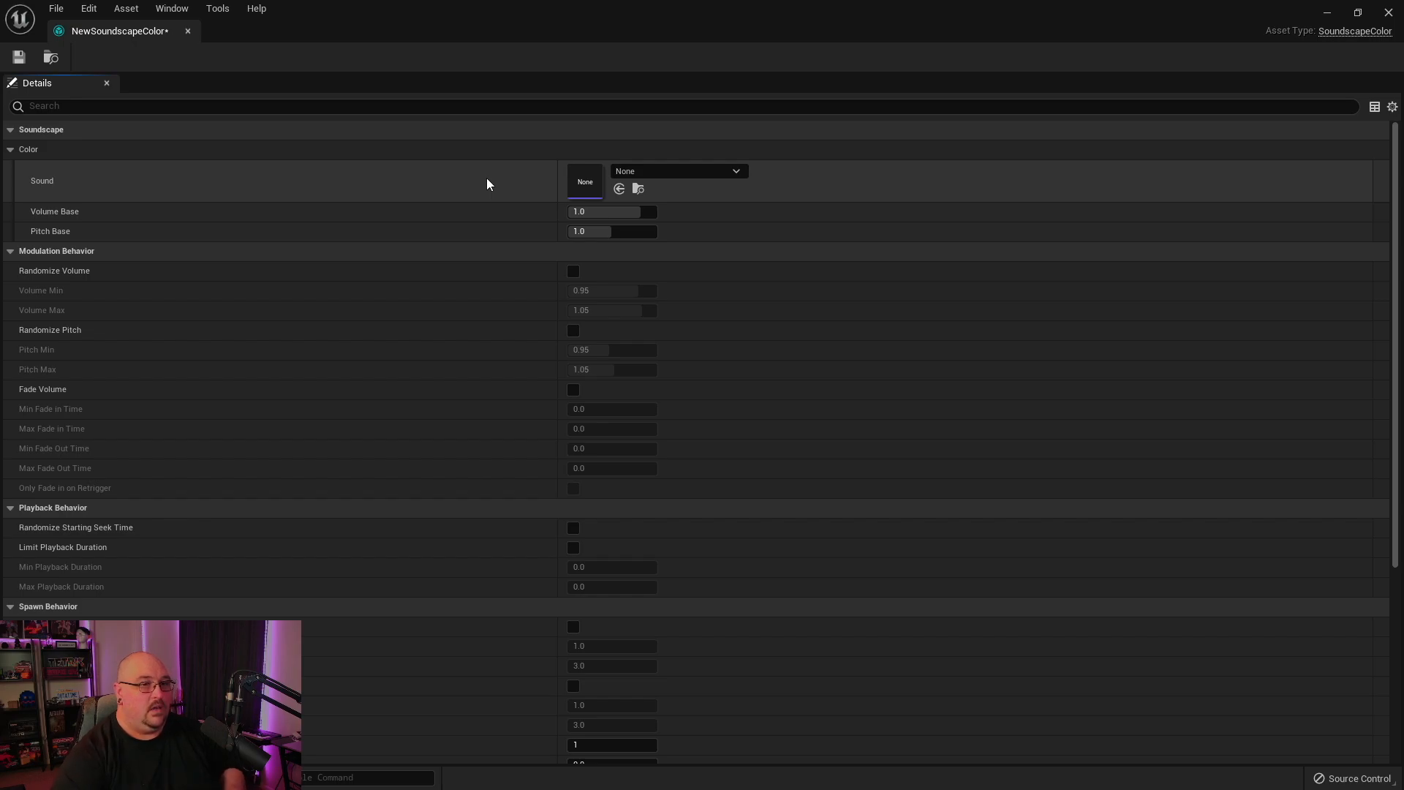
scroll(down, 3)
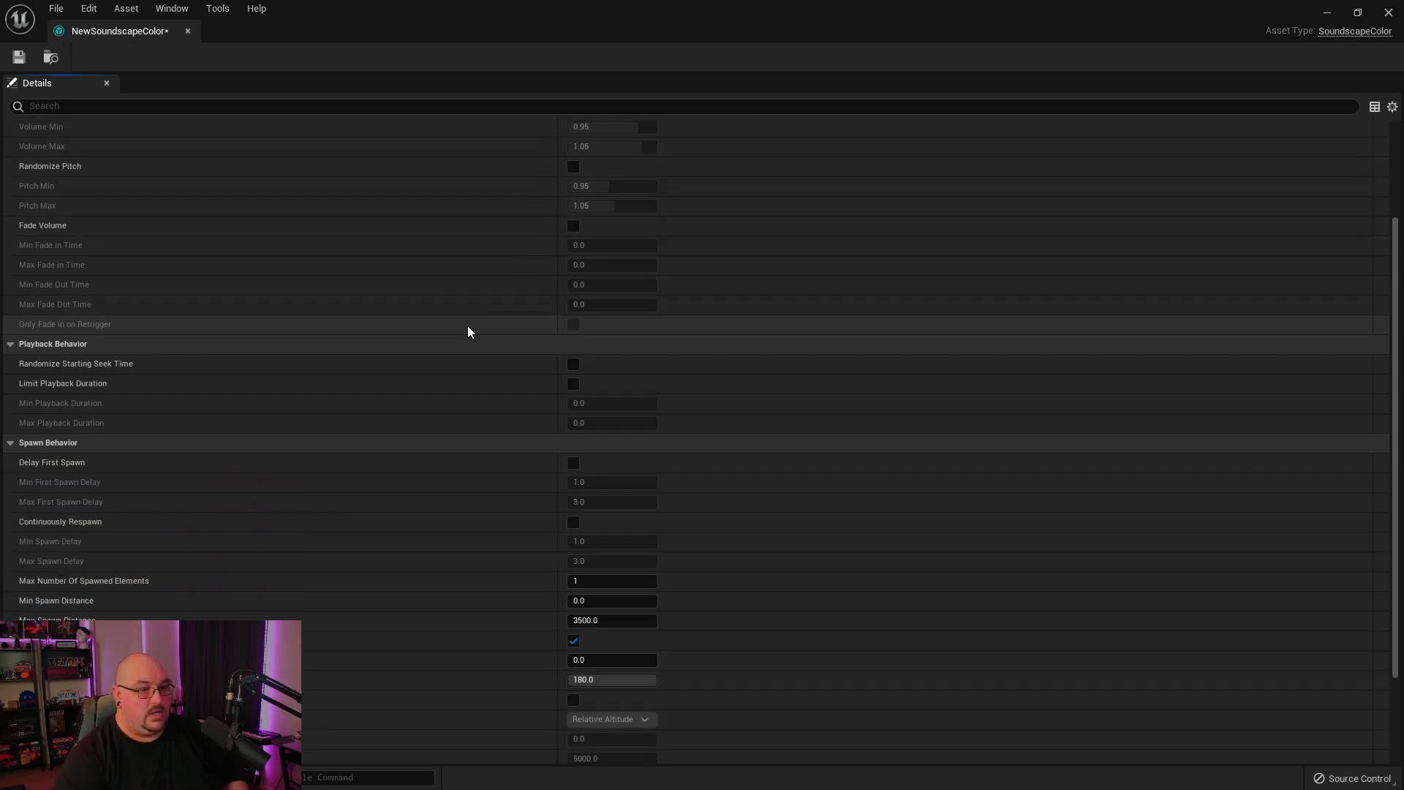
scroll(down, 3)
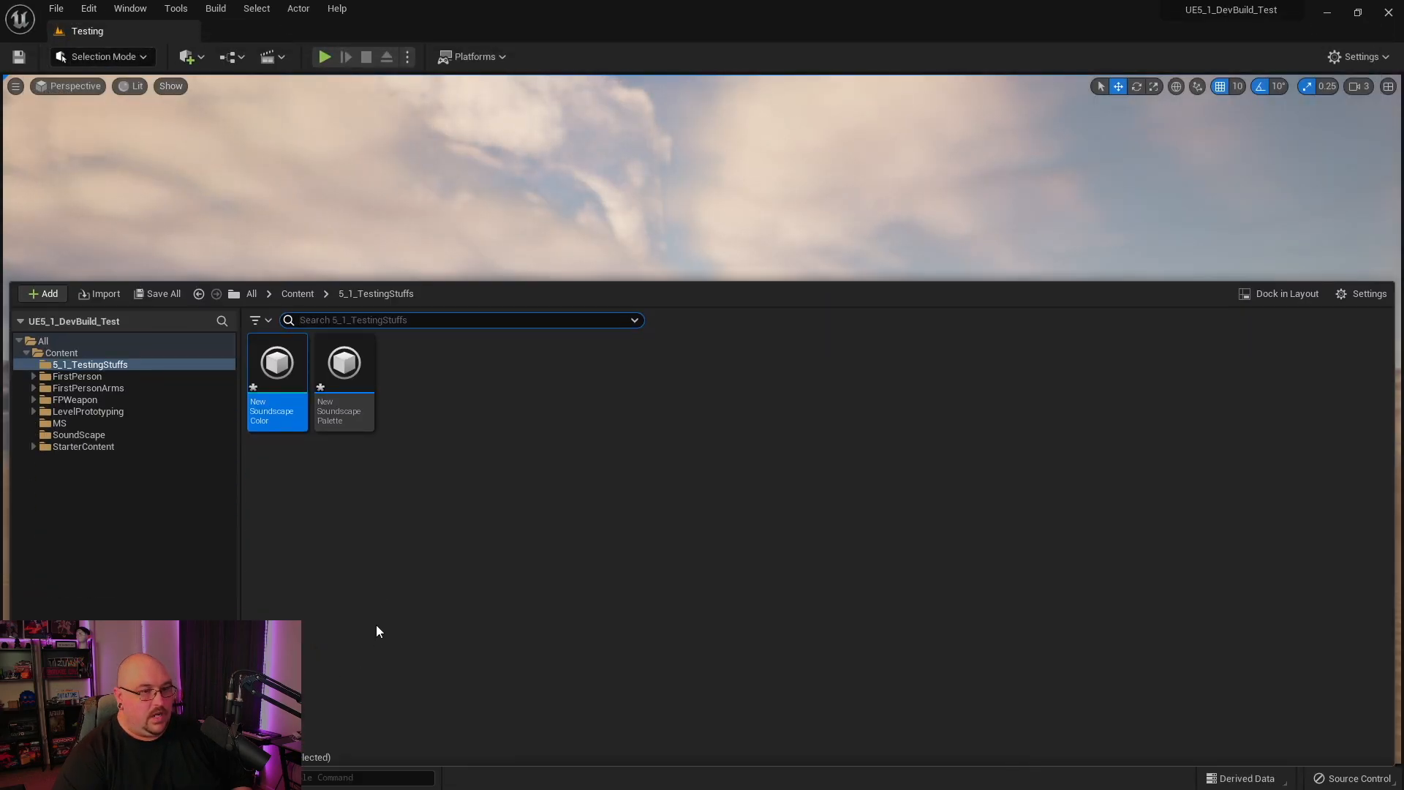
Add color entries to the New Soundscape Palette's Colors list and expand their settings
double_click(342, 363)
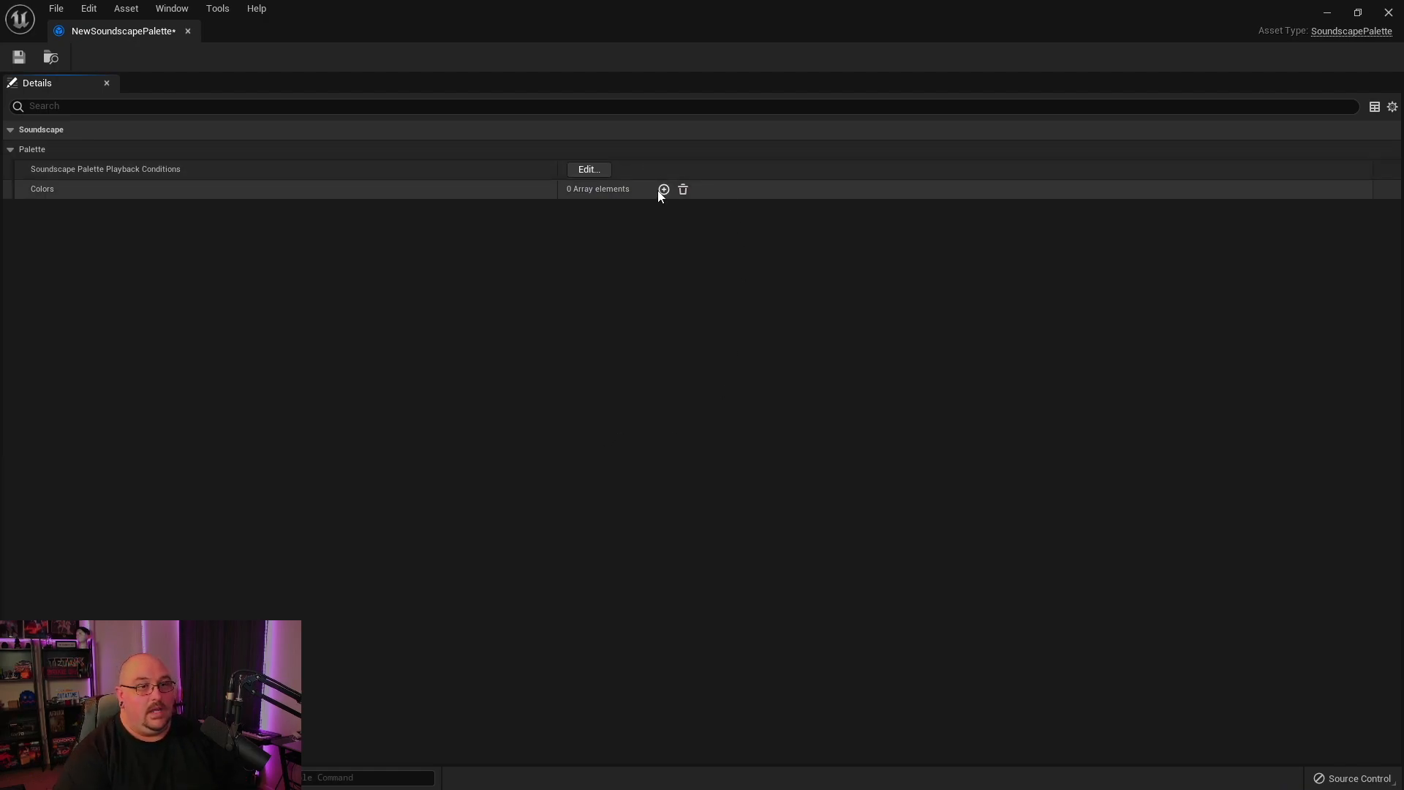
click(664, 188)
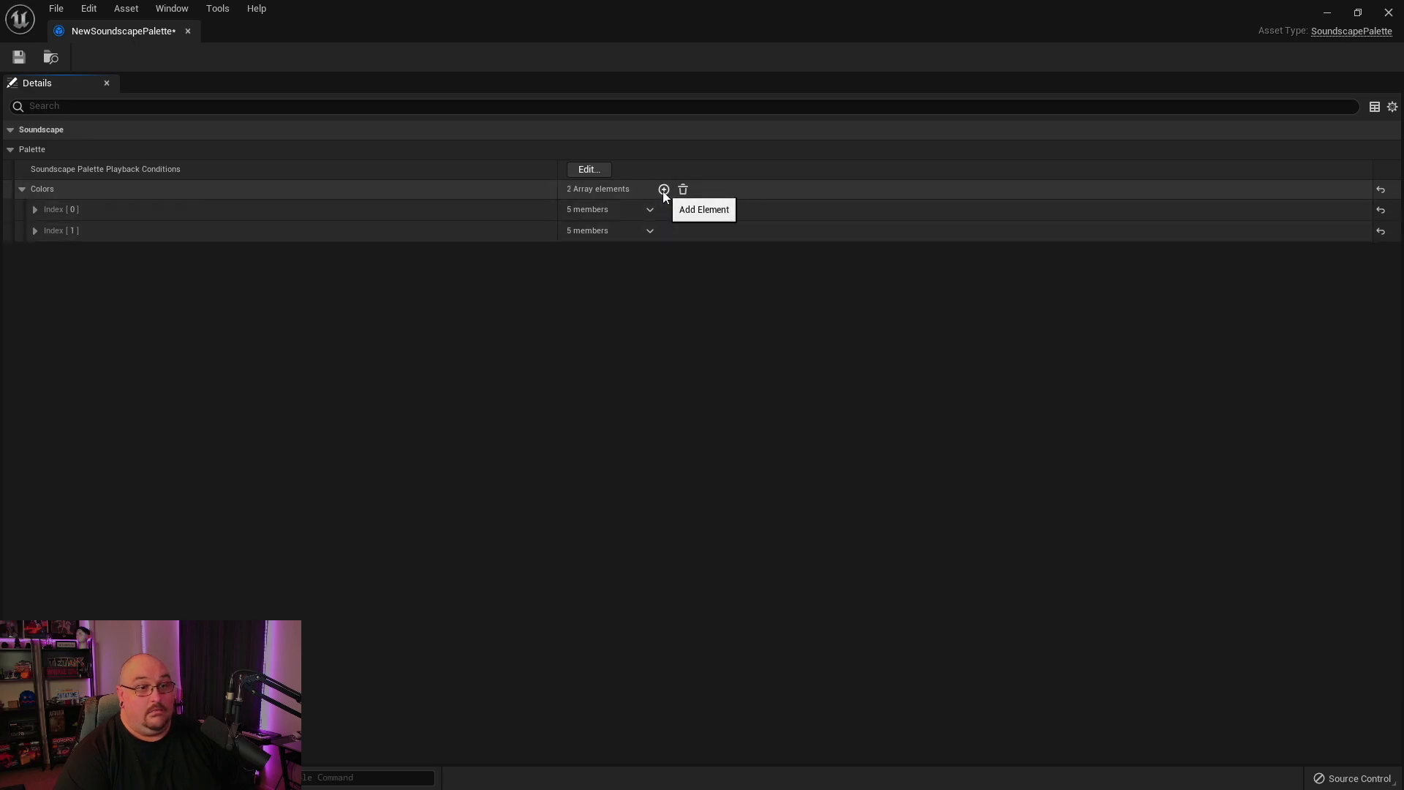
click(664, 189)
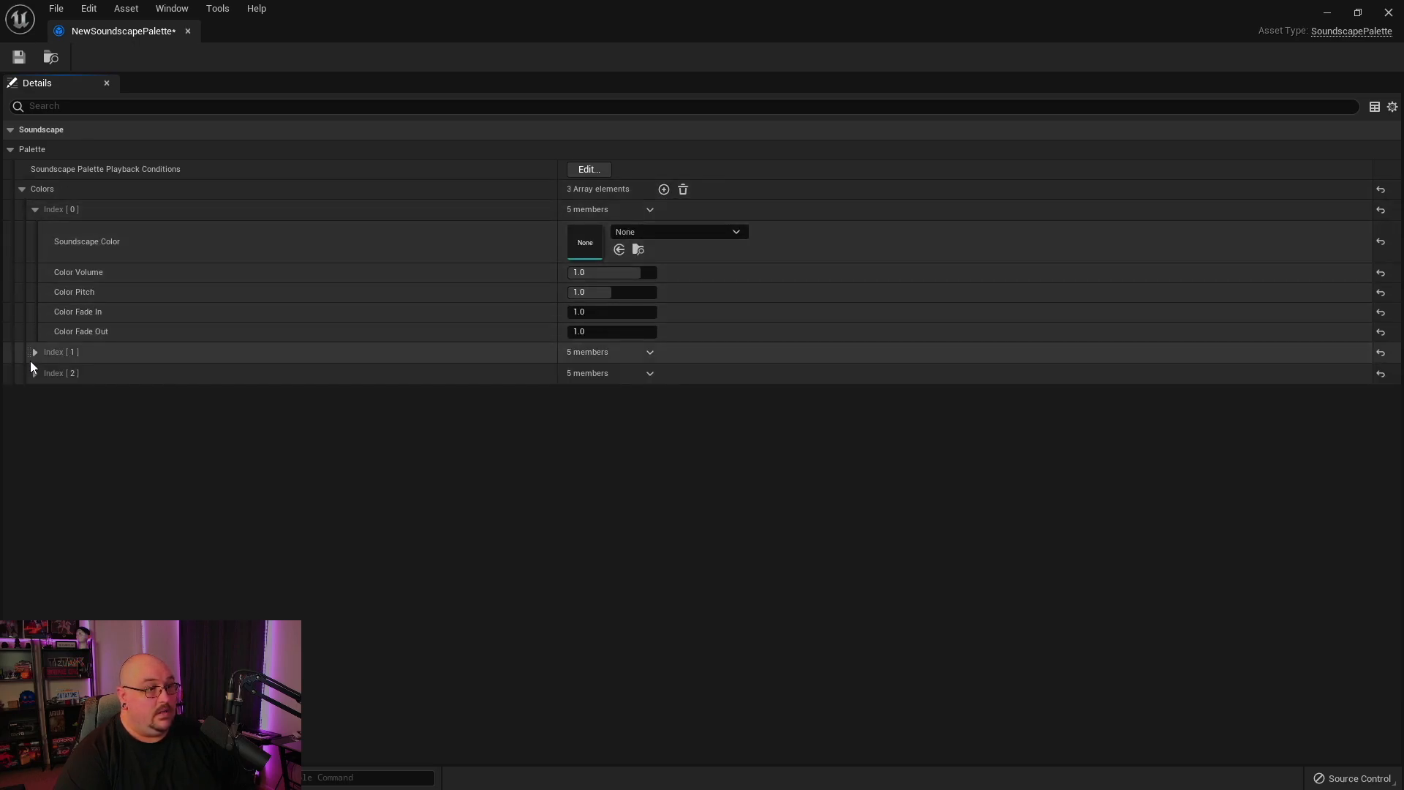
click(35, 351)
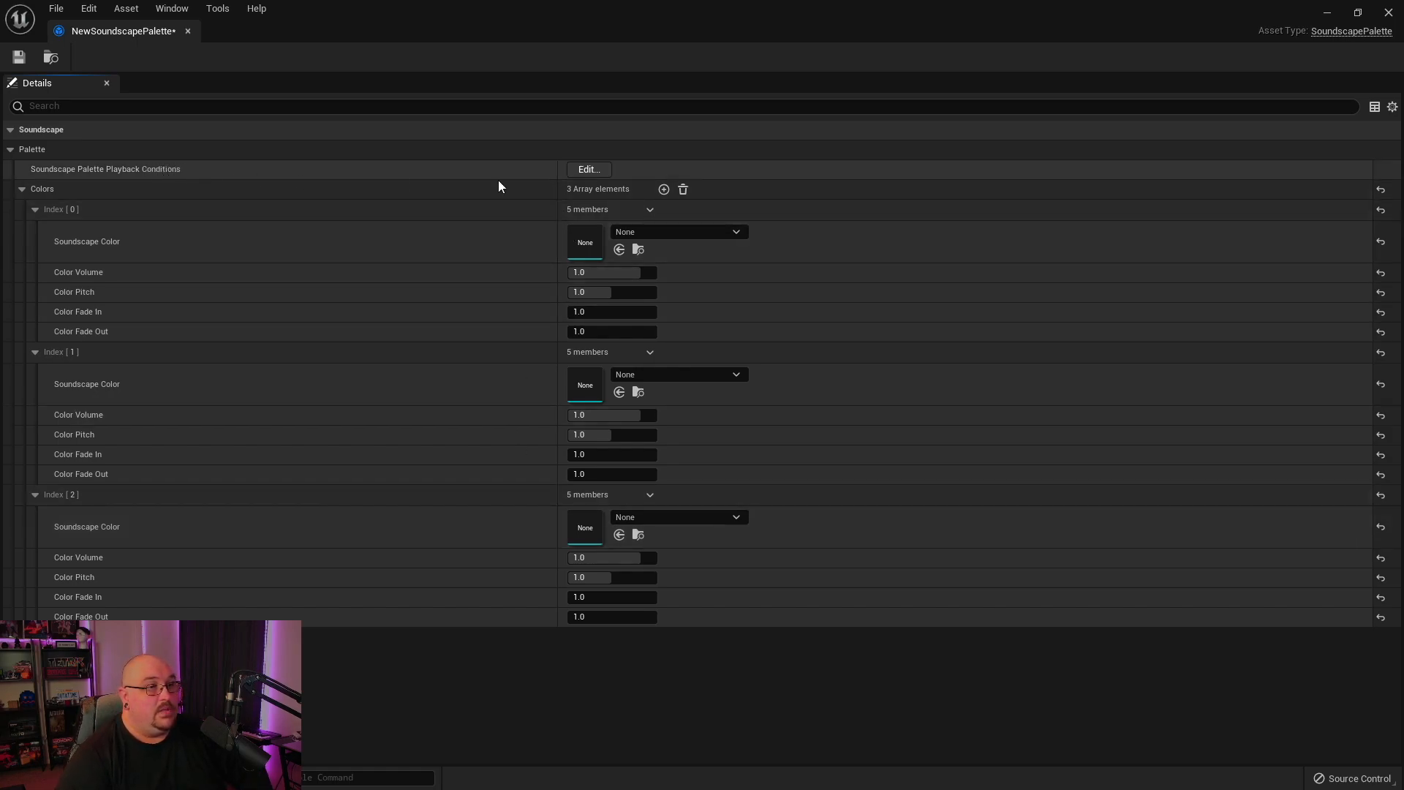
Edit the palette's Playback Conditions query and return to the Testing level
click(587, 170)
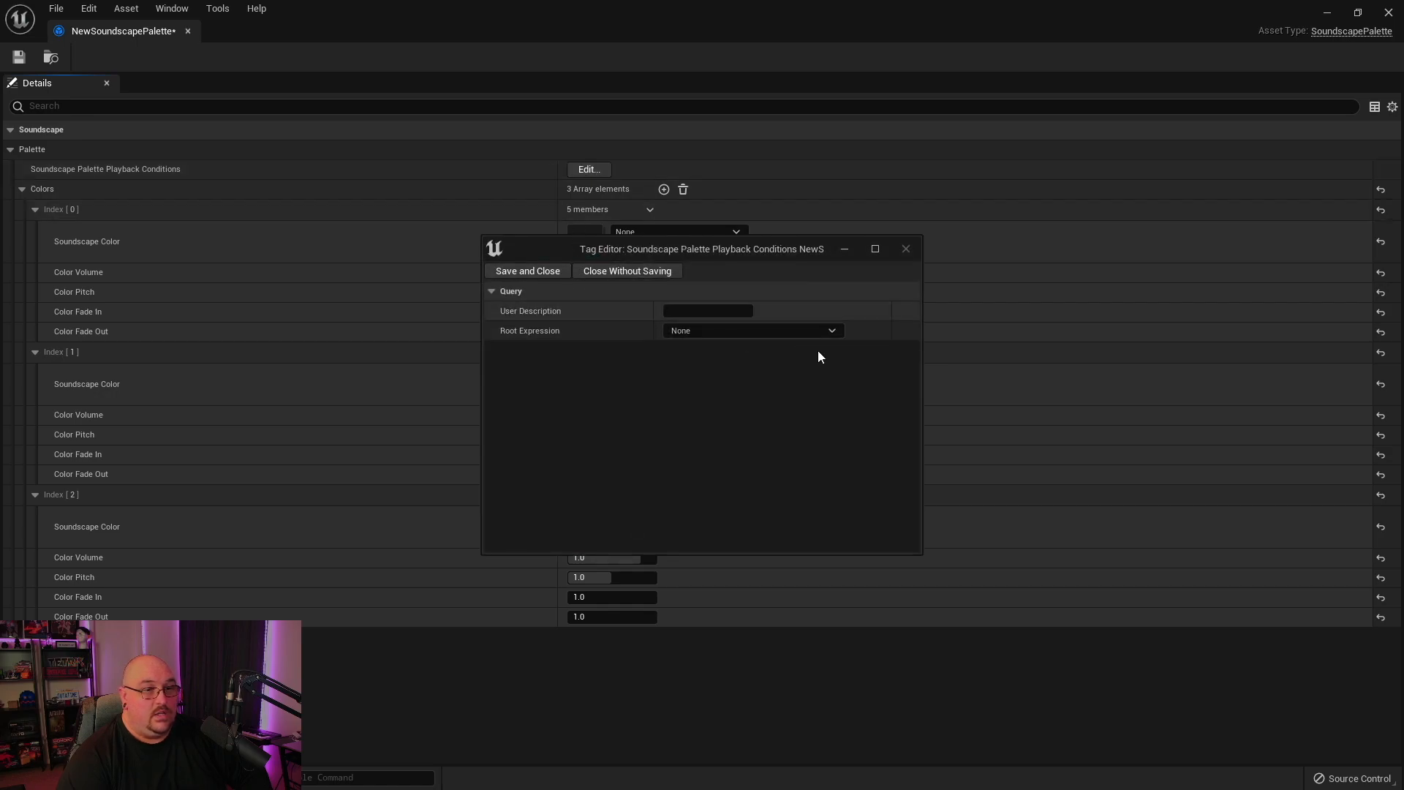
click(750, 329)
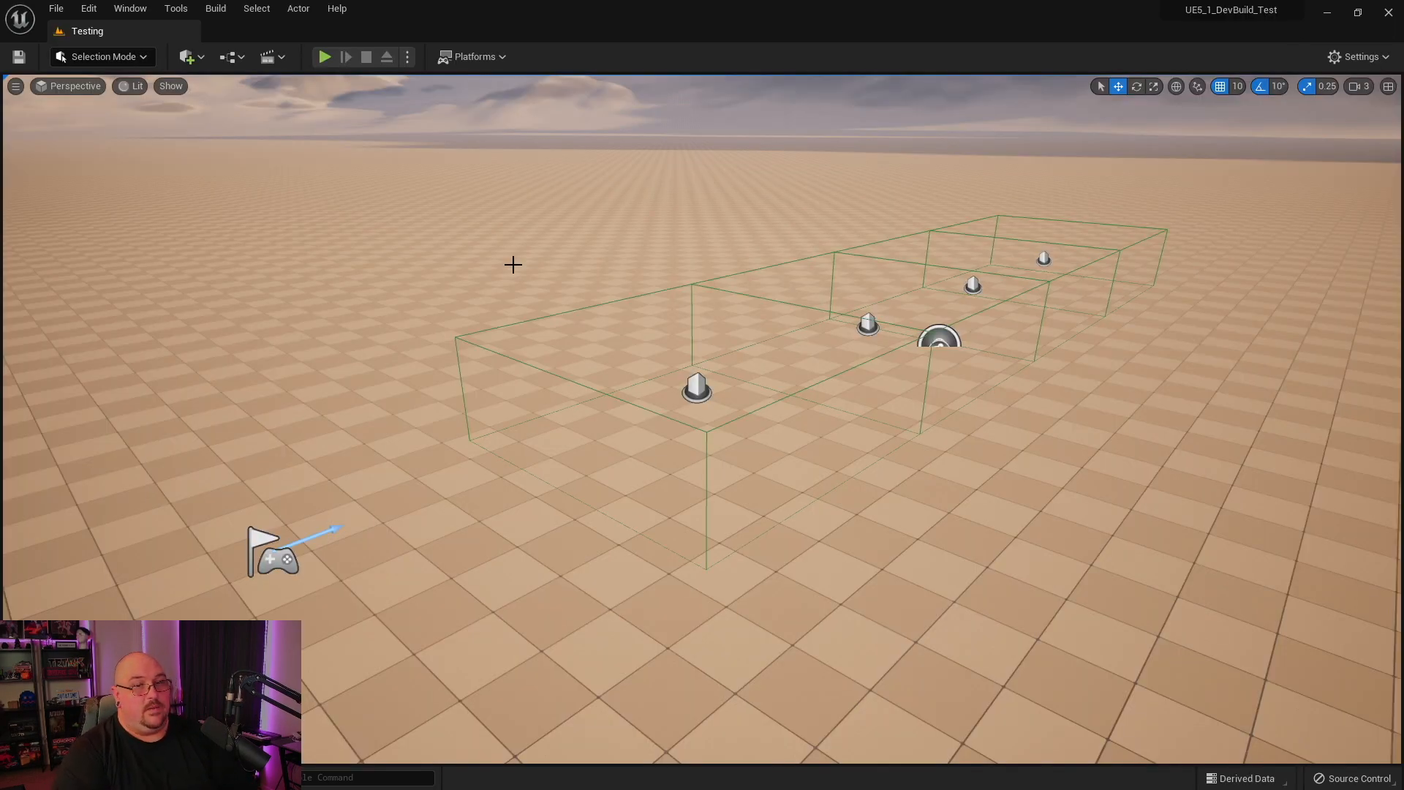
mouse_move(1031, 277)
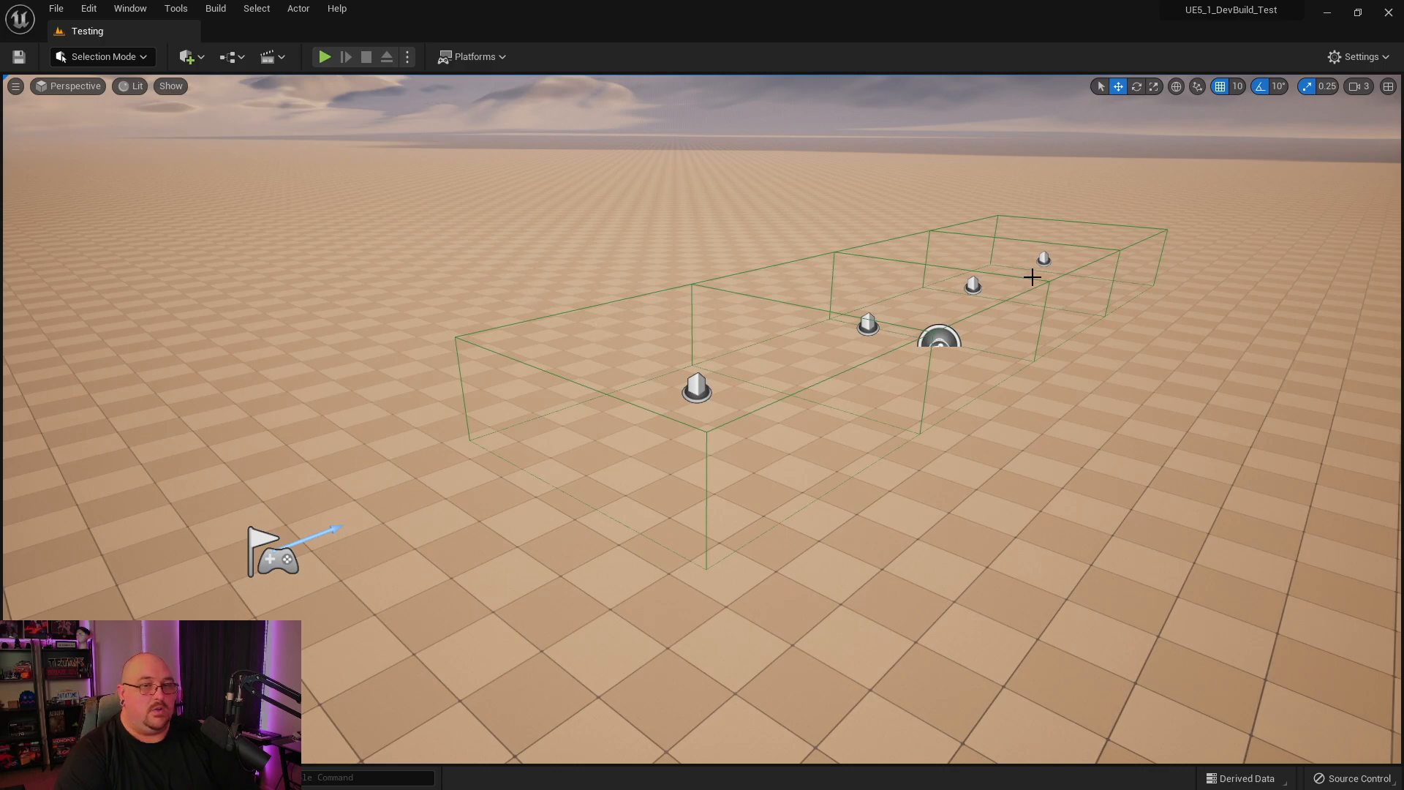
mouse_move(1233, 213)
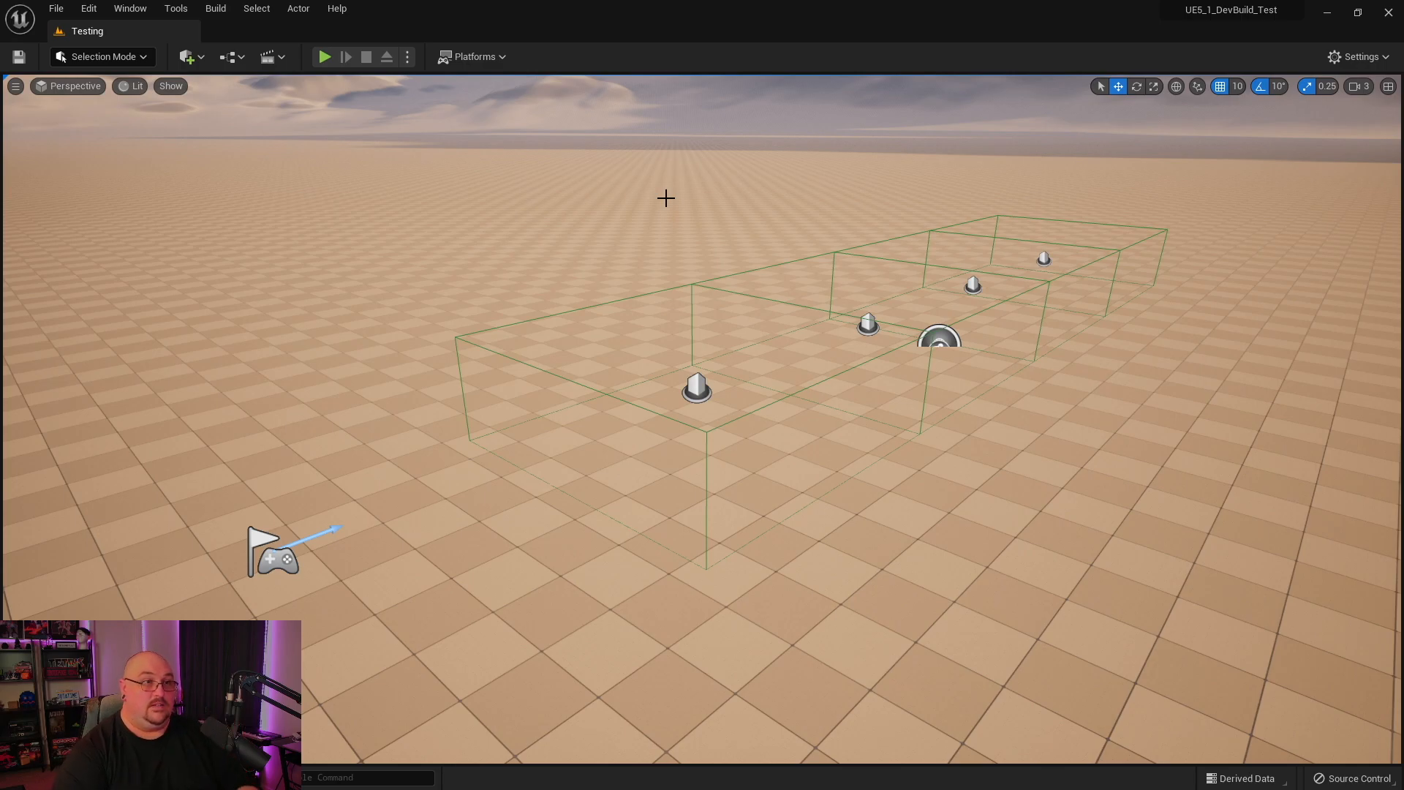
mouse_move(324, 57)
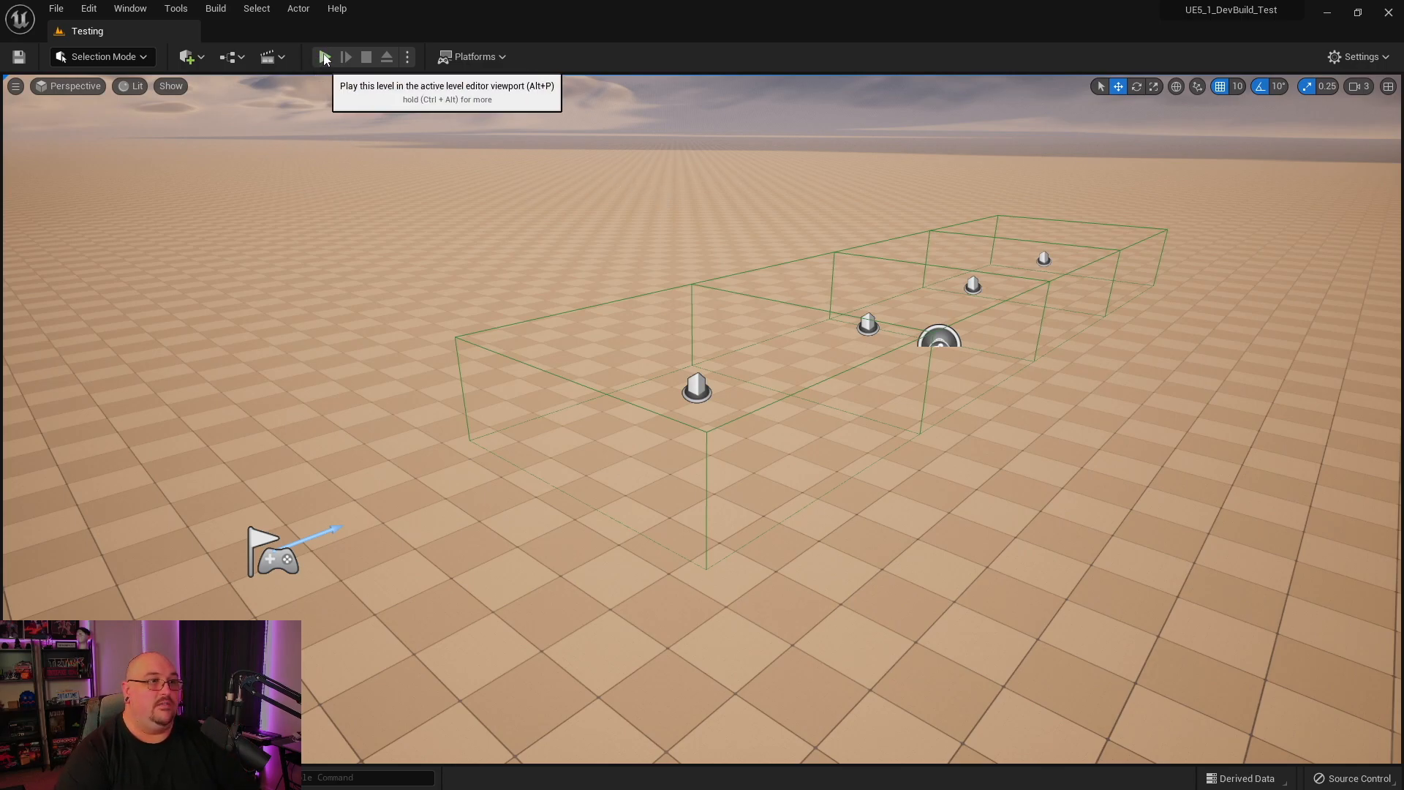
Play the Testing level in the active viewport to hear the trigger-box soundscape
click(324, 58)
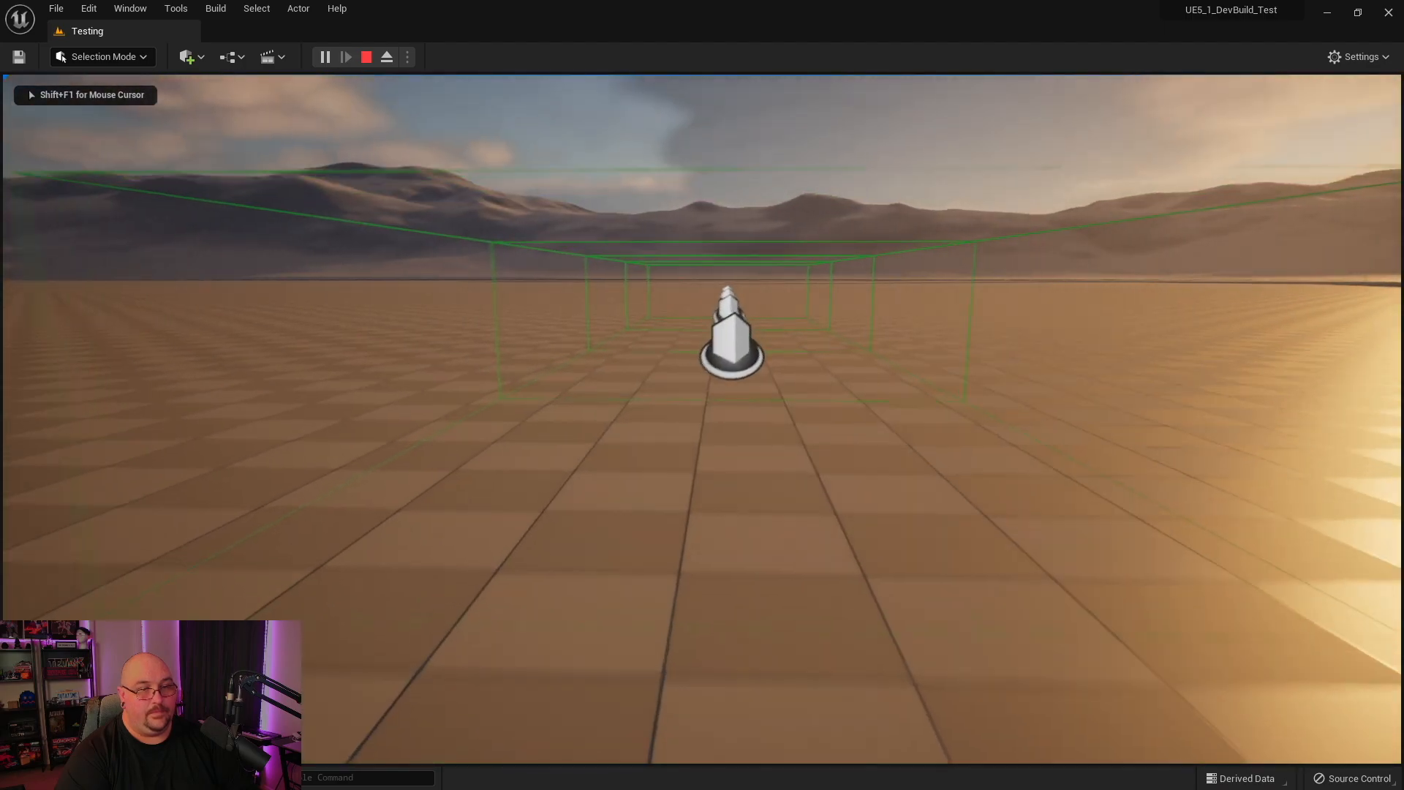